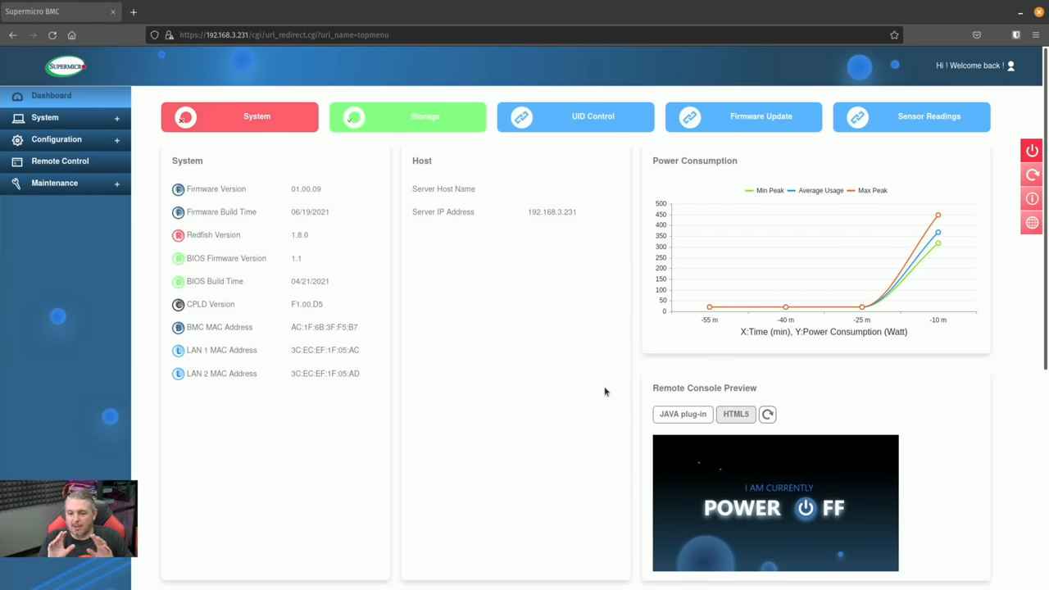
mouse_move(606, 391)
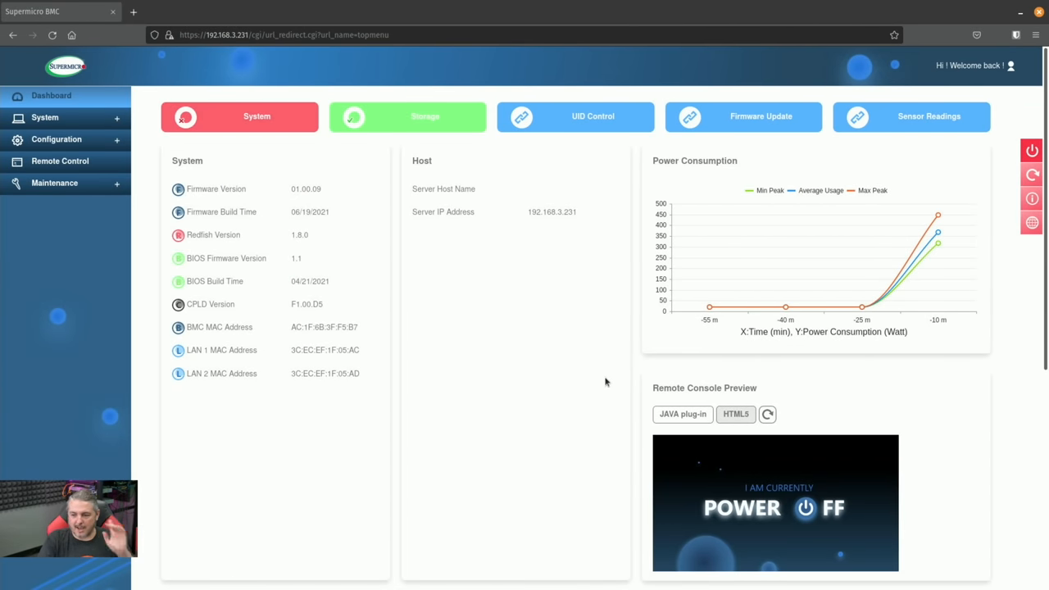
mouse_move(581, 362)
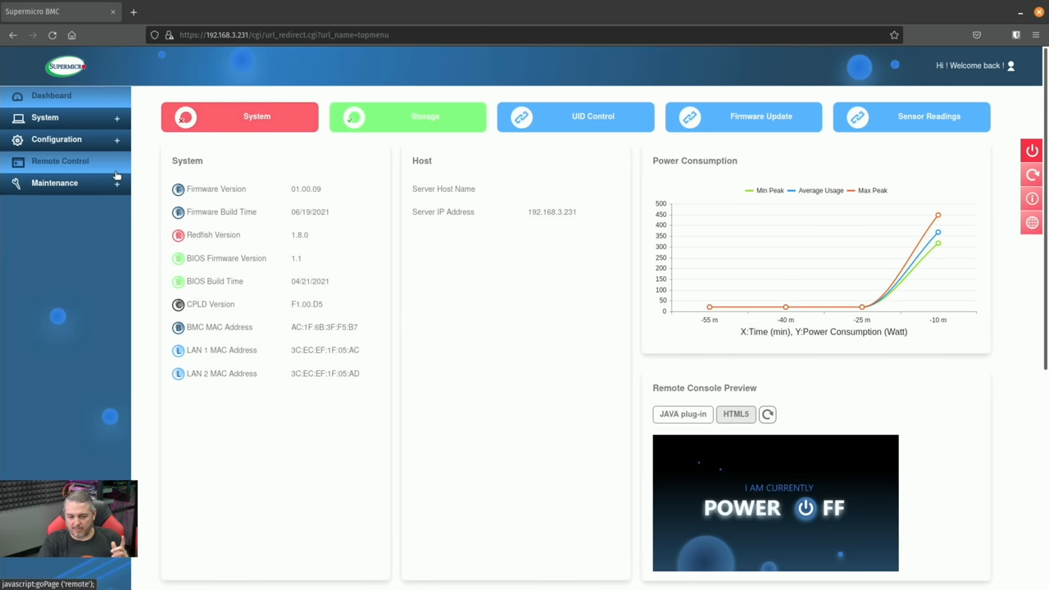
Step: Launch the server's HTML5 remote console from the Remote Control page
left_click(60, 161)
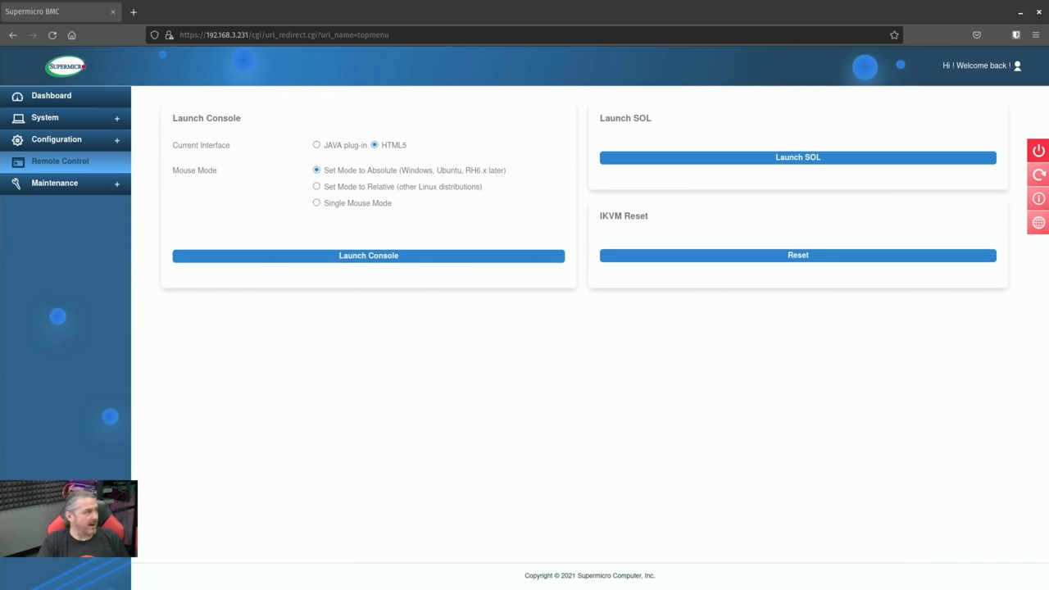
left_click(368, 255)
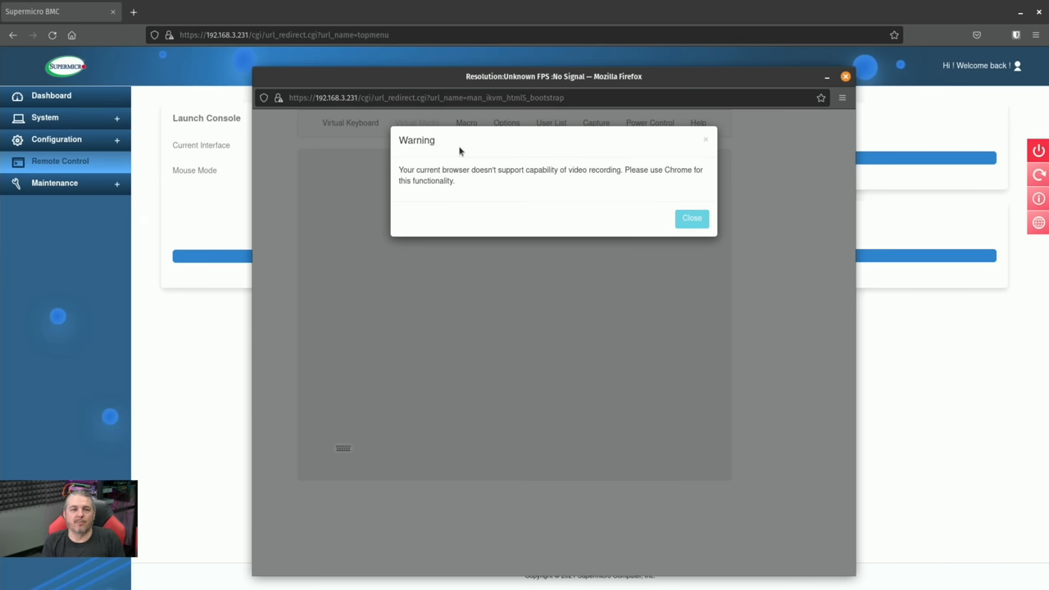
mouse_move(593, 282)
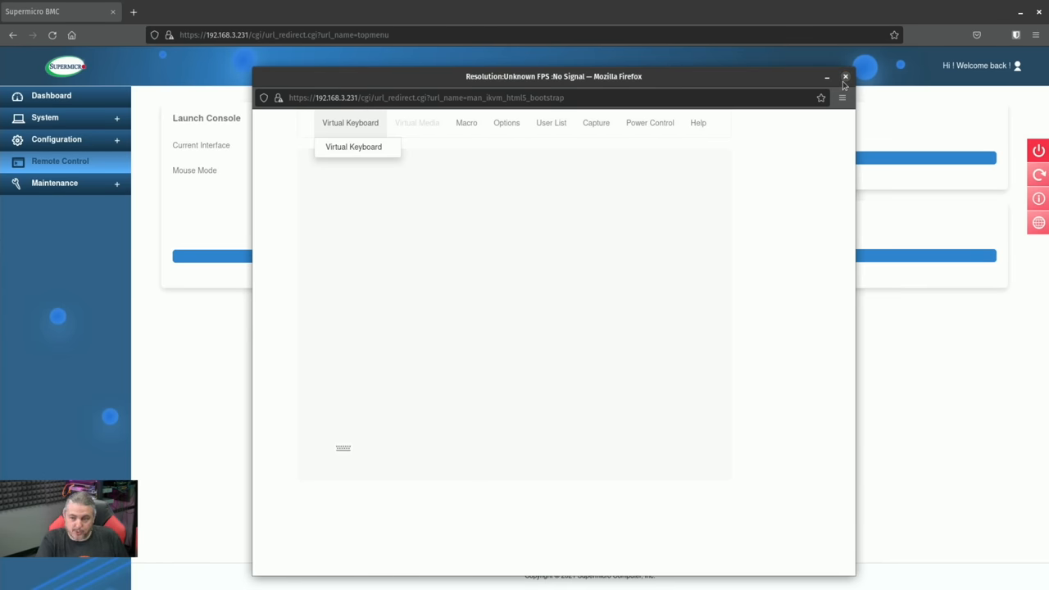
Step: Close the console, go full screen and scroll the dashboard down to Recent Log
left_click(842, 75)
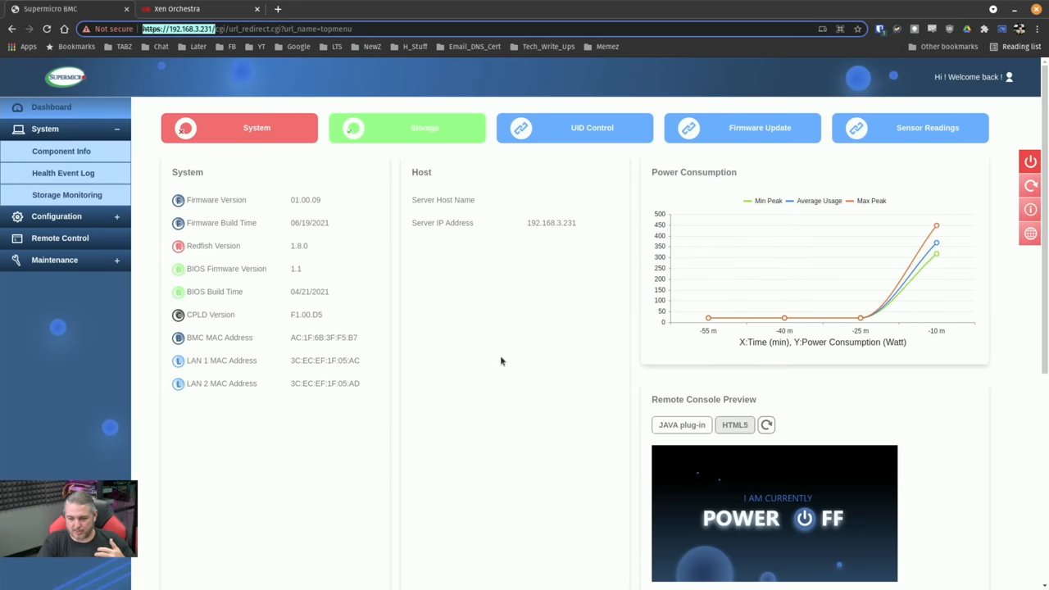
mouse_move(565, 346)
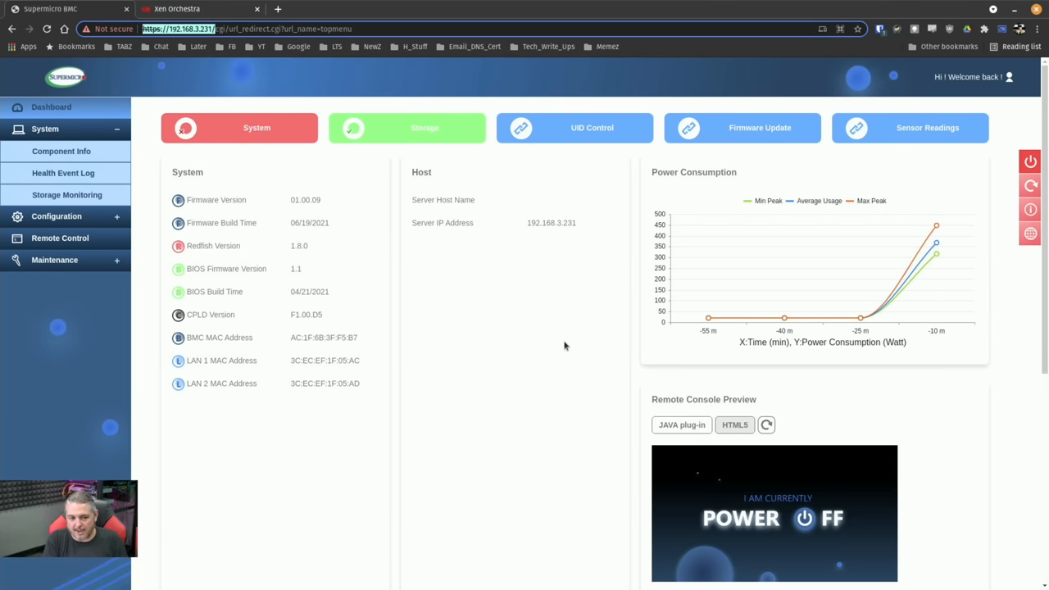
key("F11")
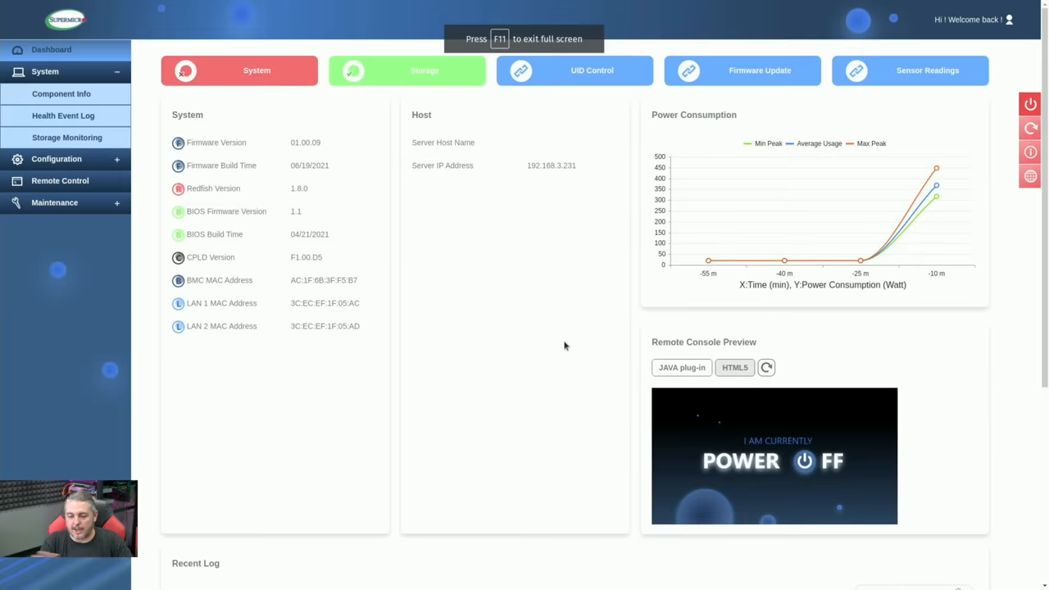
scroll("down", 3)
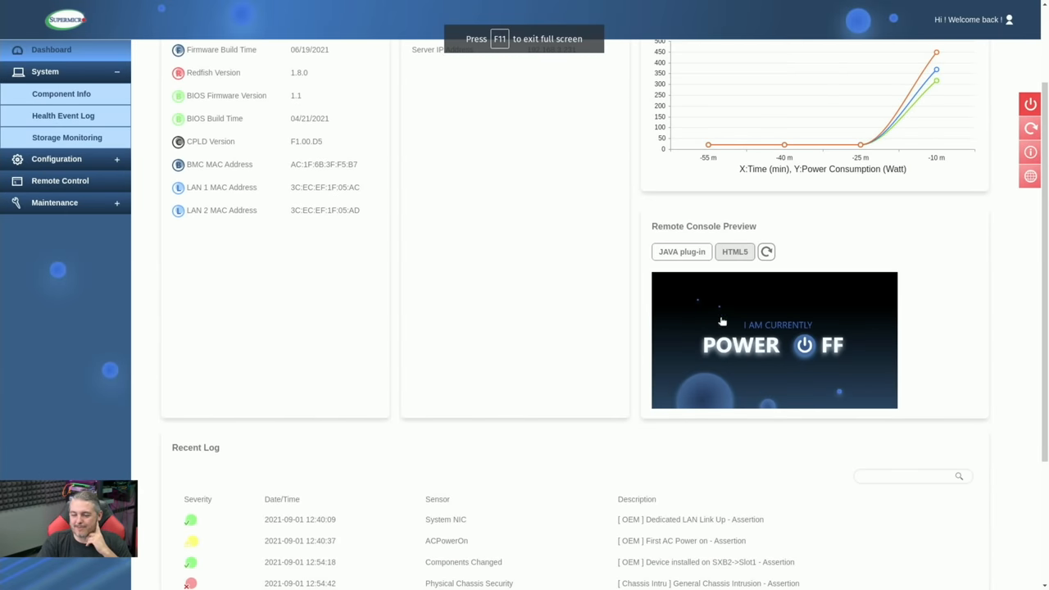
mouse_move(807, 363)
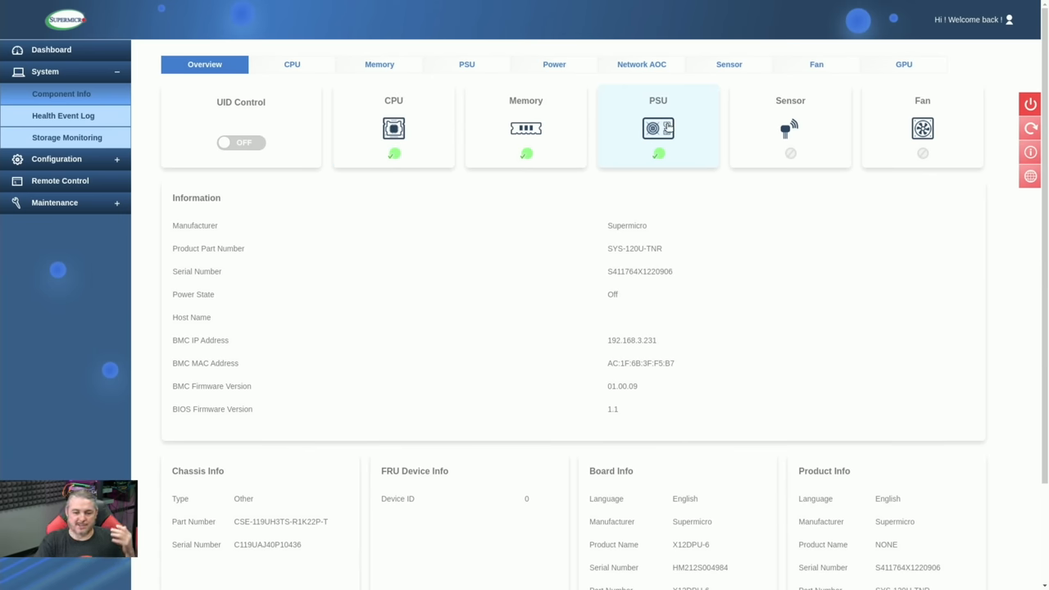
Step: View the two Xeon Gold 6330 CPUs and apply Power ON to the server
scroll("down", 3)
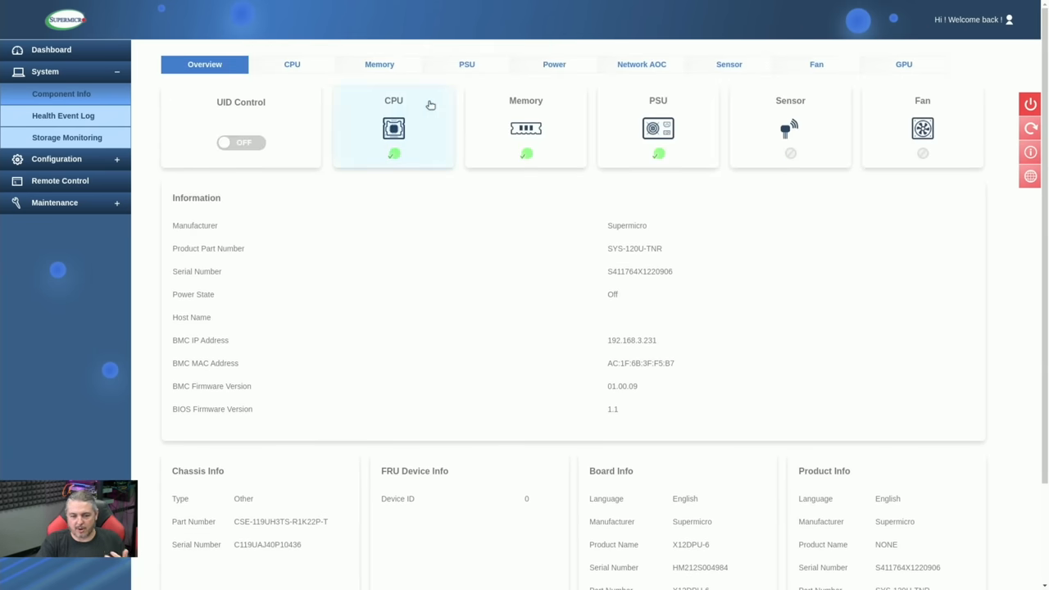
left_click(291, 63)
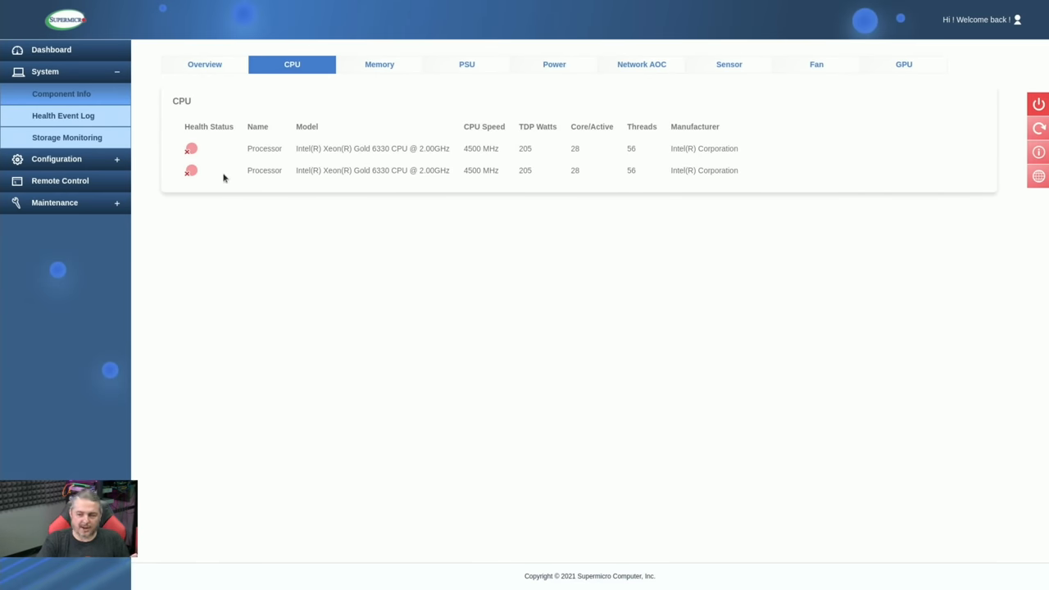
mouse_move(1039, 104)
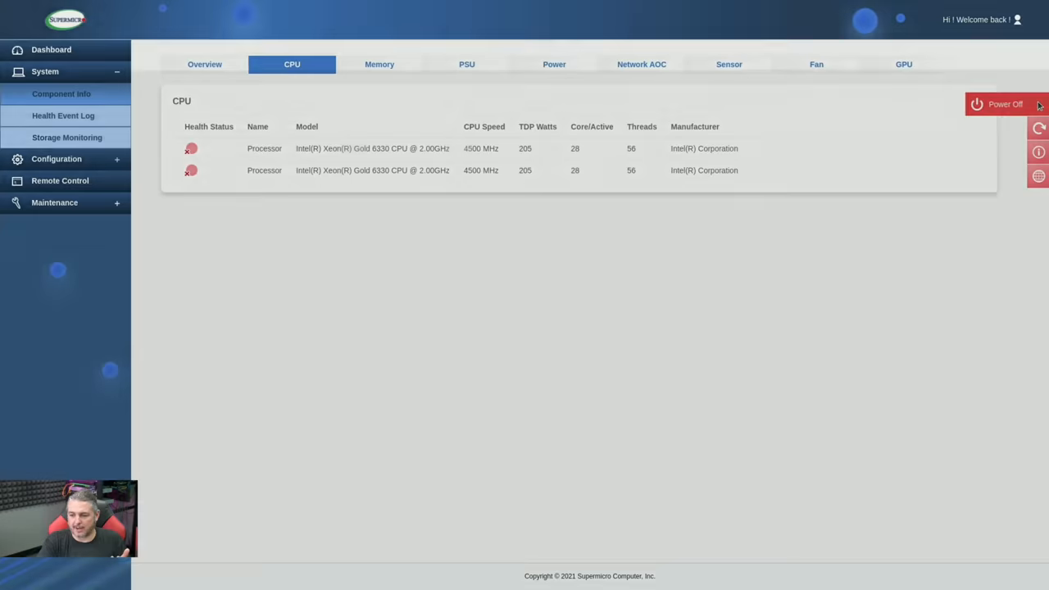
left_click(1002, 103)
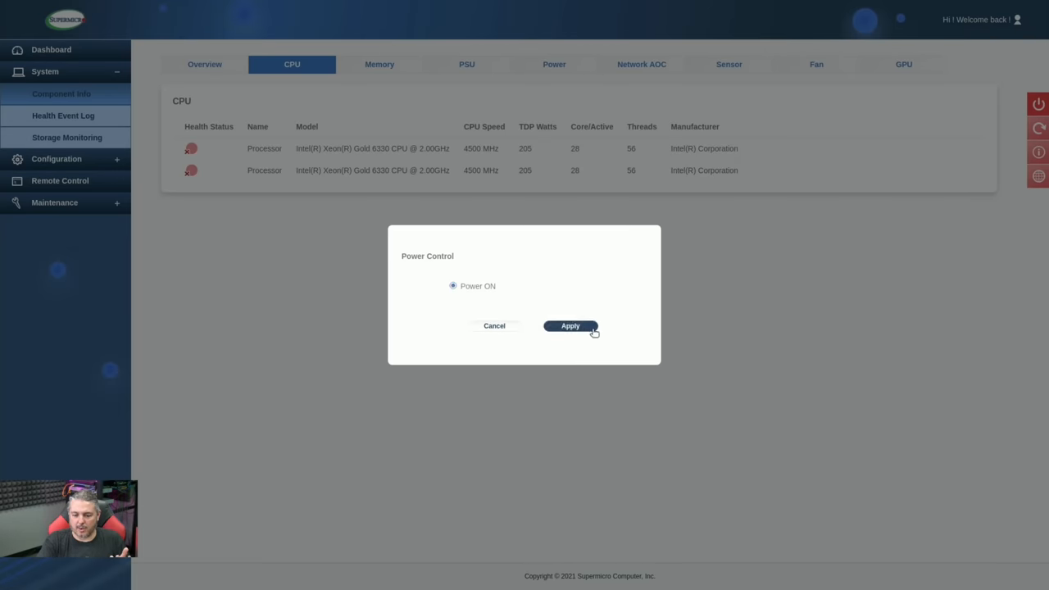
left_click(571, 326)
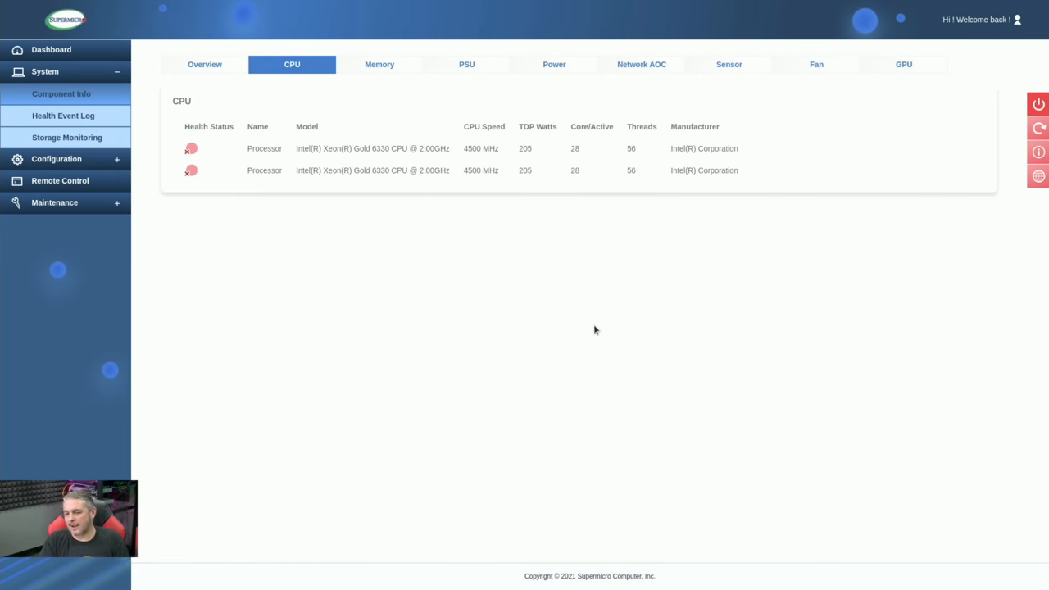
mouse_move(51, 49)
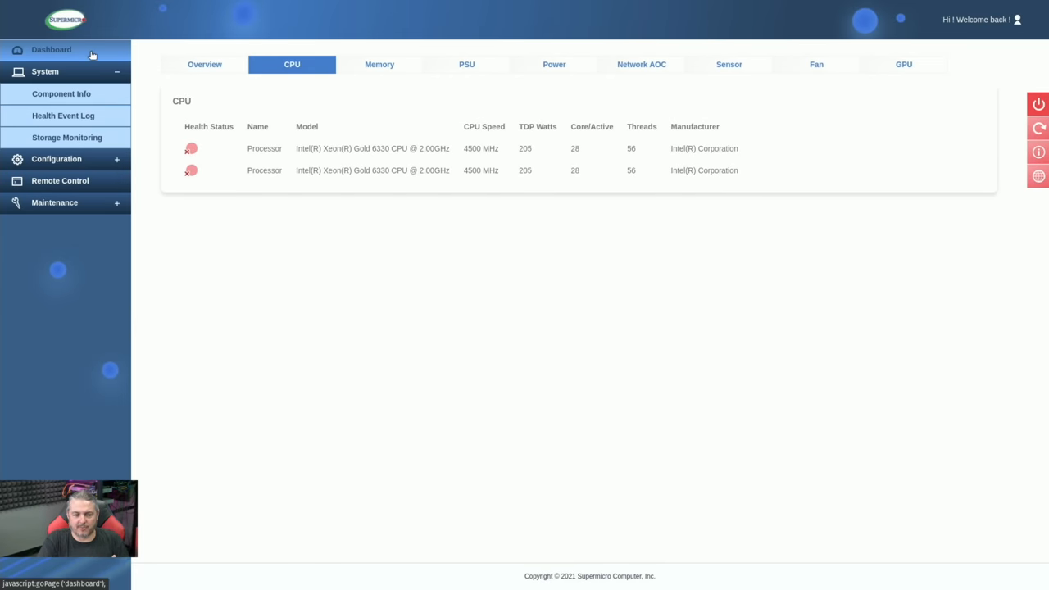
Step: Refresh the dashboard console preview and check the component overview reports power On
left_click(51, 48)
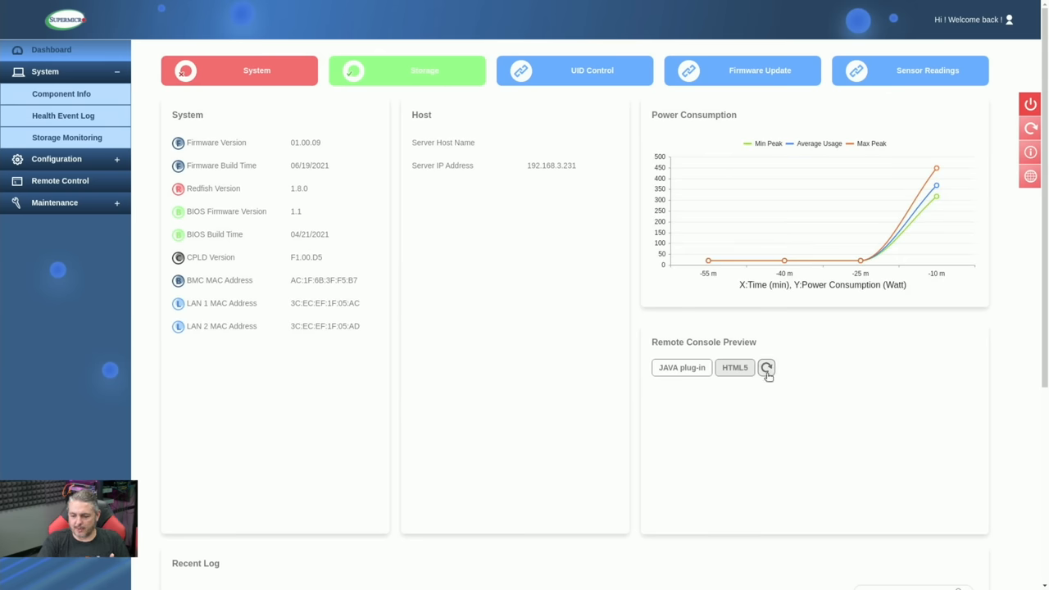
left_click(766, 368)
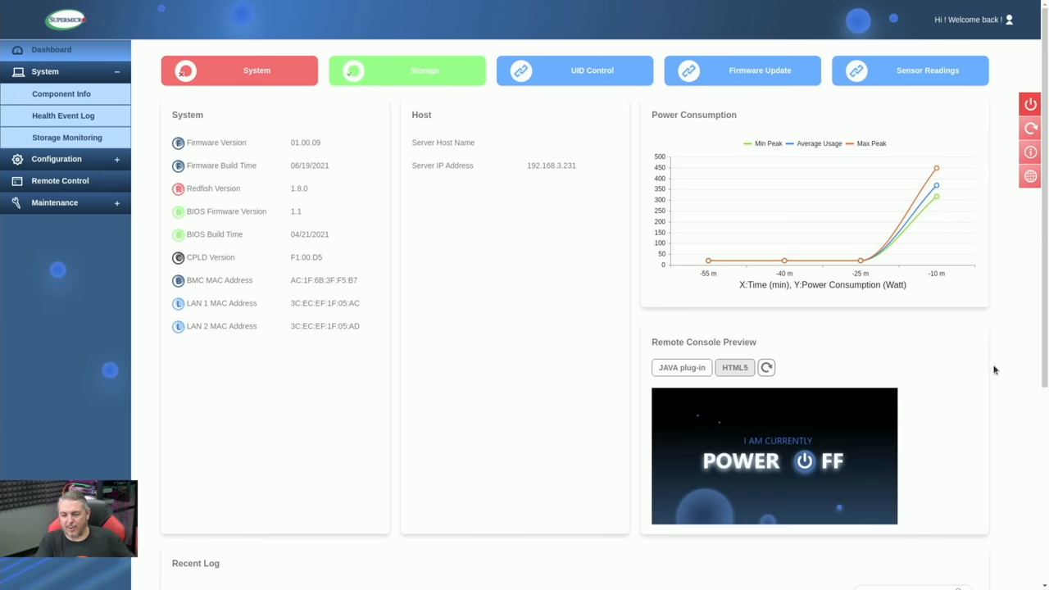
mouse_move(990, 350)
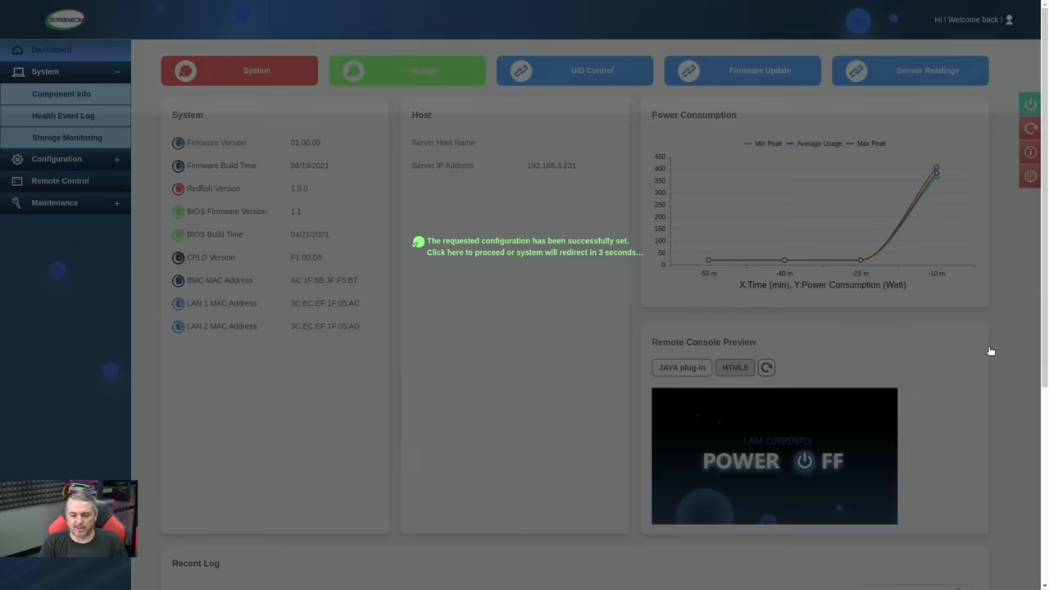
mouse_move(573, 263)
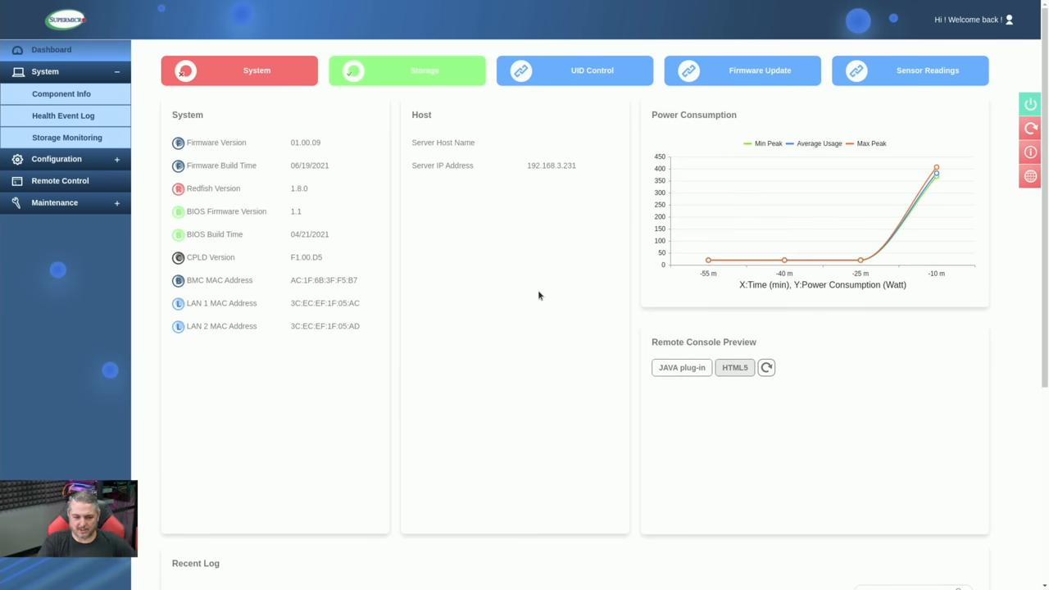
left_click(69, 94)
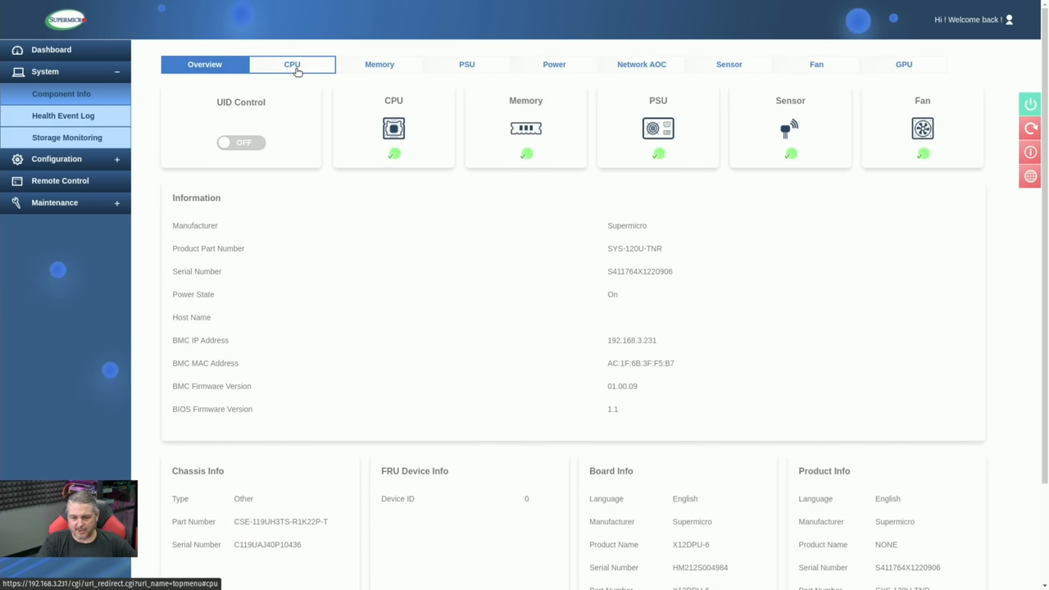
Step: Show the Network AOC cards and expand the AOC-S25G-m2S port MAC and firmware details
left_click(292, 64)
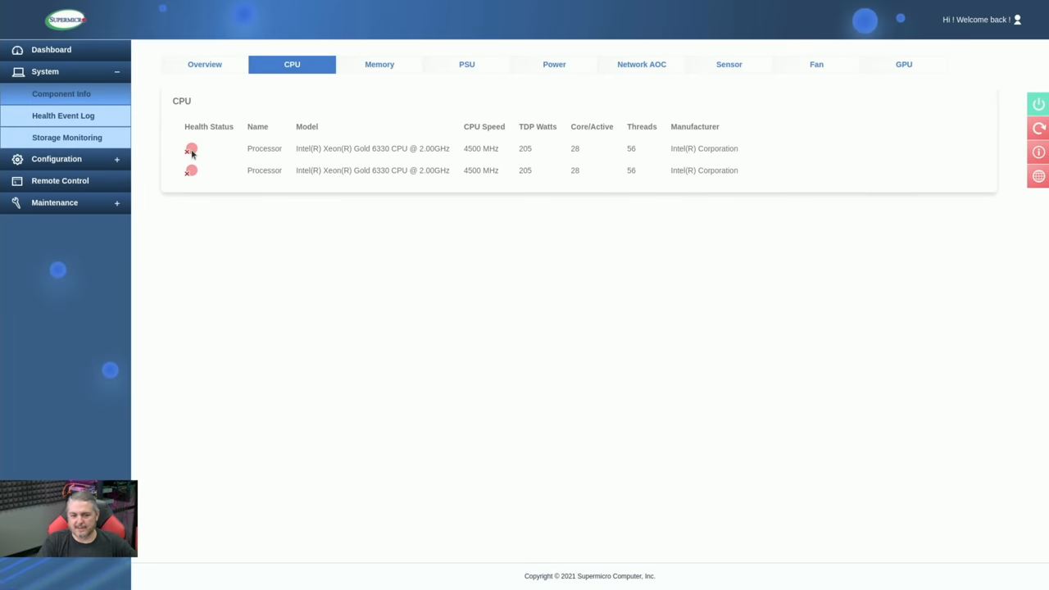
mouse_move(572, 159)
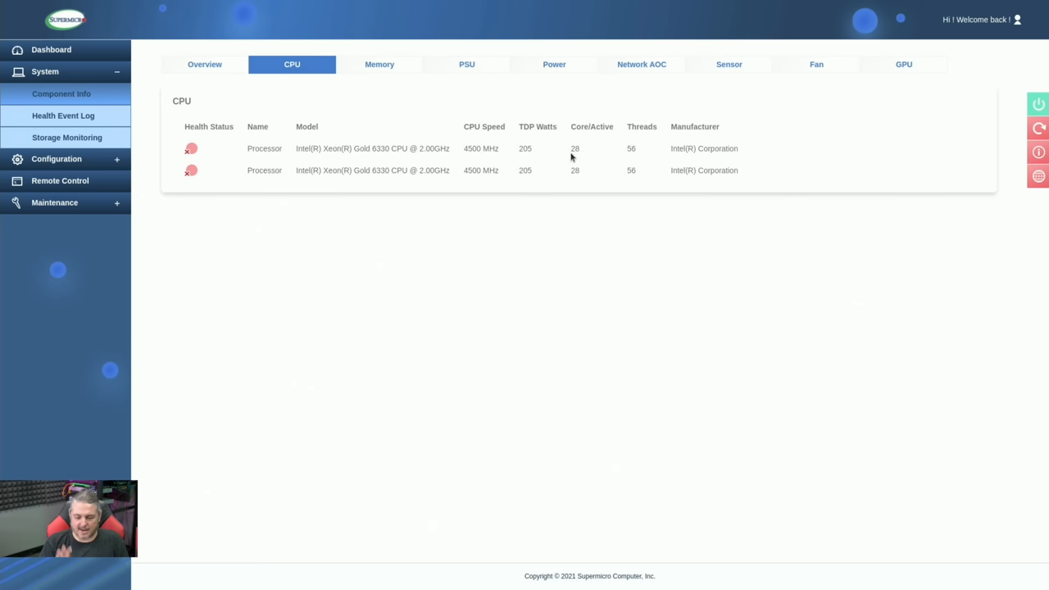
mouse_move(628, 126)
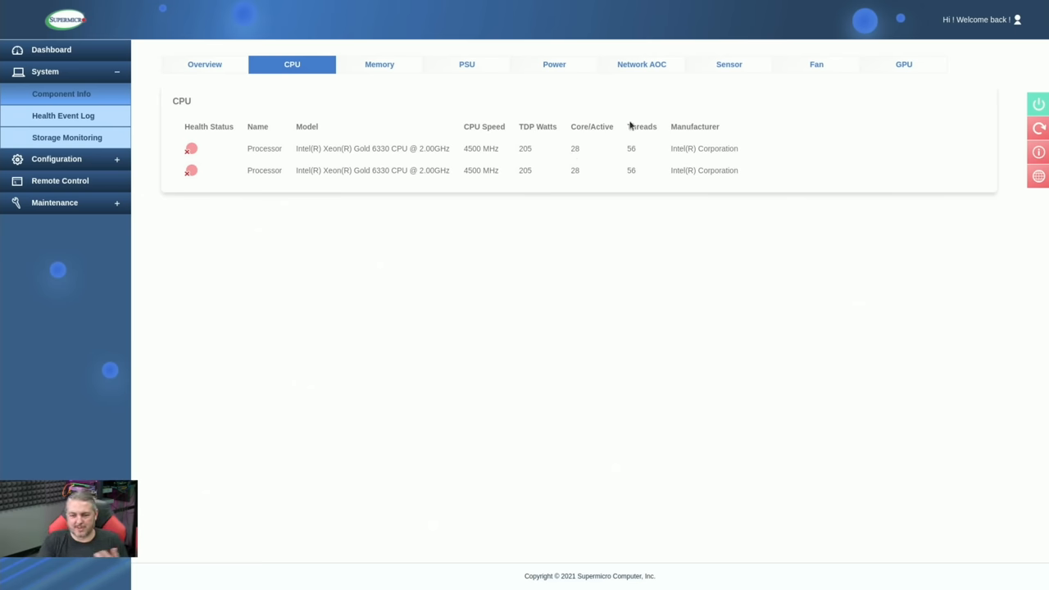
mouse_move(651, 75)
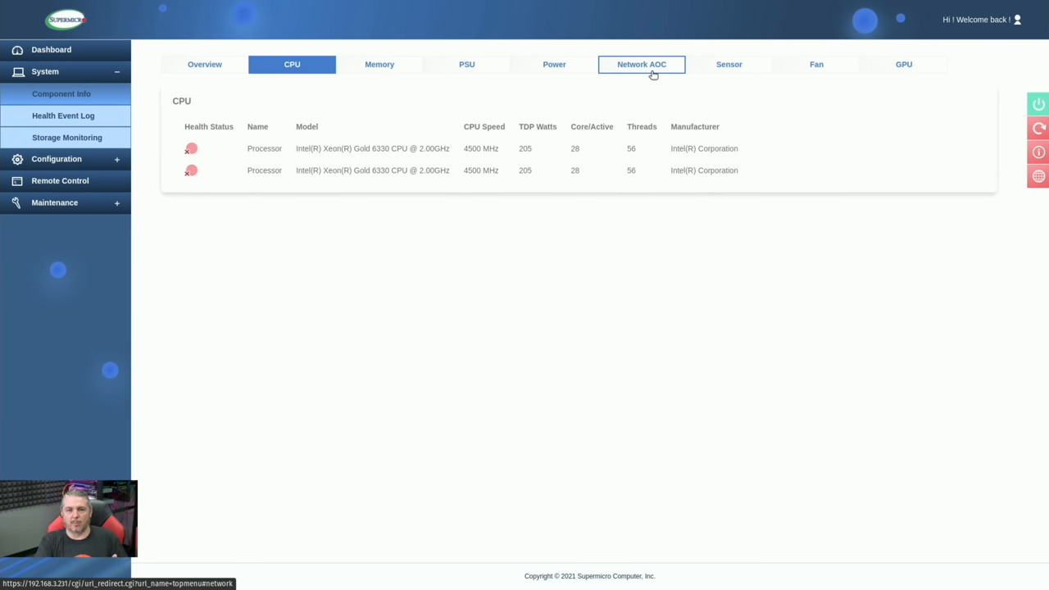
left_click(643, 64)
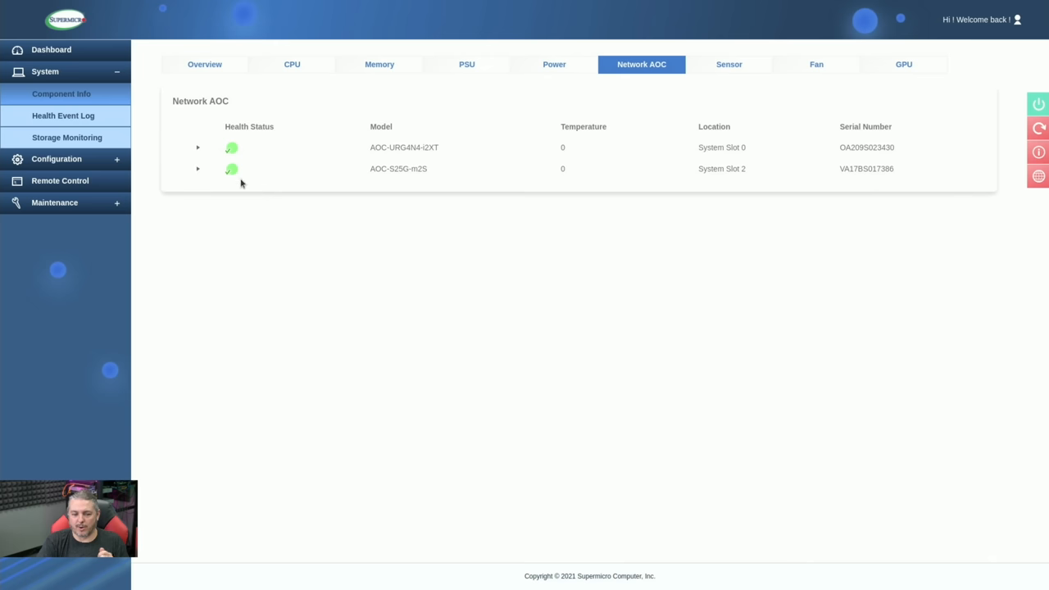
left_click(197, 169)
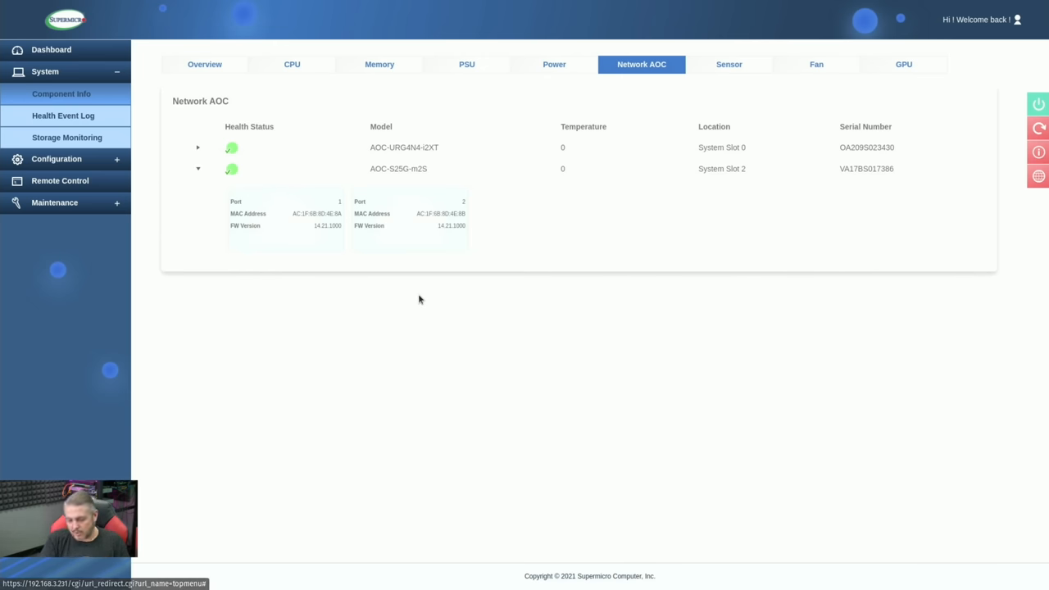
mouse_move(449, 192)
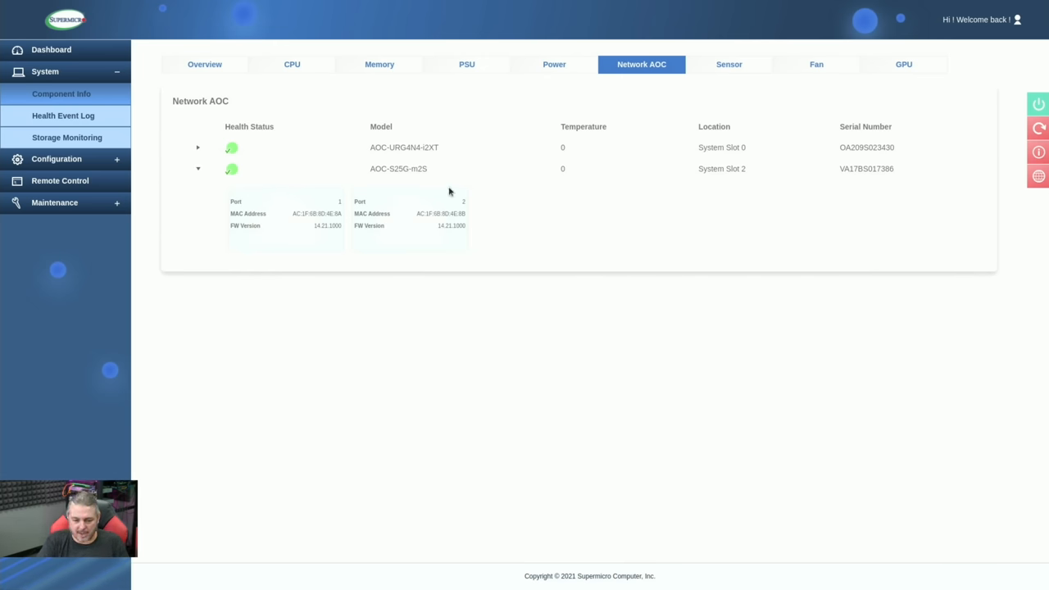
mouse_move(408, 172)
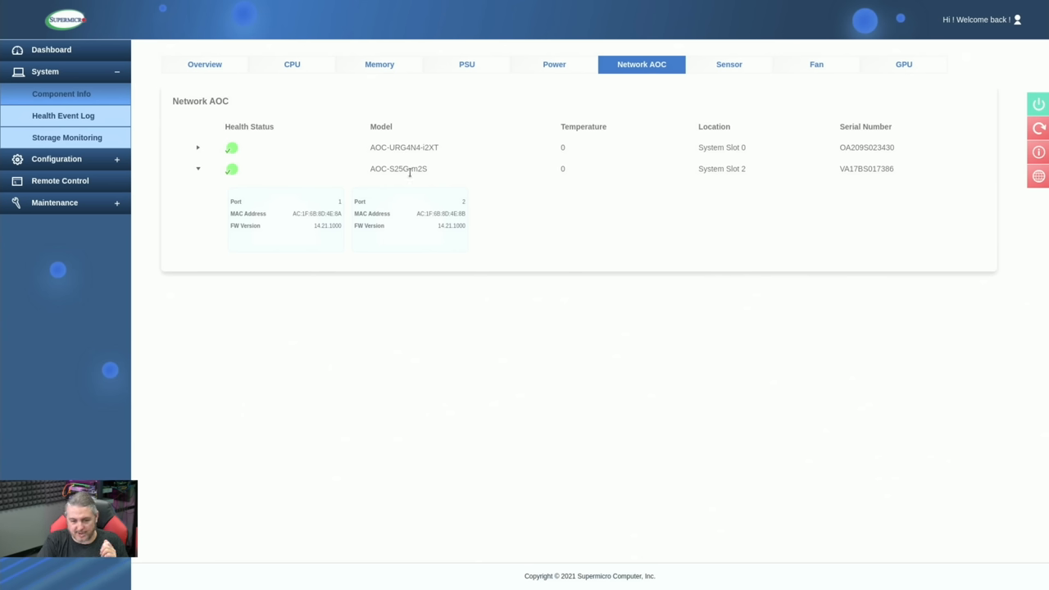
double_click(398, 169)
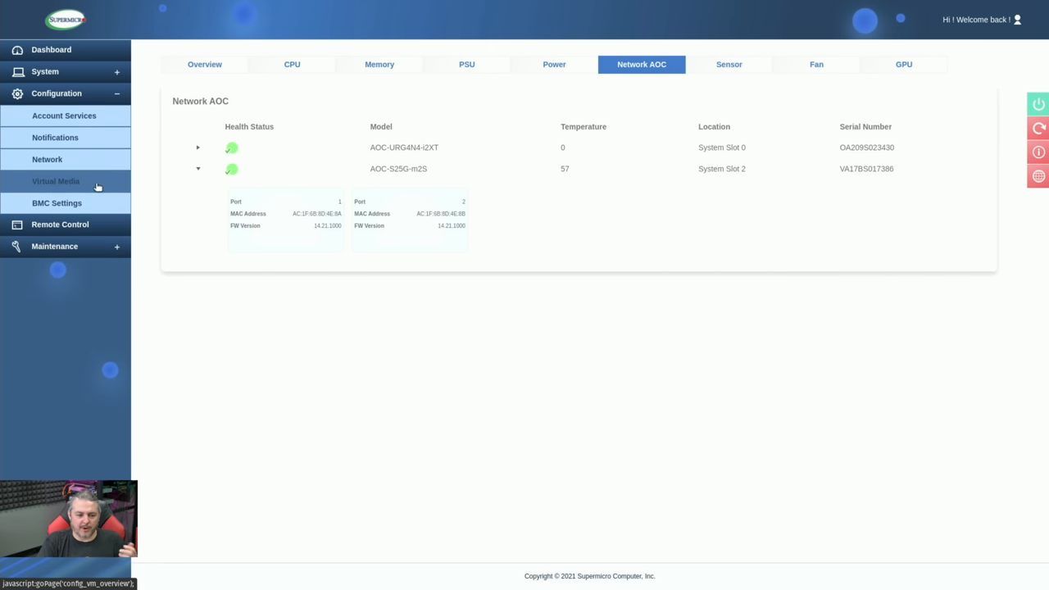
Step: Browse user accounts, alerts and syslog settings, then confirm all eight fans report OK
left_click(63, 116)
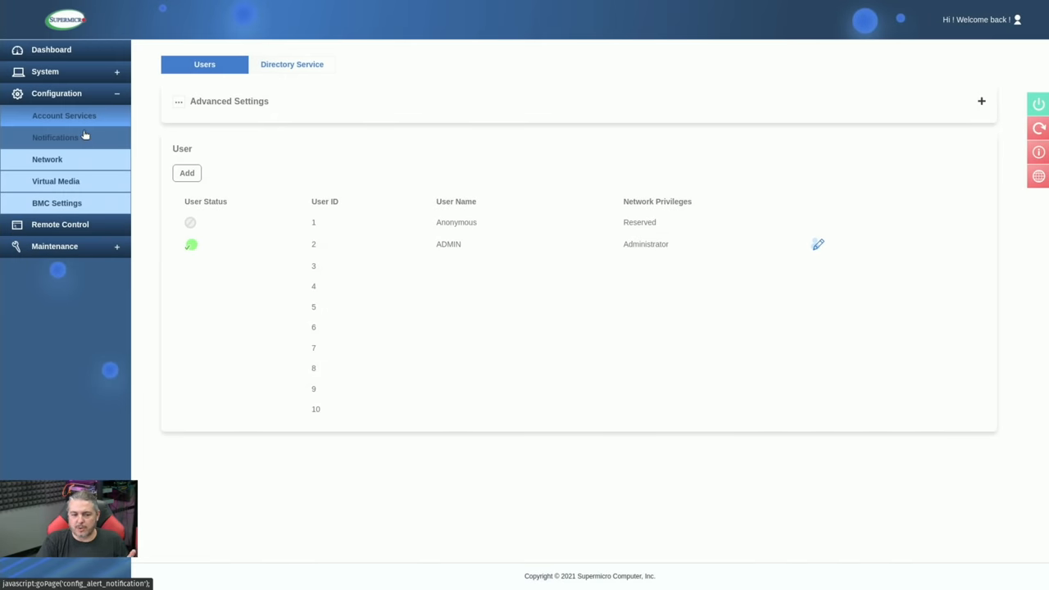
left_click(55, 137)
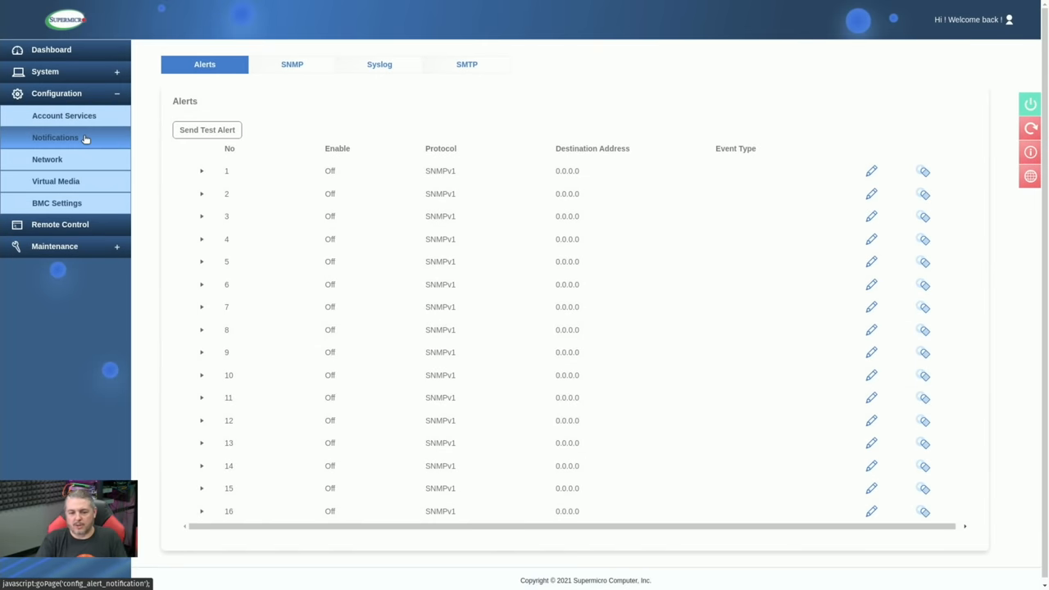
left_click(379, 64)
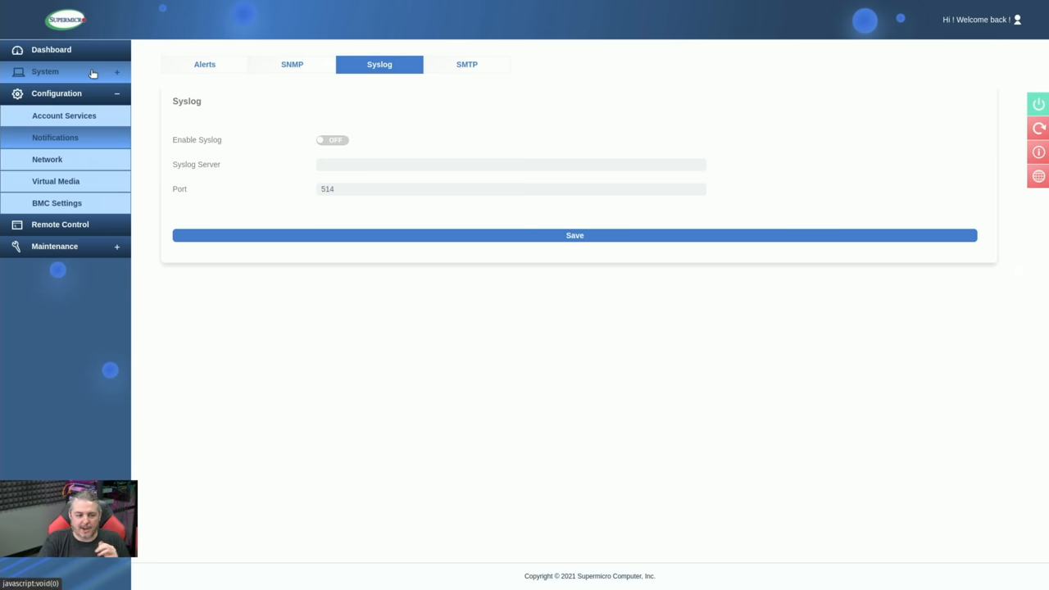
left_click(45, 71)
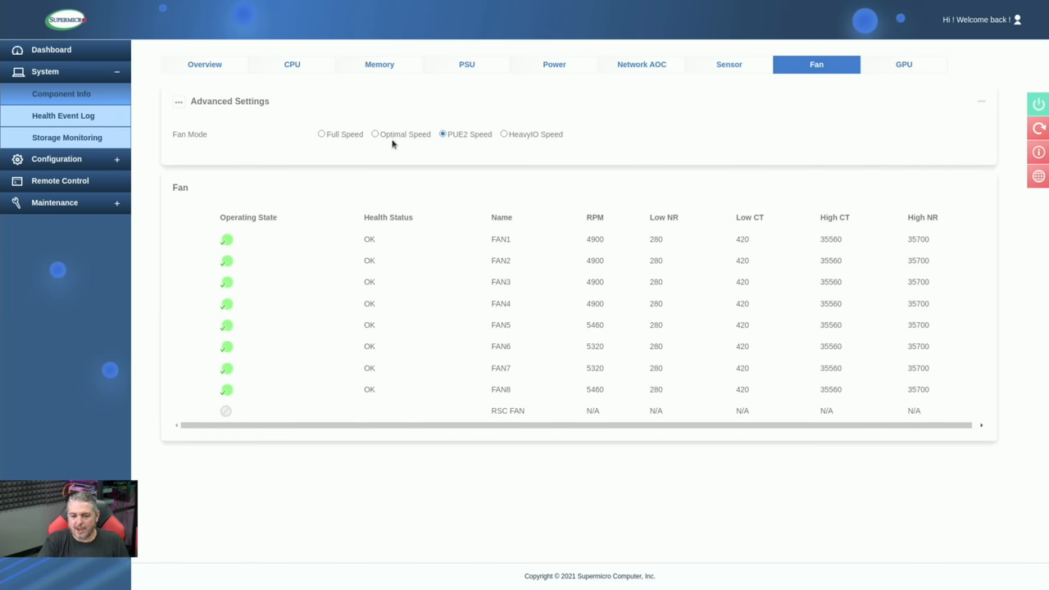
Step: Check the Network AOC and empty GPU lists, then export sensor readings to Excel
left_click(641, 64)
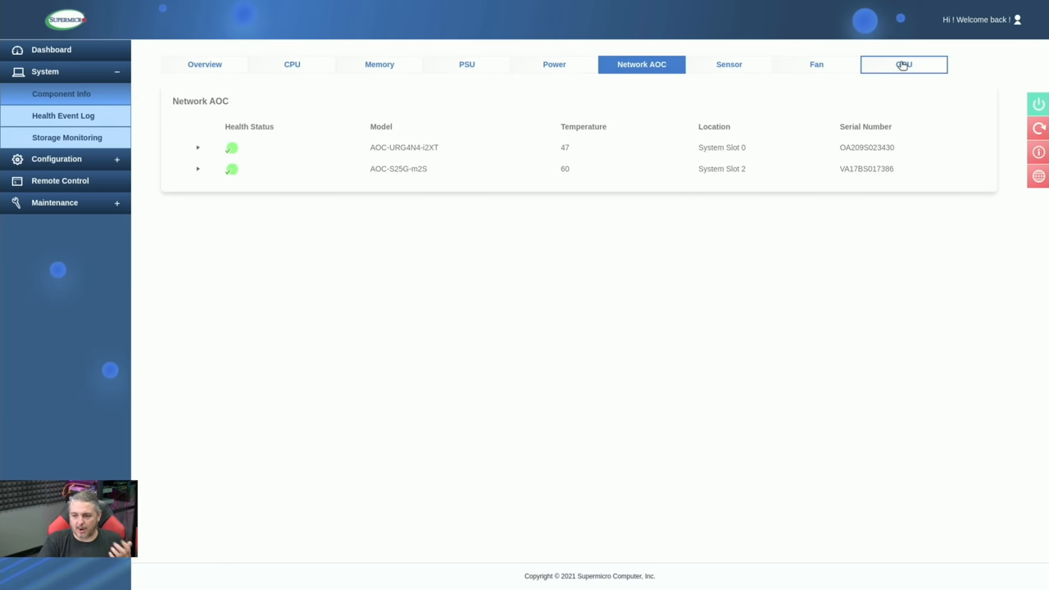
left_click(906, 64)
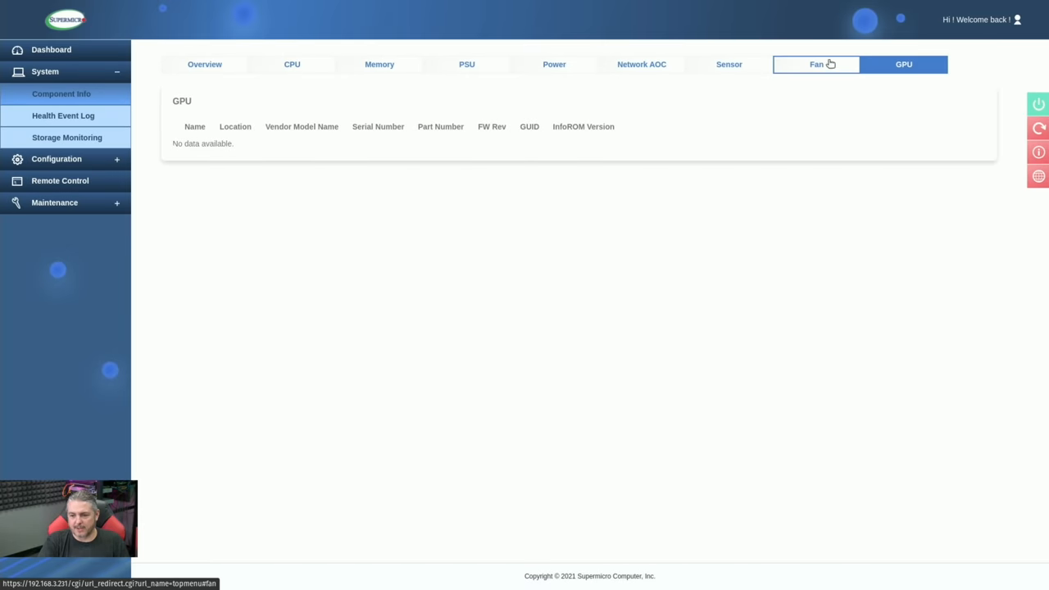
left_click(728, 64)
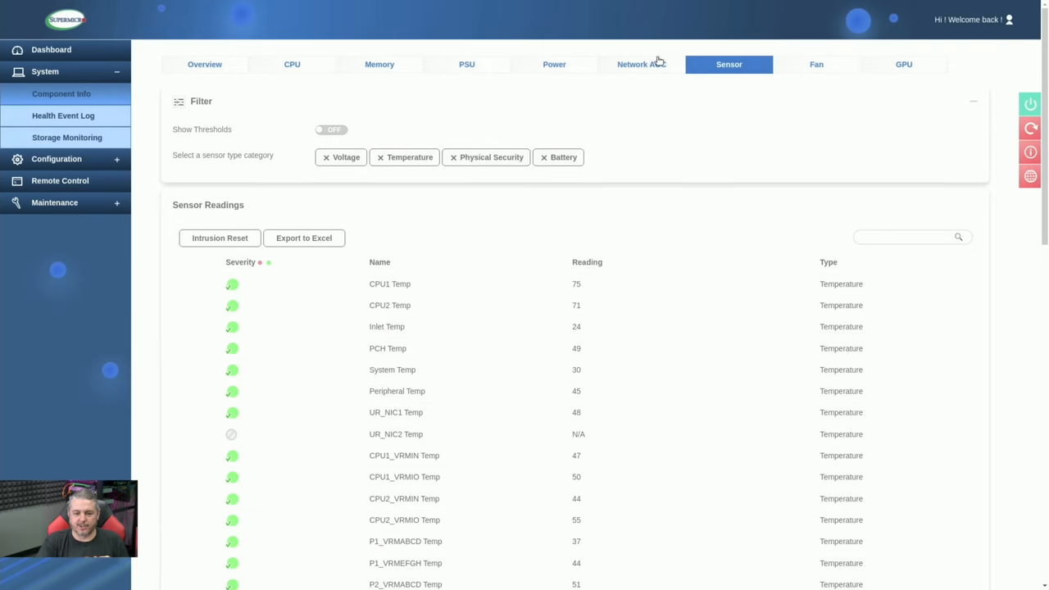
mouse_move(504, 261)
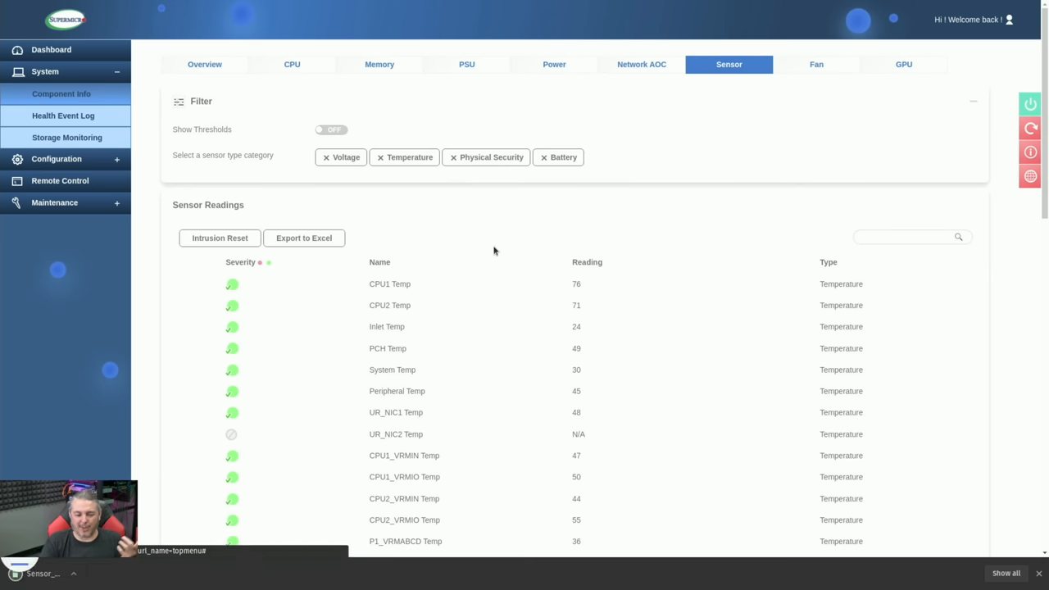
left_click(304, 238)
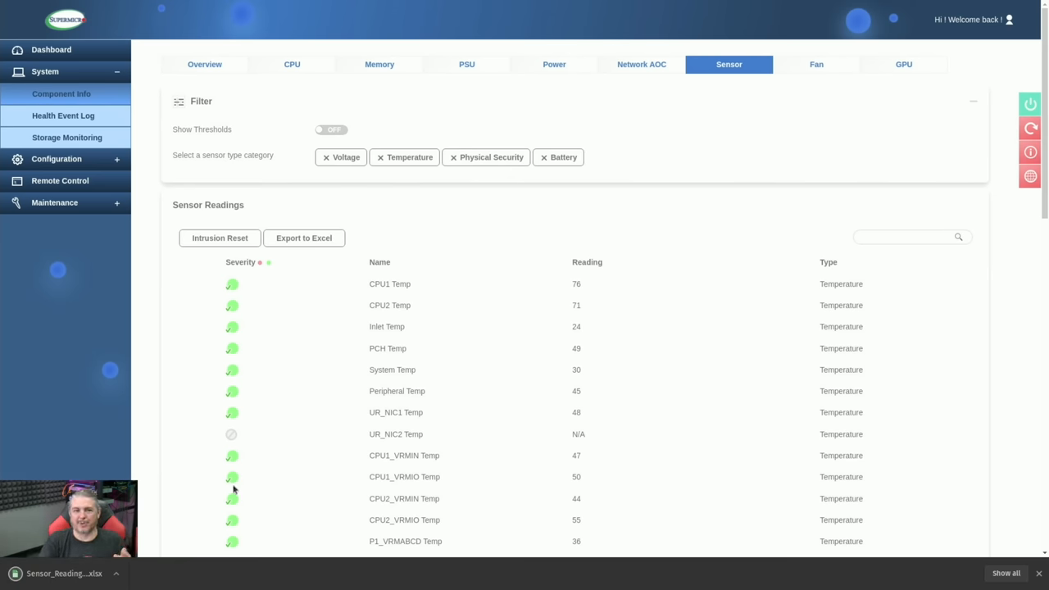
scroll("down", 3)
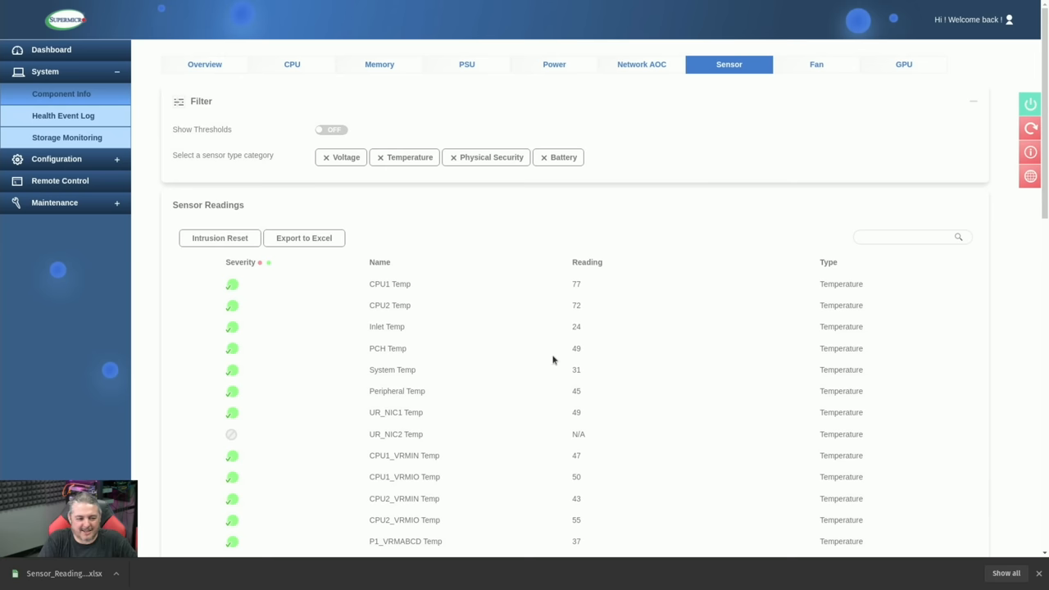
Step: Open Configuration > Virtual Media and select the CD-ROM Share Host field
left_click(57, 93)
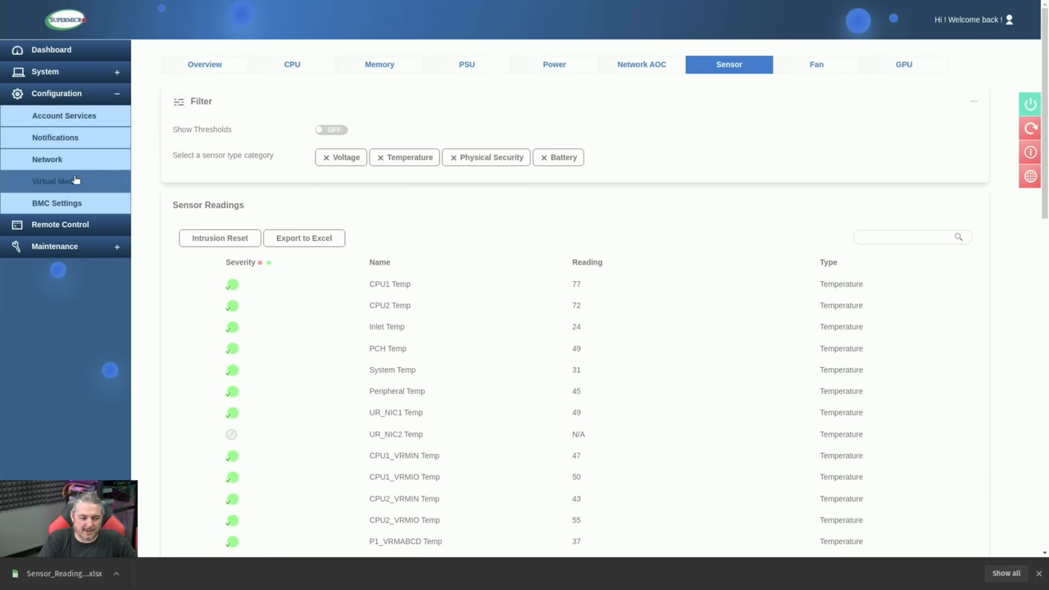
left_click(49, 181)
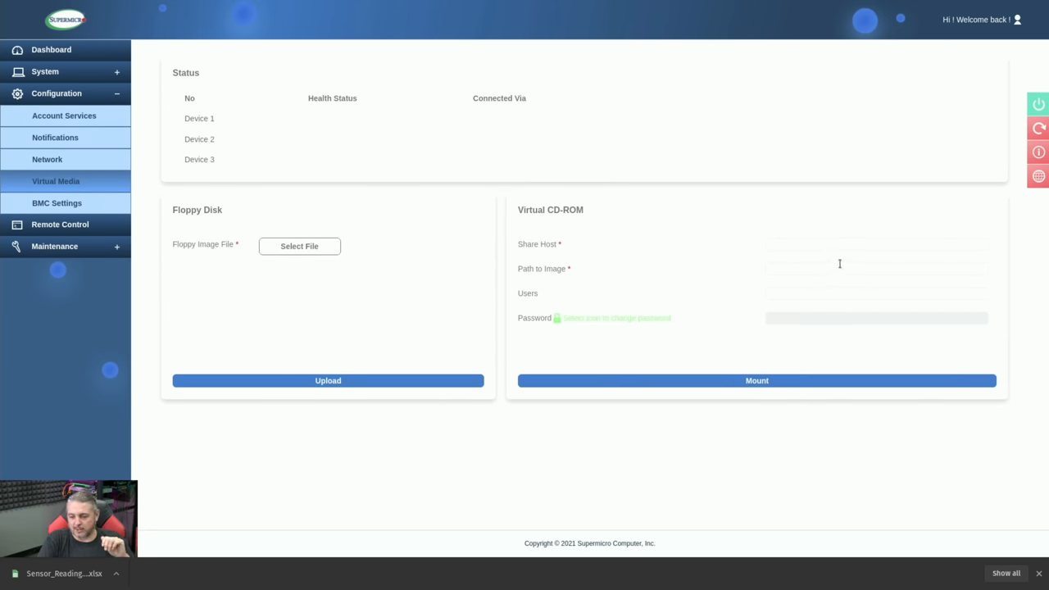
left_click(876, 243)
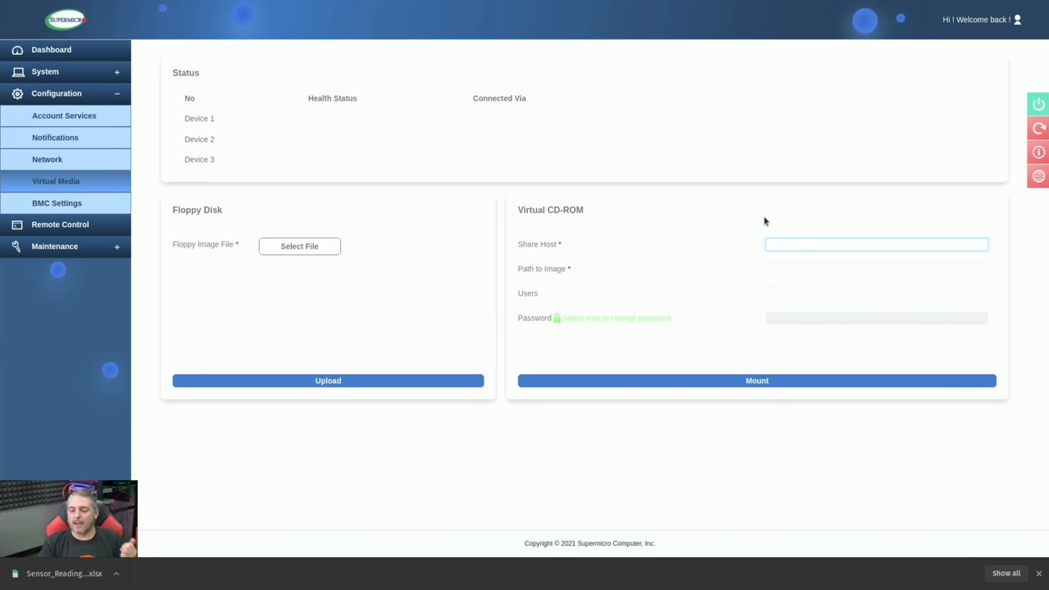
left_click(877, 244)
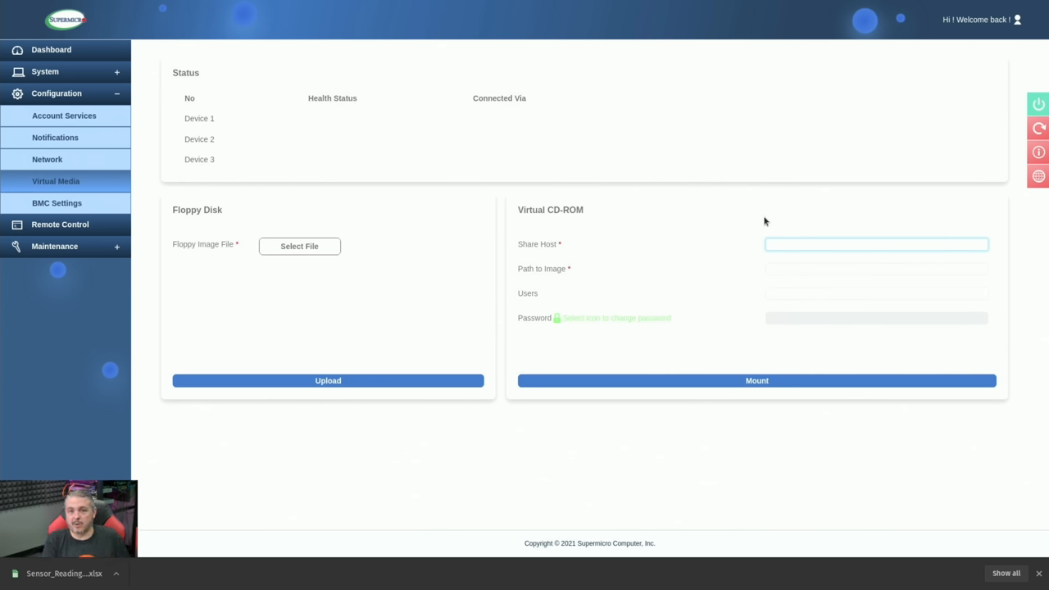
left_click(875, 245)
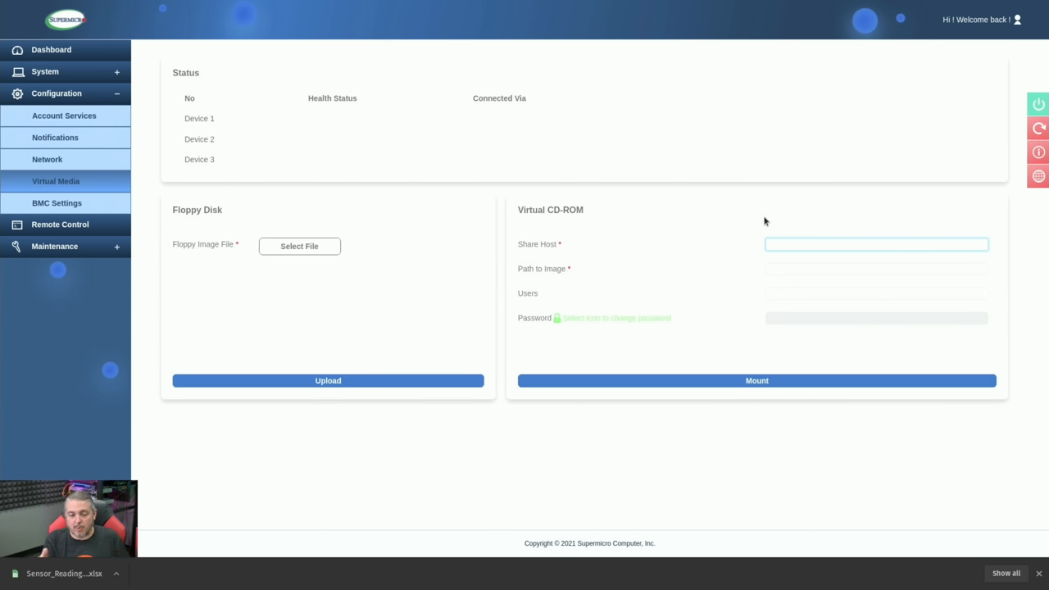
left_click(875, 244)
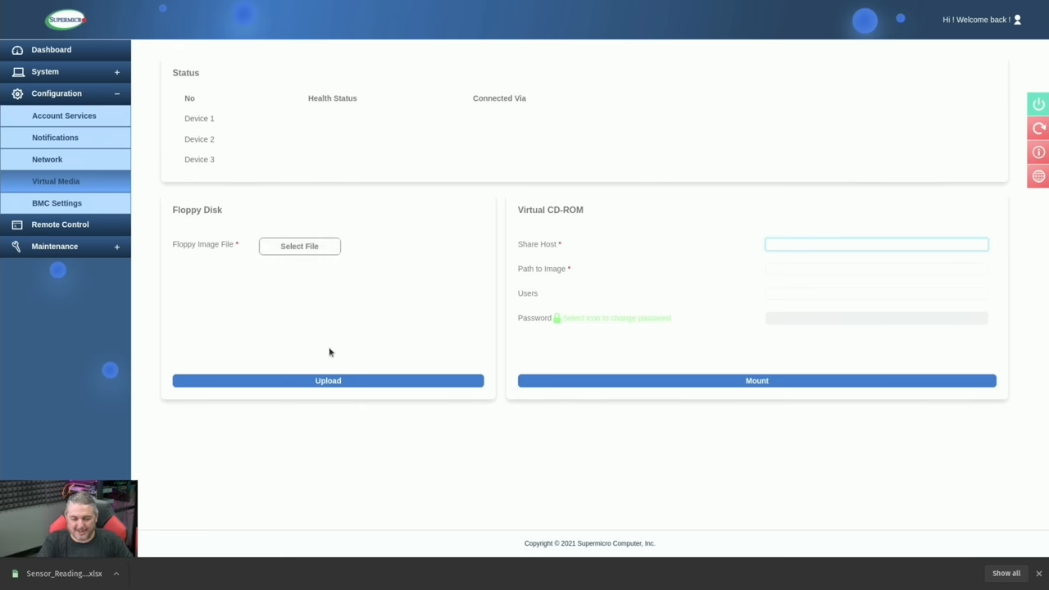
mouse_move(78, 154)
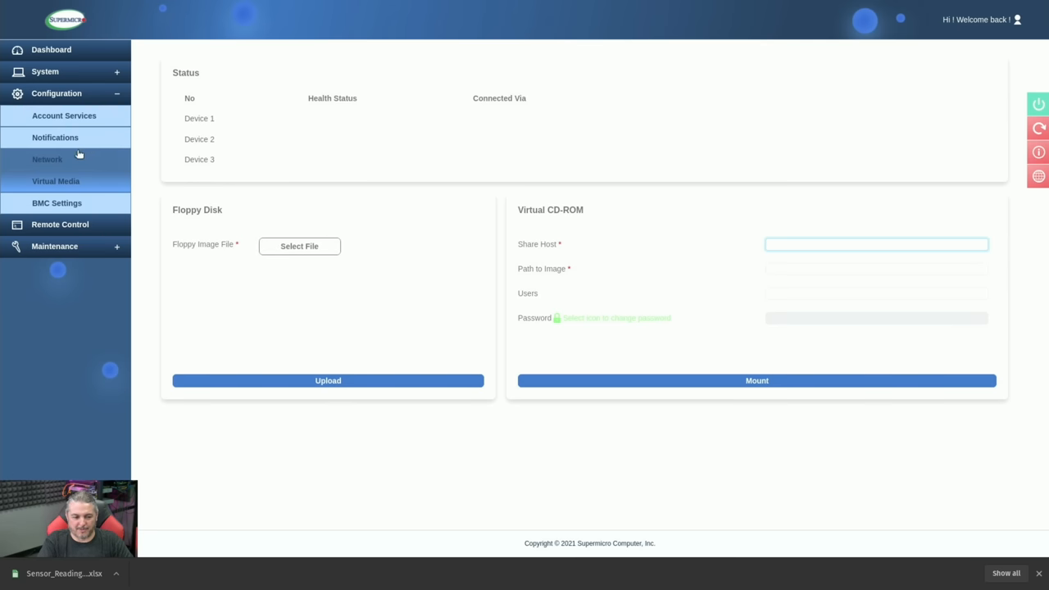
Step: View BMC network settings: DHCP IPv4 192.168.3.231, IPv6 off, dedicated LAN
left_click(46, 159)
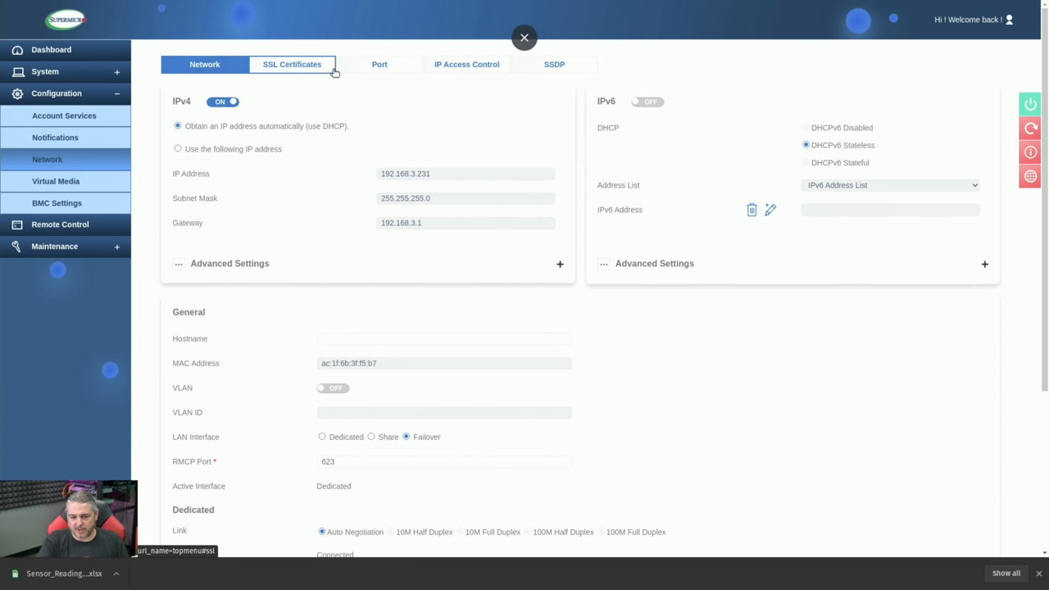
left_click(203, 64)
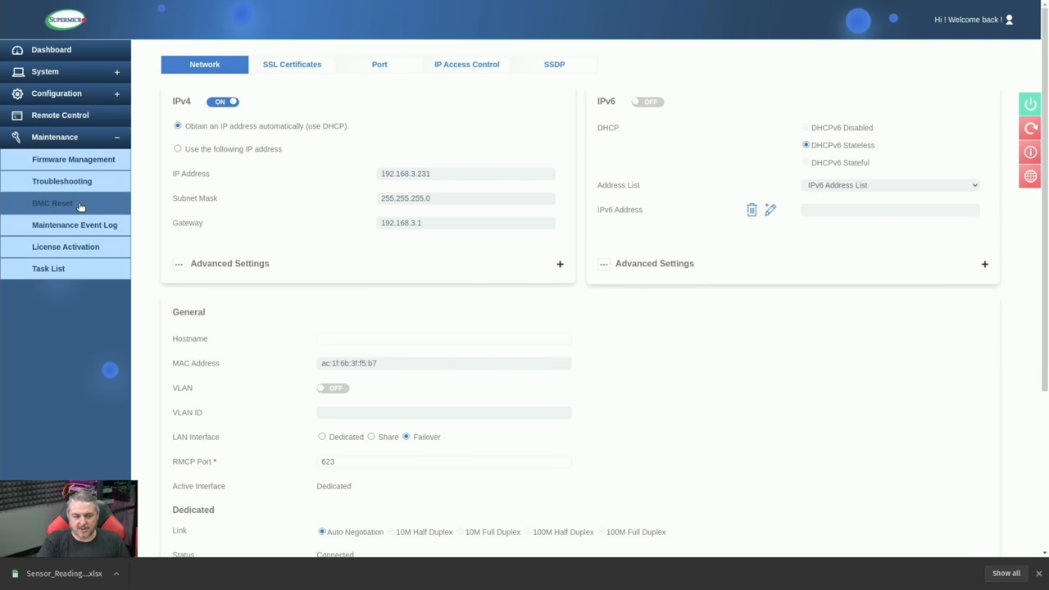
mouse_move(73, 159)
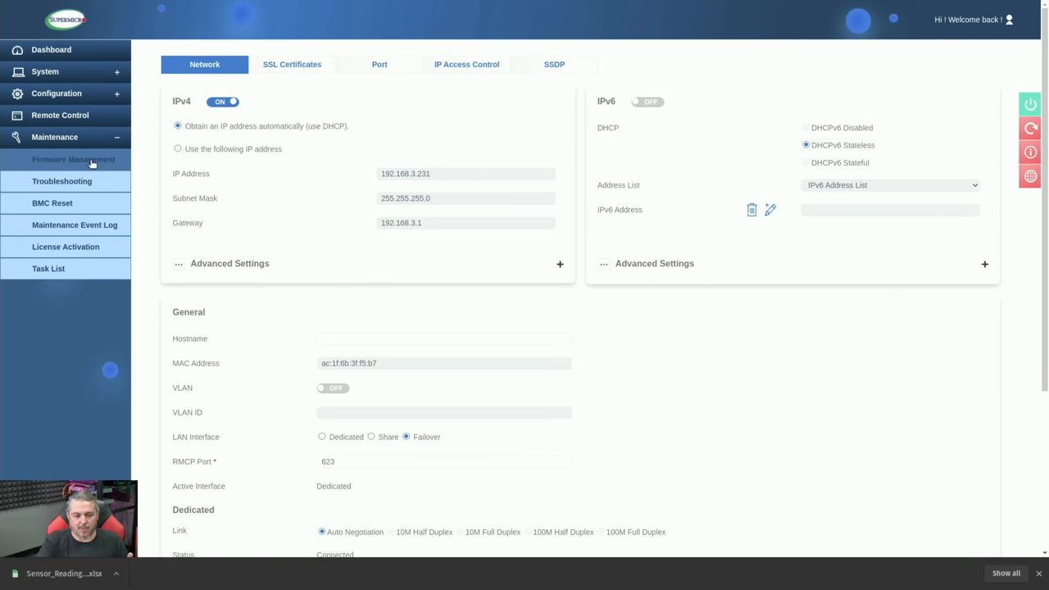
Step: Review the BMC, BIOS and CPLD firmware update types, then open Remote Control
left_click(73, 159)
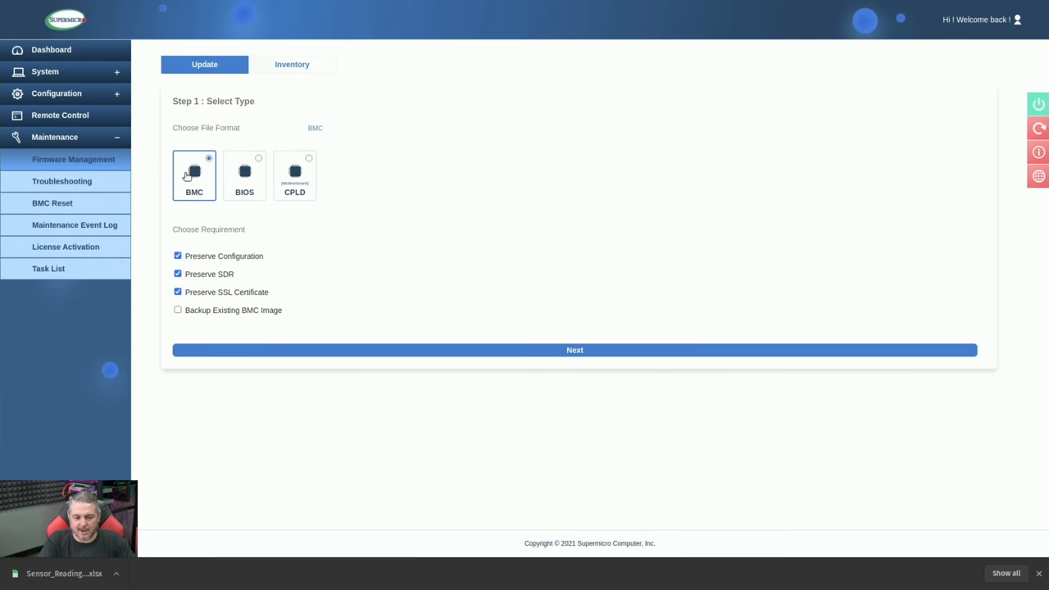
left_click(244, 172)
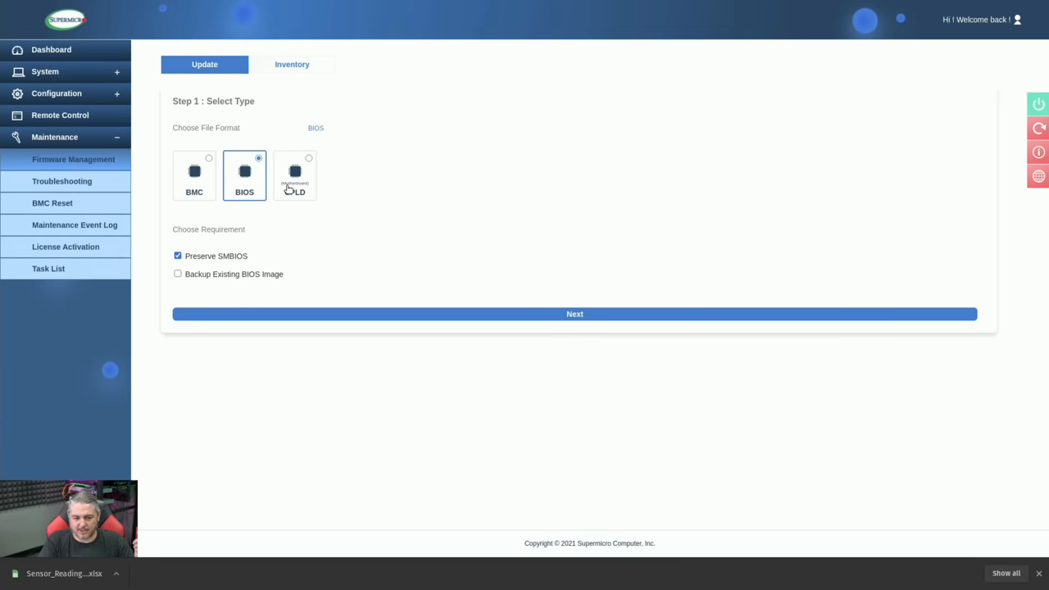
left_click(295, 172)
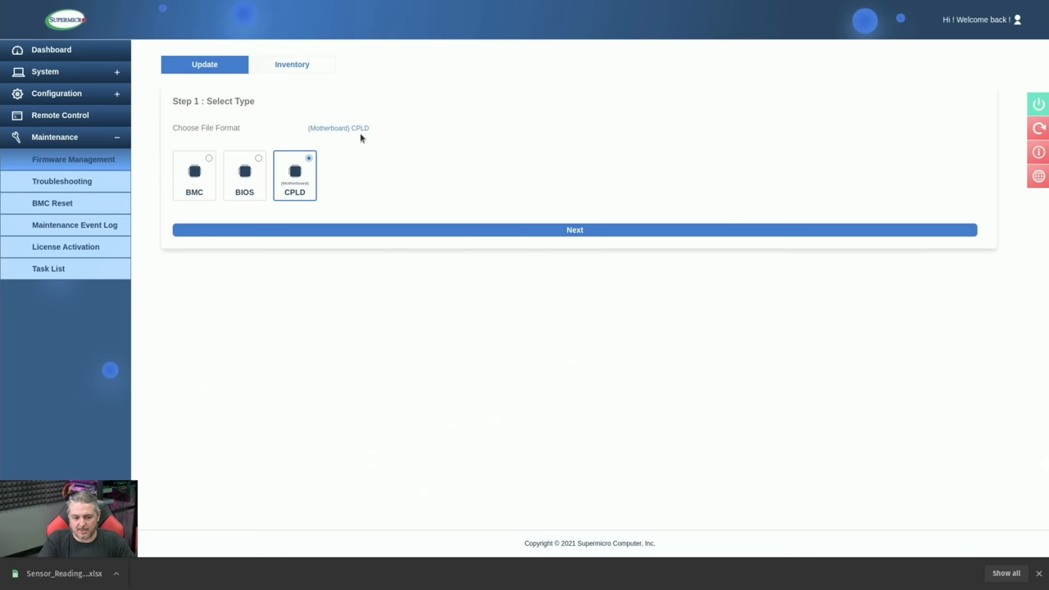
mouse_move(304, 131)
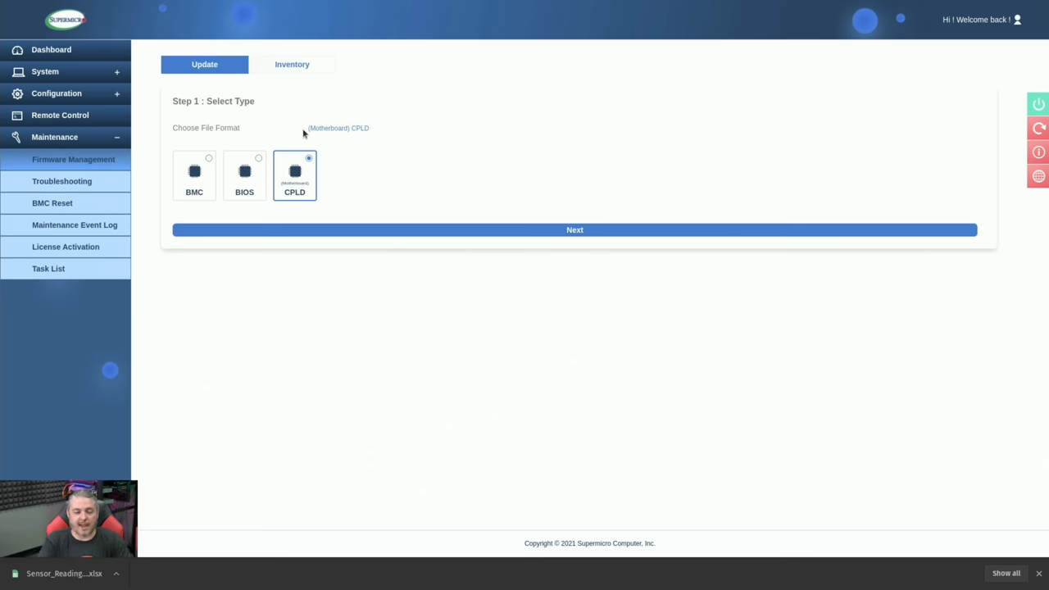
mouse_move(291, 64)
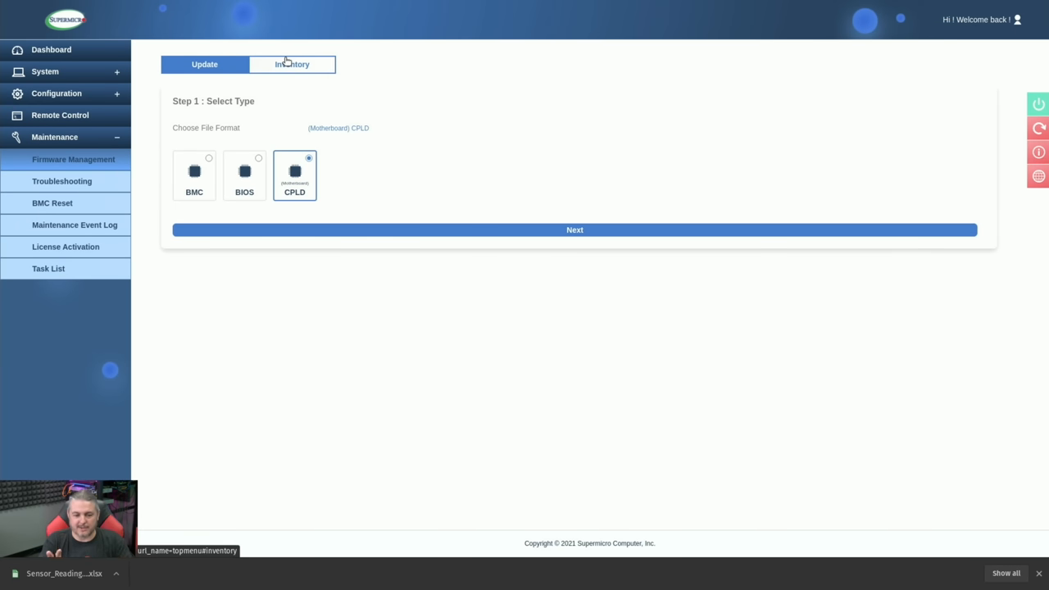
mouse_move(279, 4)
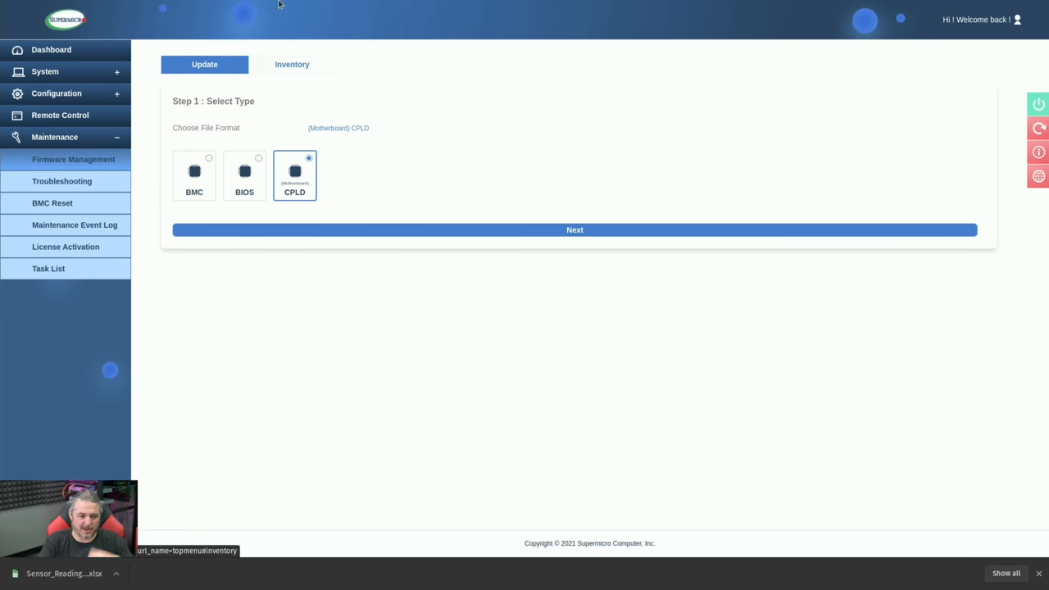
left_click(59, 115)
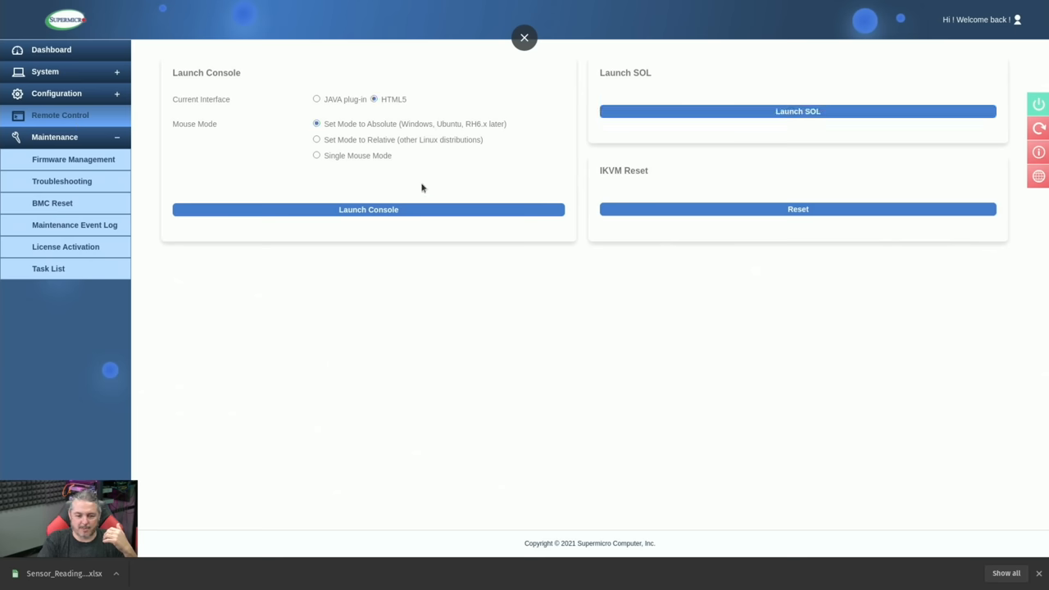
Step: Launch the HTML5 iKVM console and record a short clip with Record Start and Stop
left_click(368, 209)
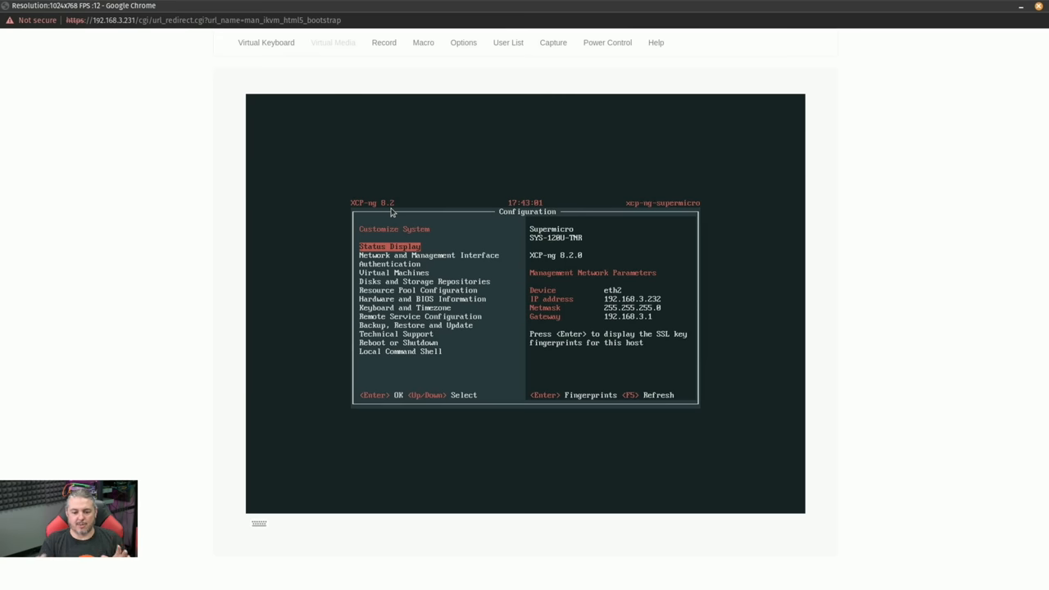
left_click(263, 42)
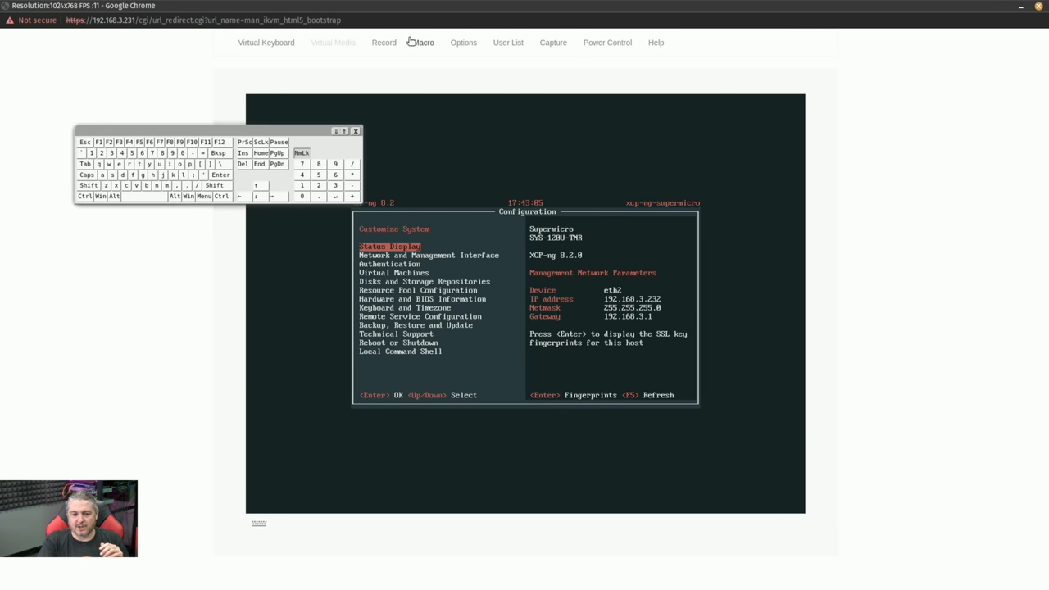
left_click(385, 42)
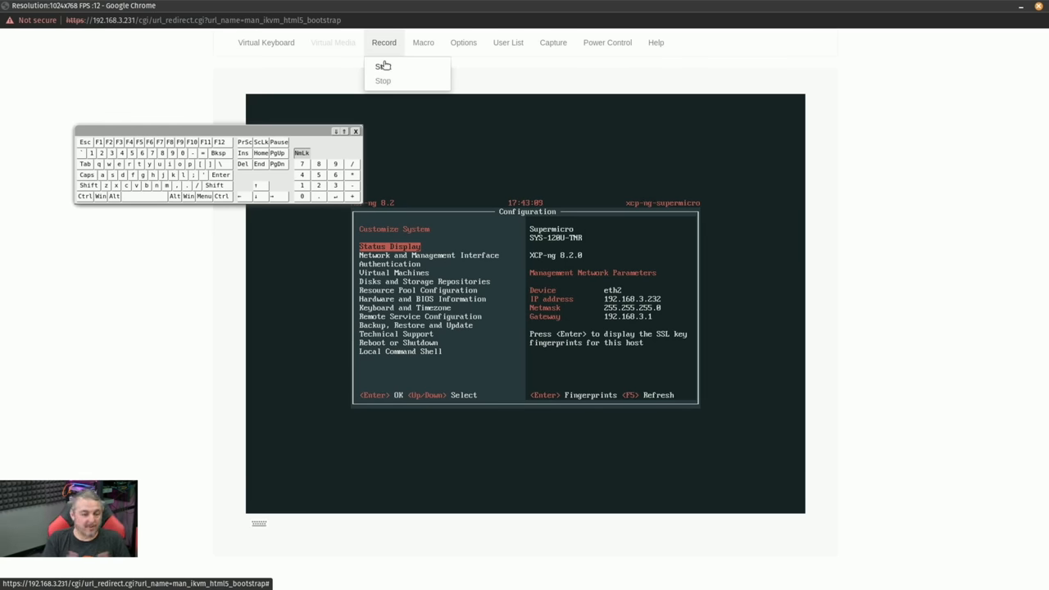
left_click(381, 64)
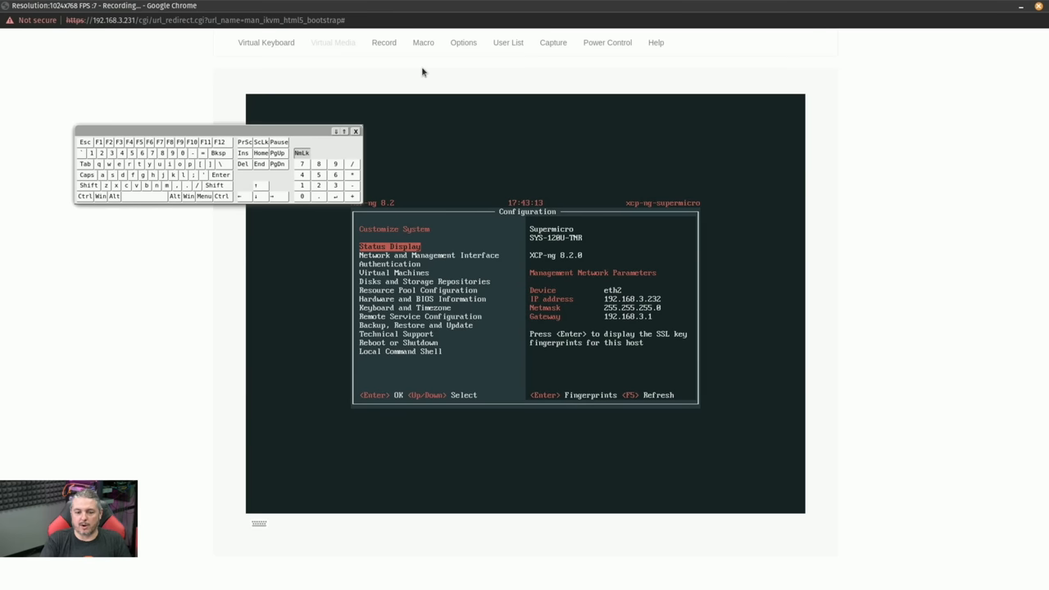
left_click(380, 41)
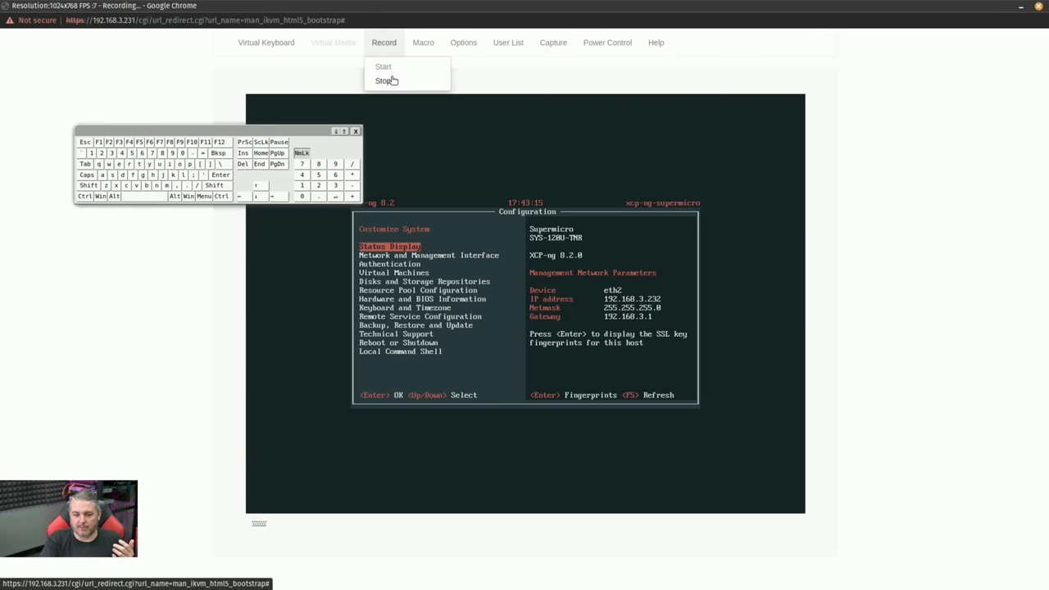
left_click(382, 79)
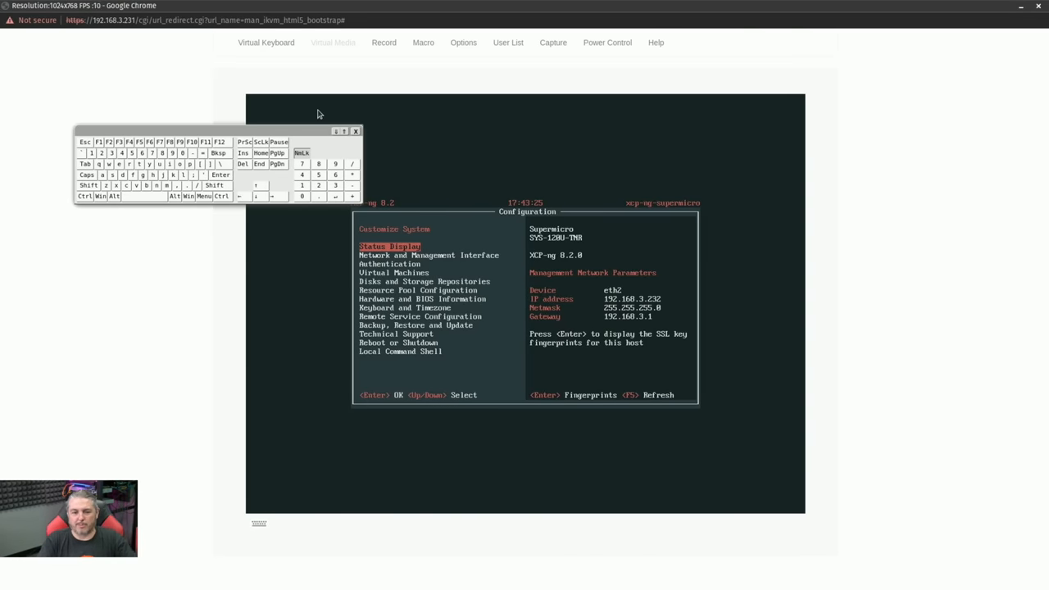
left_click(355, 131)
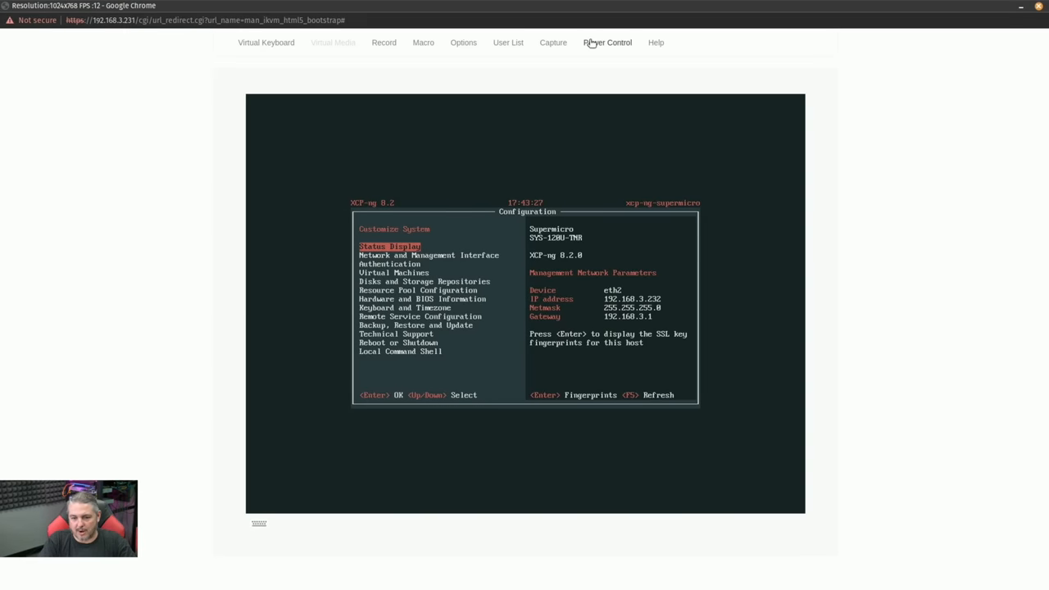
Step: Browse the Capture, Power Control and Options menus of the iKVM console
left_click(552, 42)
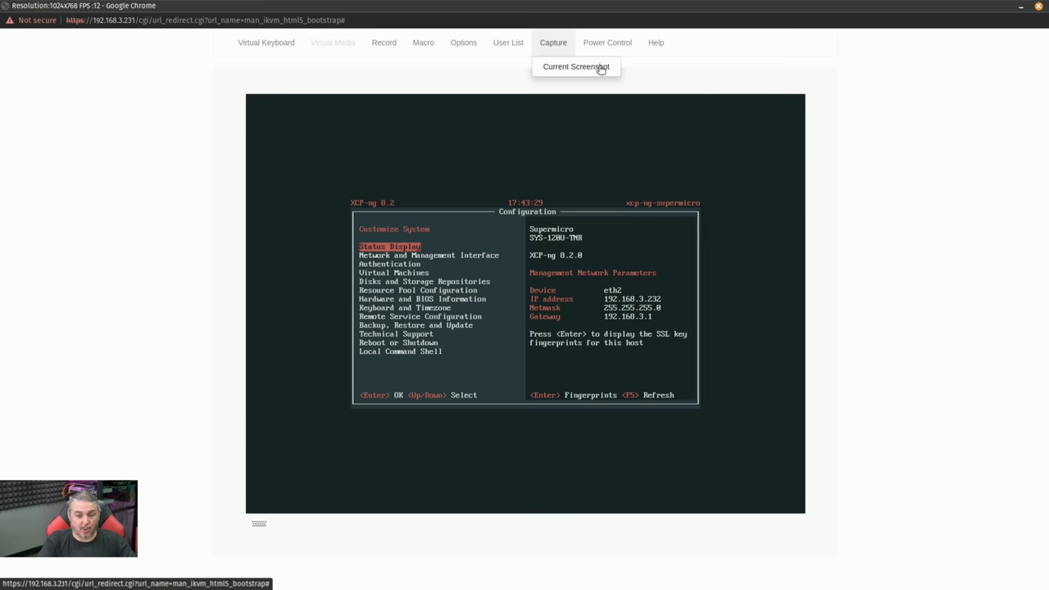
left_click(607, 42)
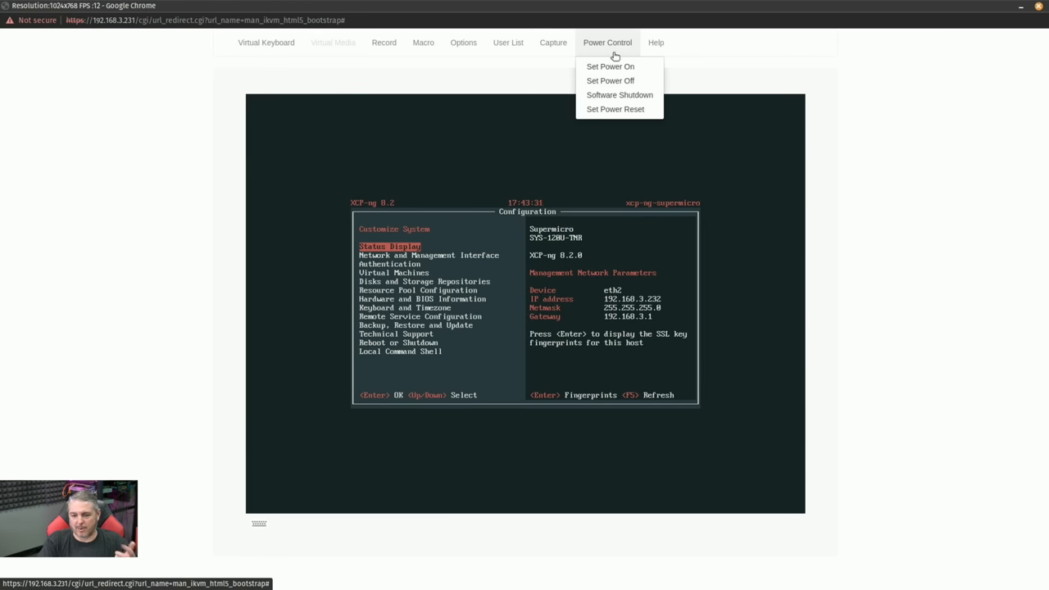
mouse_move(519, 20)
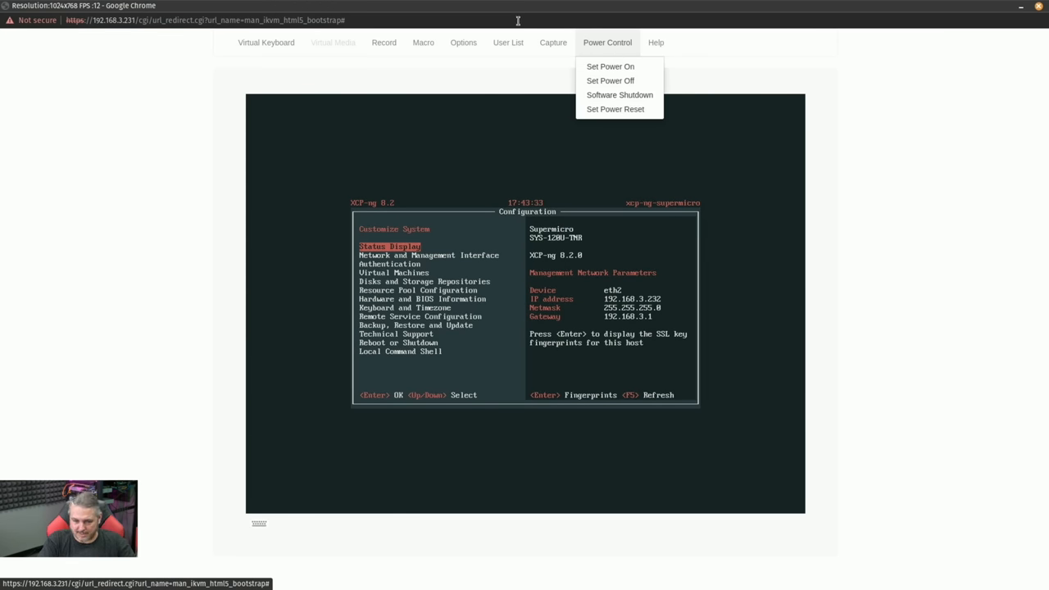
left_click(463, 42)
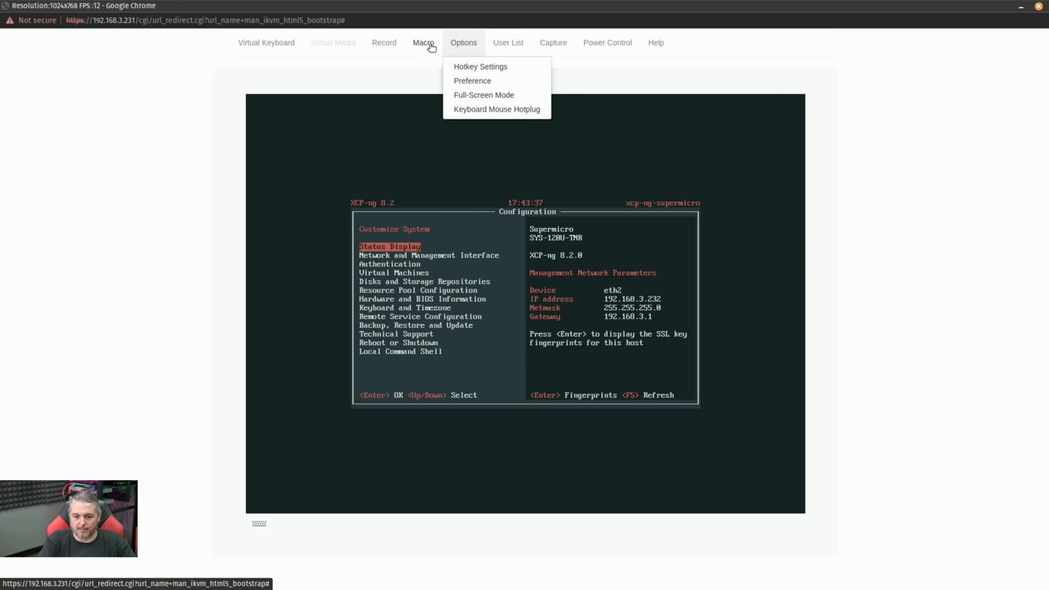
left_click(463, 42)
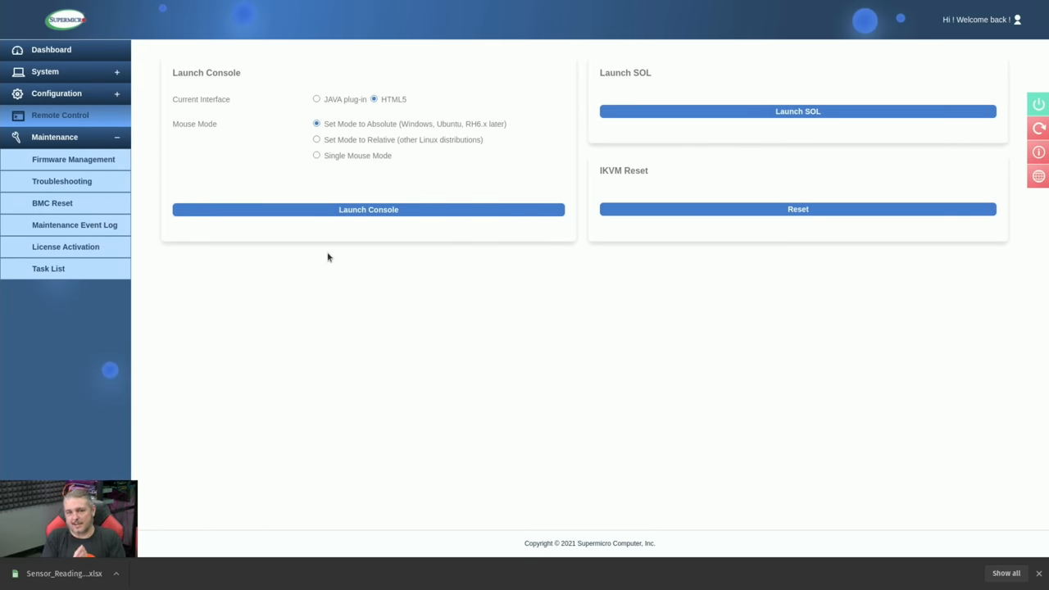
Step: Switch to the Xen Orchestra browser tab listing the seven powered-off VMs
left_click(176, 8)
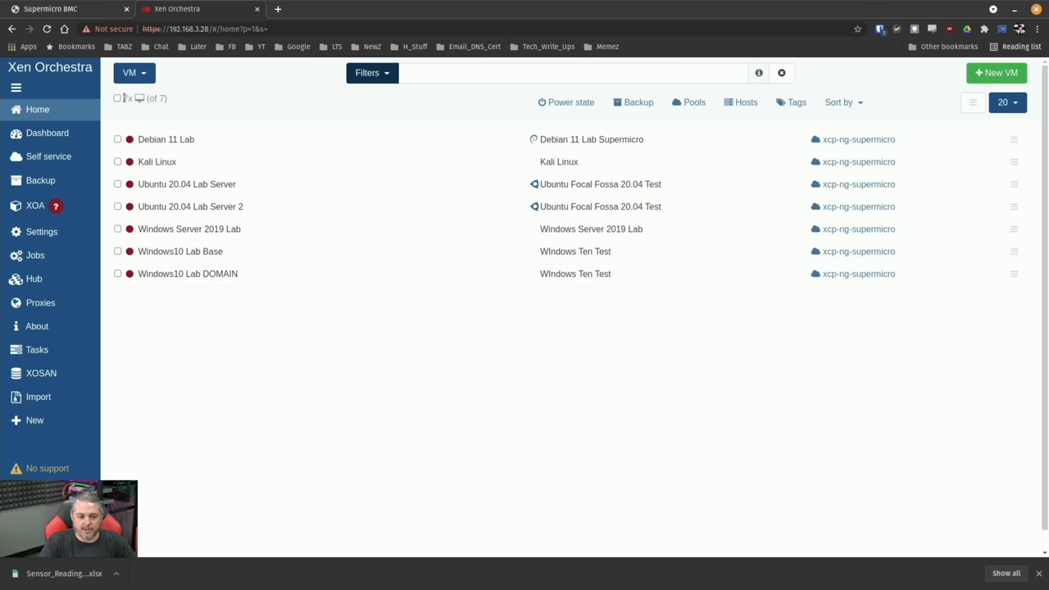
Step: Select all seven VMs, start them with confirmation, clear the selection and open Windows10 Lab Base
left_click(116, 98)
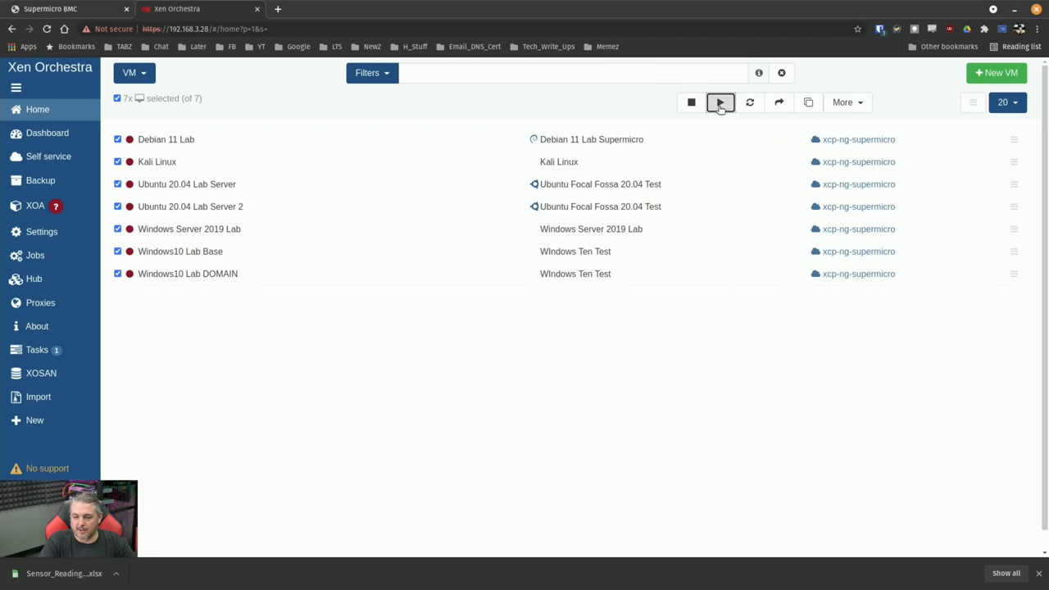
left_click(721, 102)
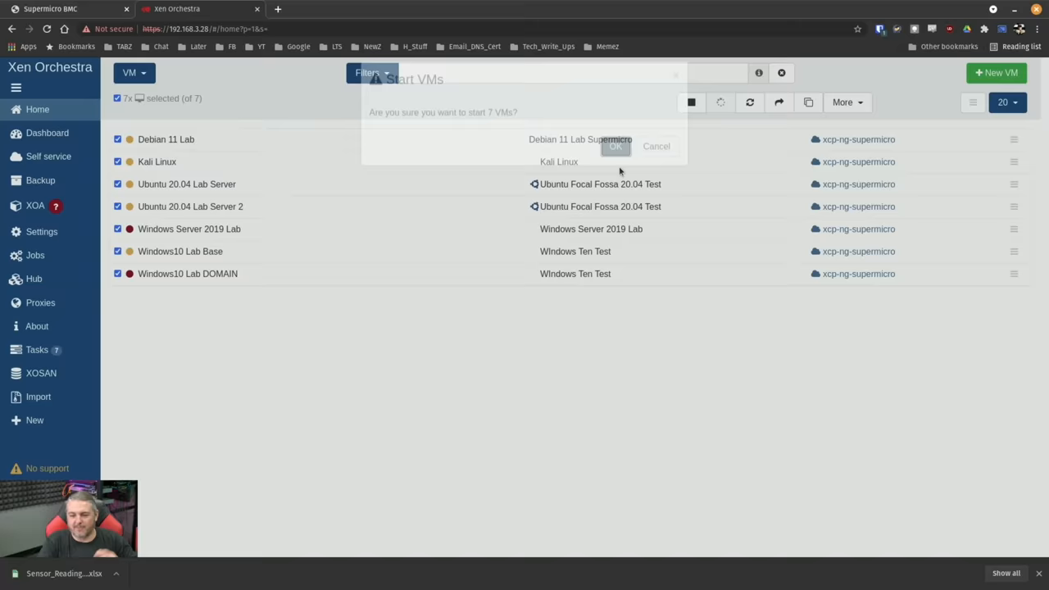
left_click(615, 146)
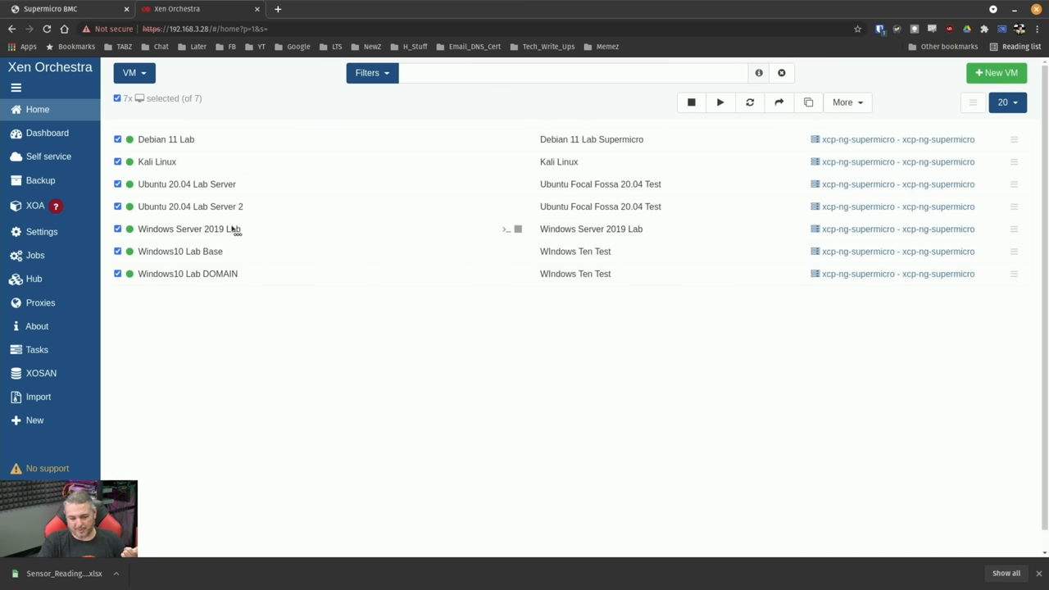
mouse_move(234, 257)
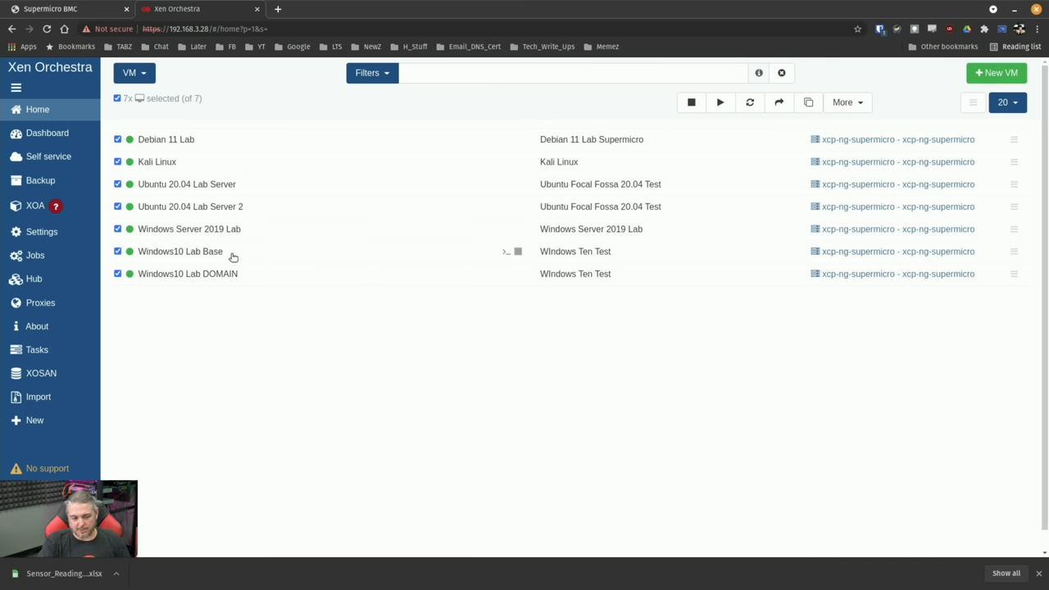
mouse_move(235, 266)
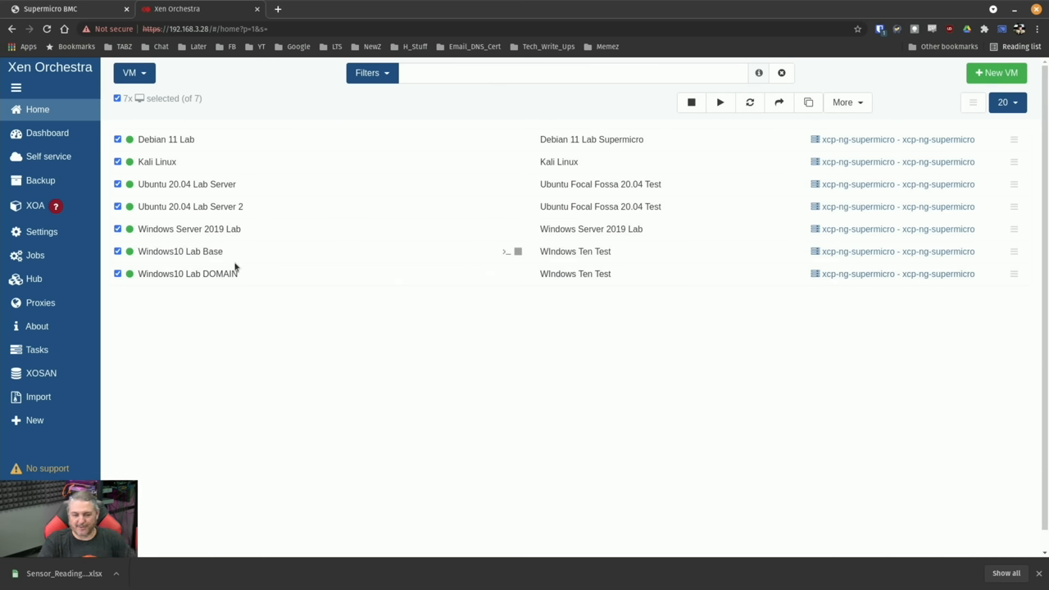
mouse_move(211, 189)
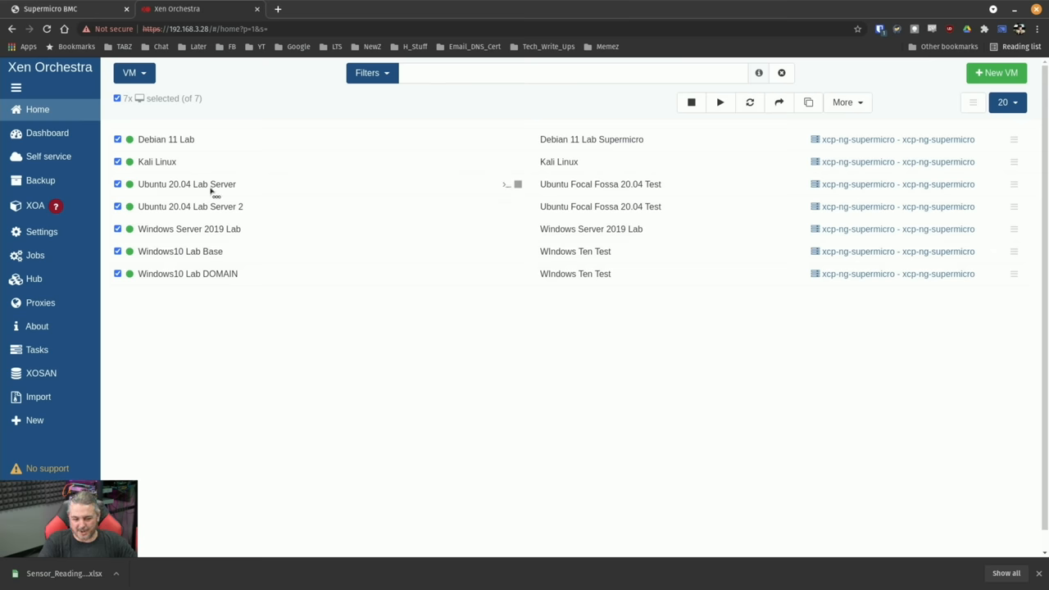
mouse_move(192, 212)
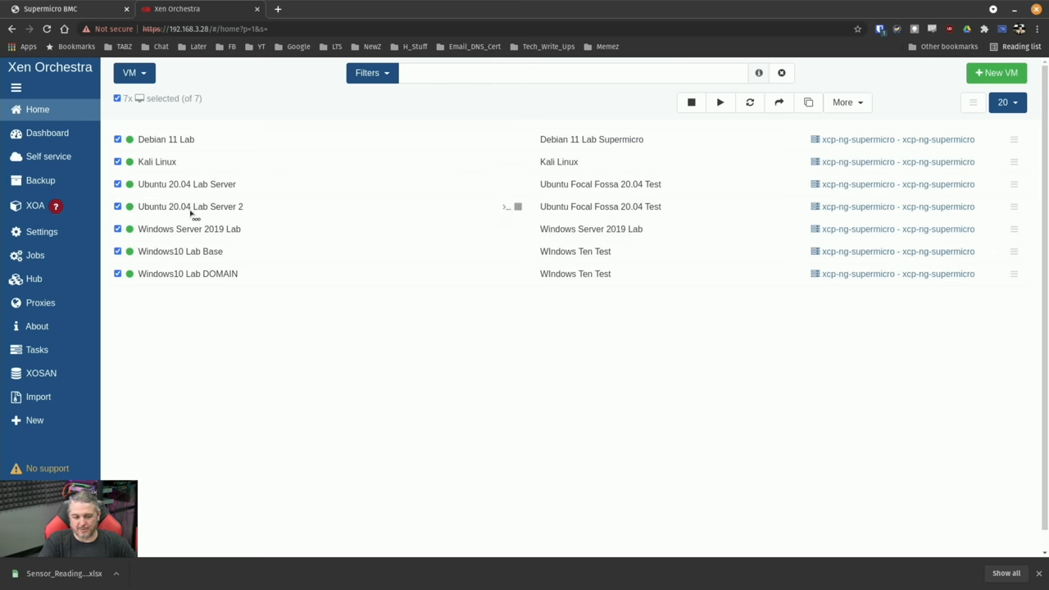
left_click(170, 184)
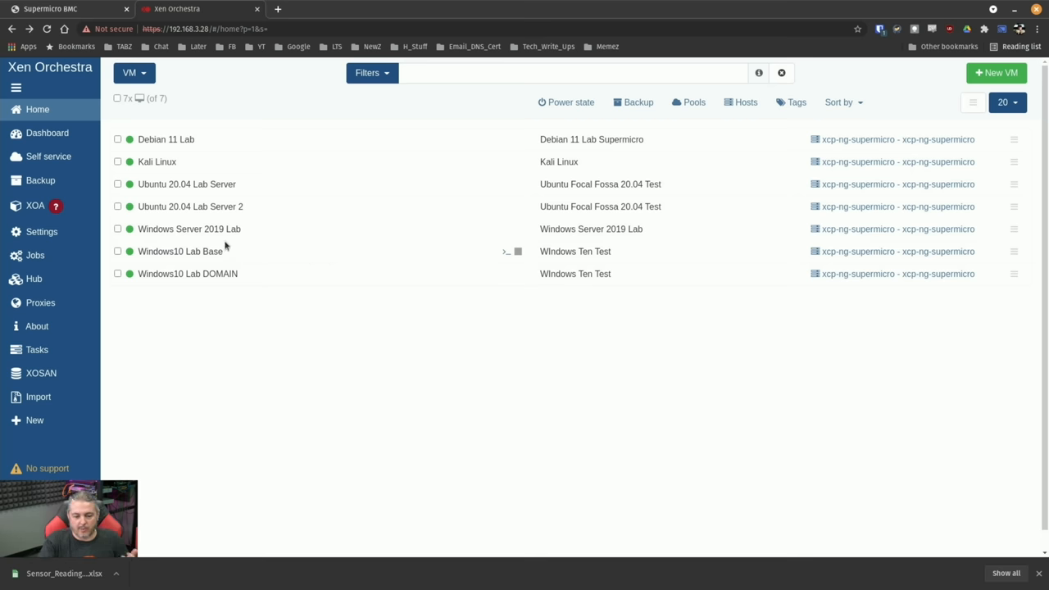
mouse_move(204, 274)
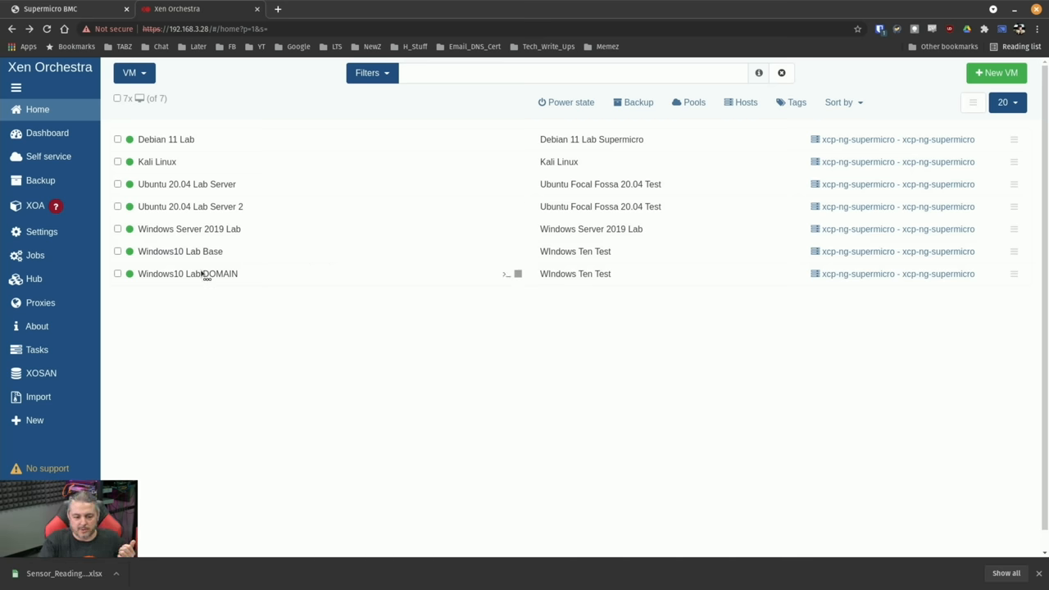
left_click(186, 273)
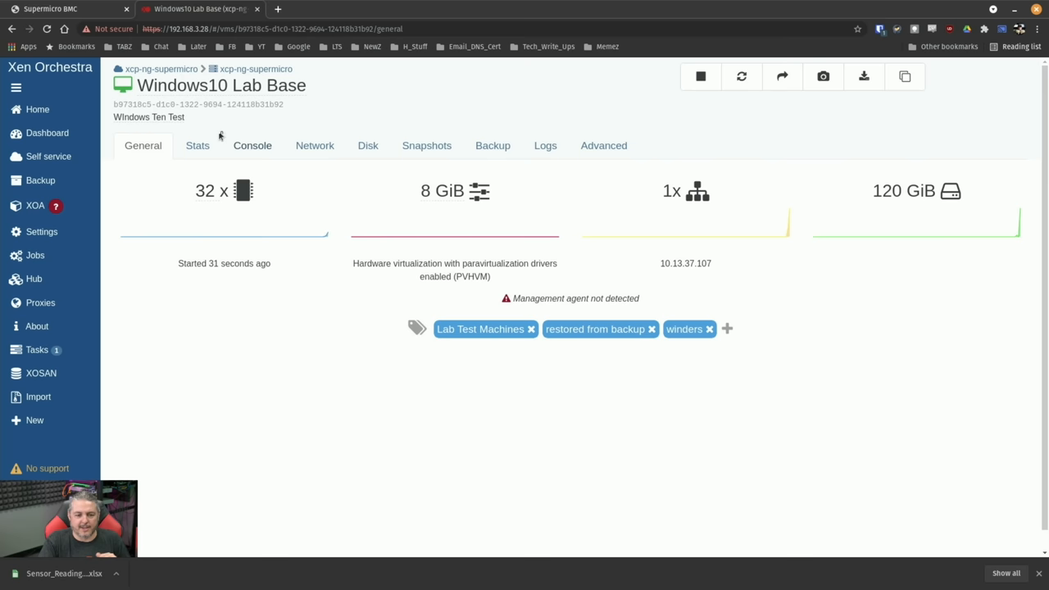
Step: View Windows10 Lab Base's Stats and Console tabs before stopping the VM
left_click(197, 145)
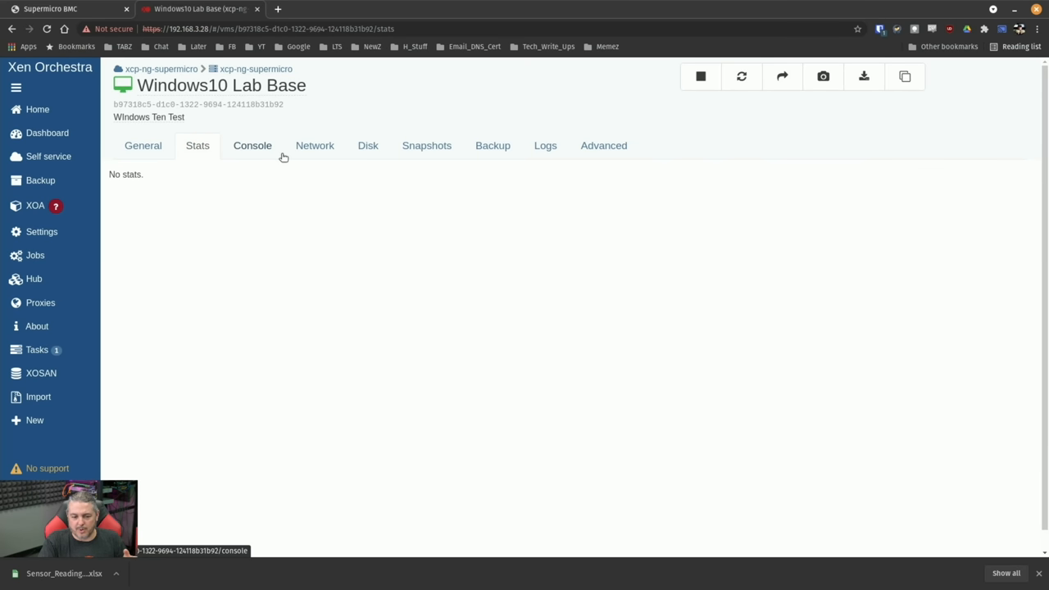
left_click(252, 145)
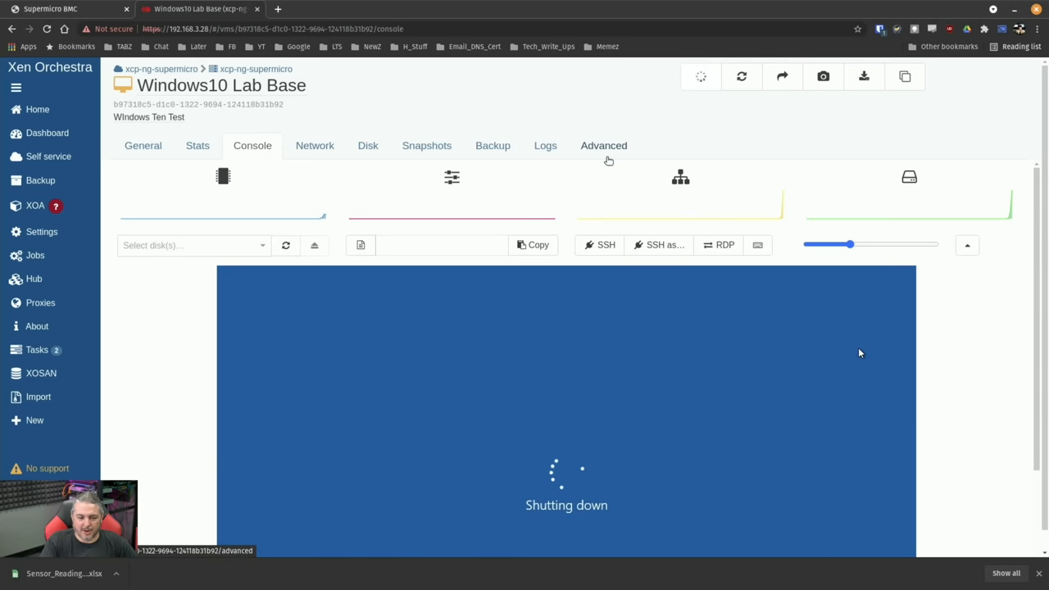
left_click(142, 145)
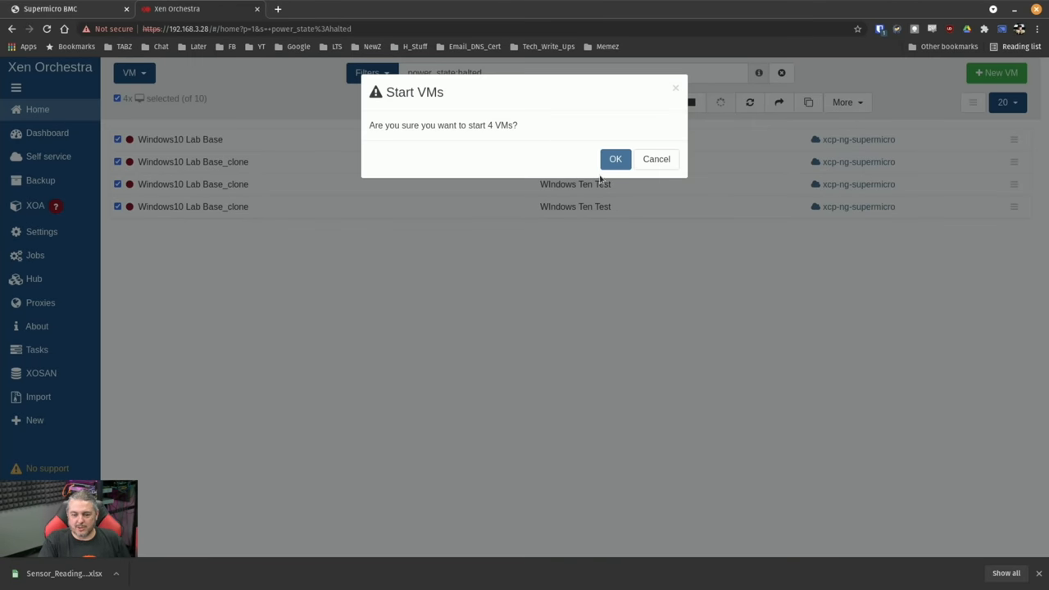
Step: Confirm starting the four VMs and open Ubuntu 20.04 Lab Server's console
left_click(616, 159)
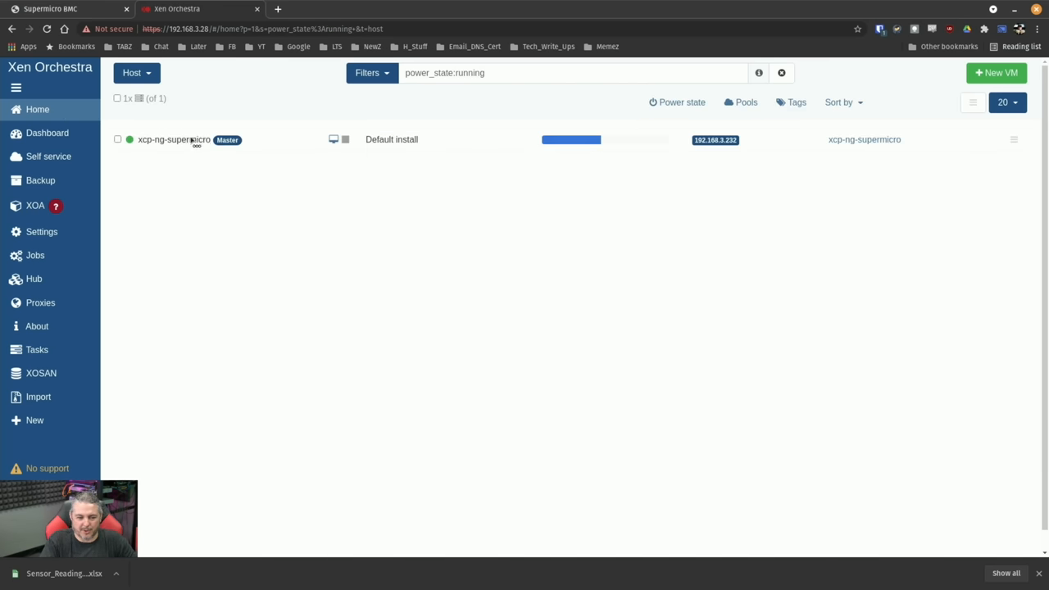
left_click(173, 139)
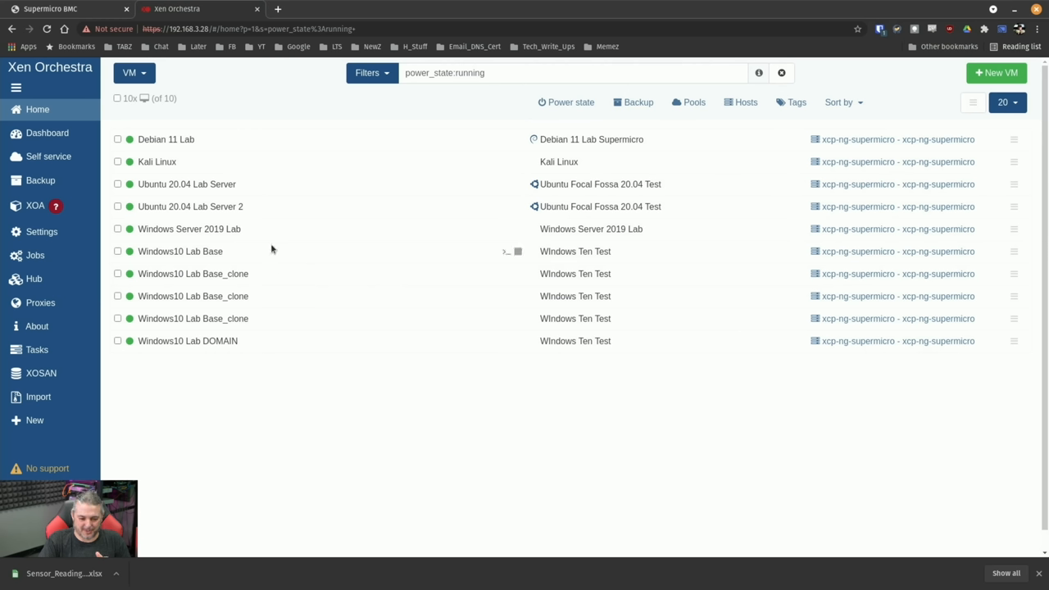
mouse_move(248, 300)
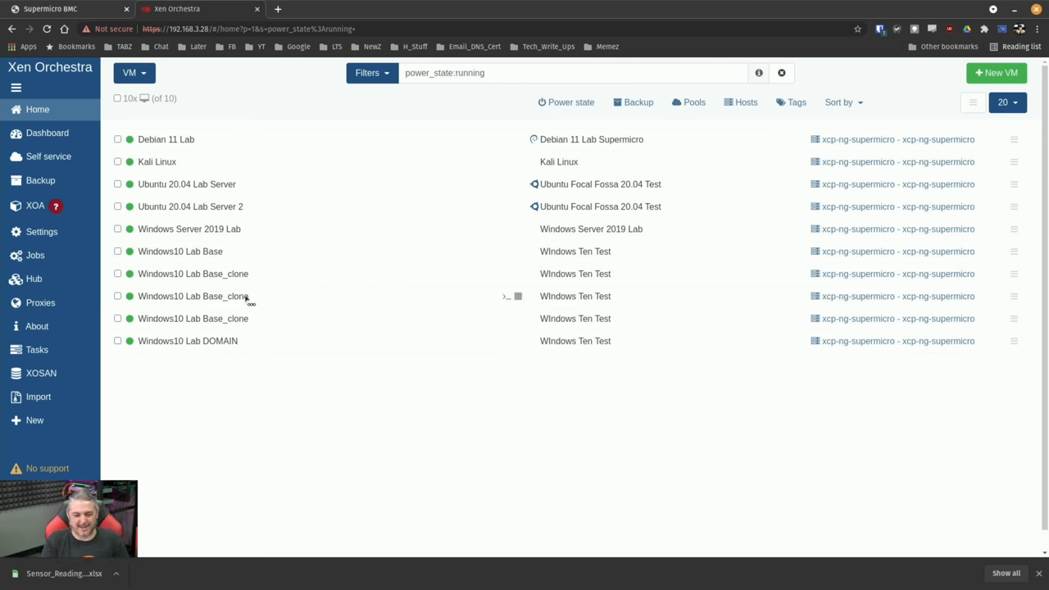
mouse_move(252, 289)
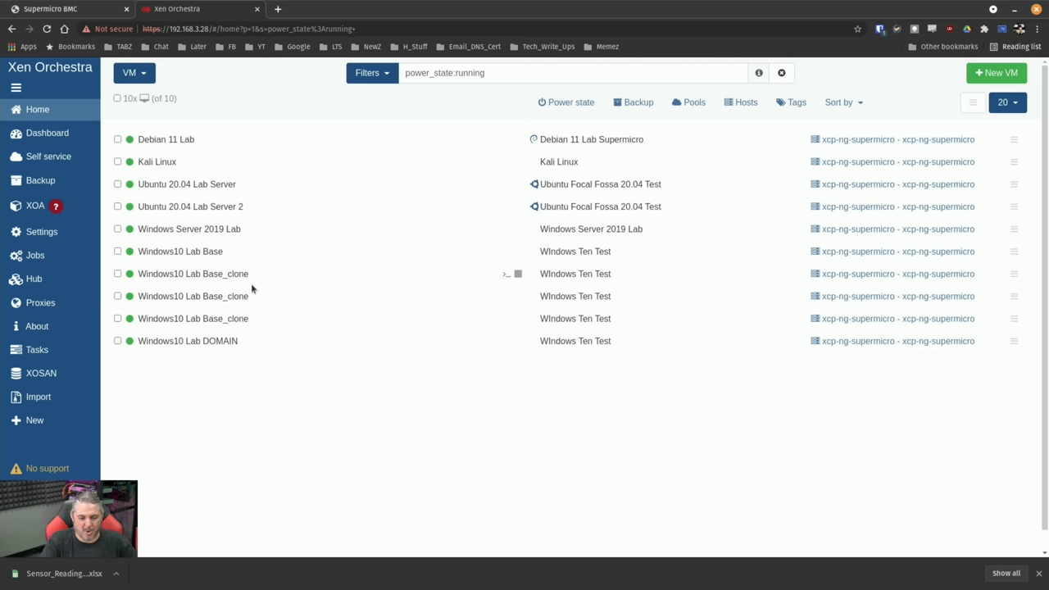
left_click(193, 274)
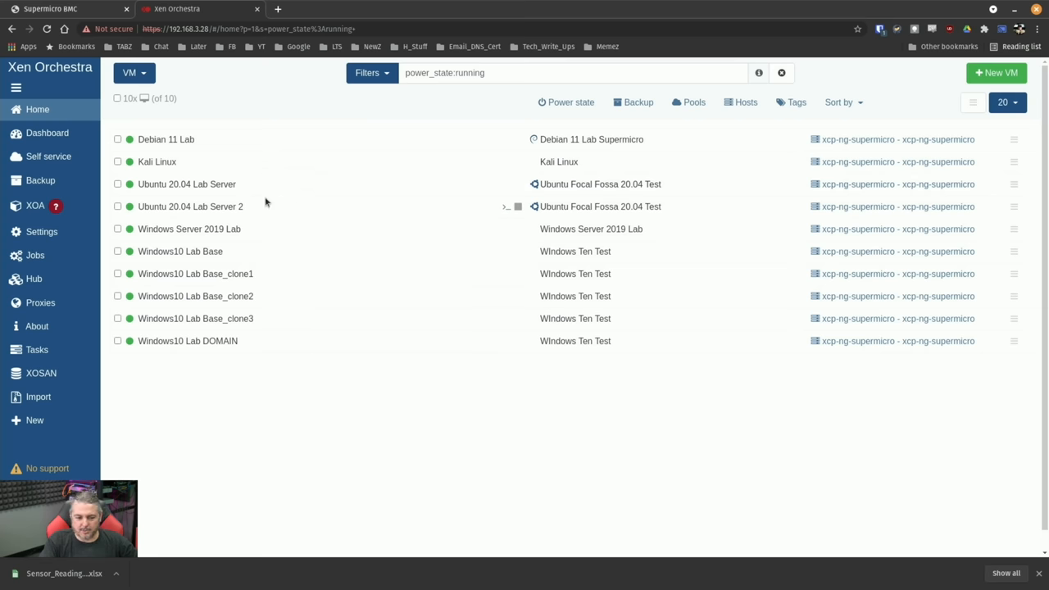
left_click(186, 184)
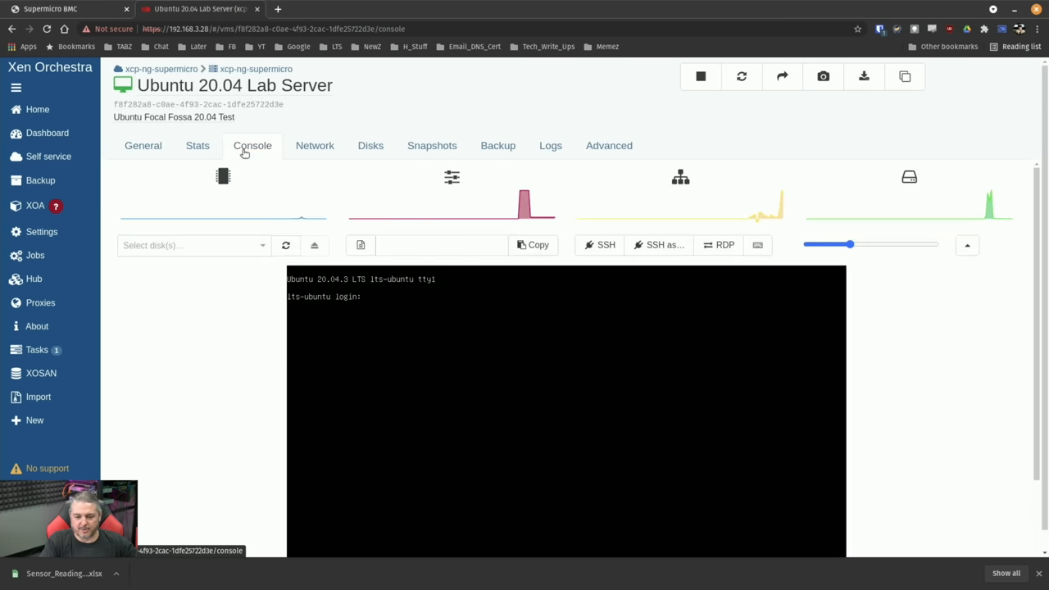
mouse_move(648, 304)
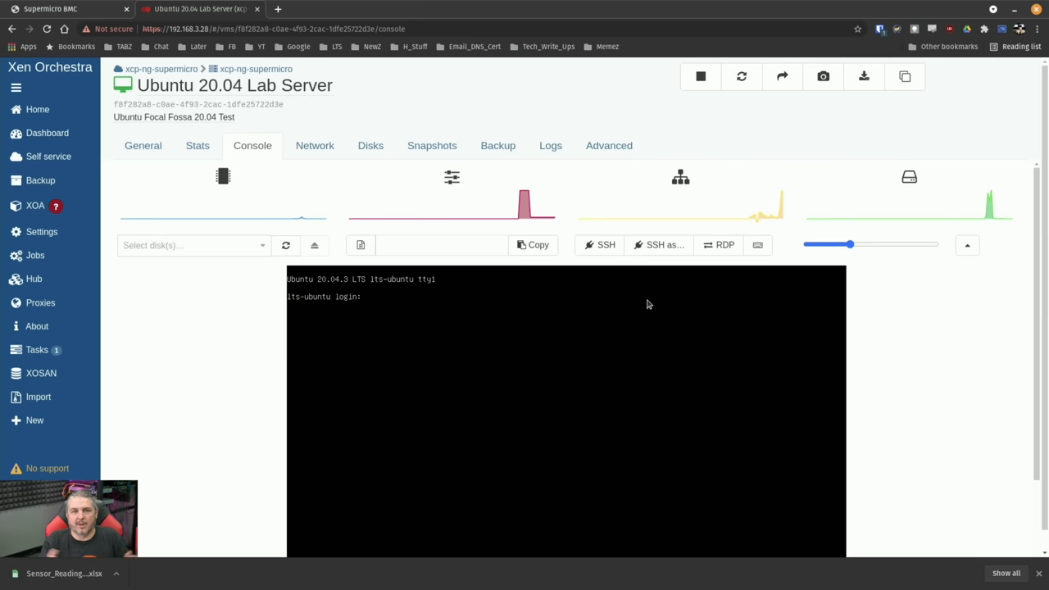
mouse_move(643, 297)
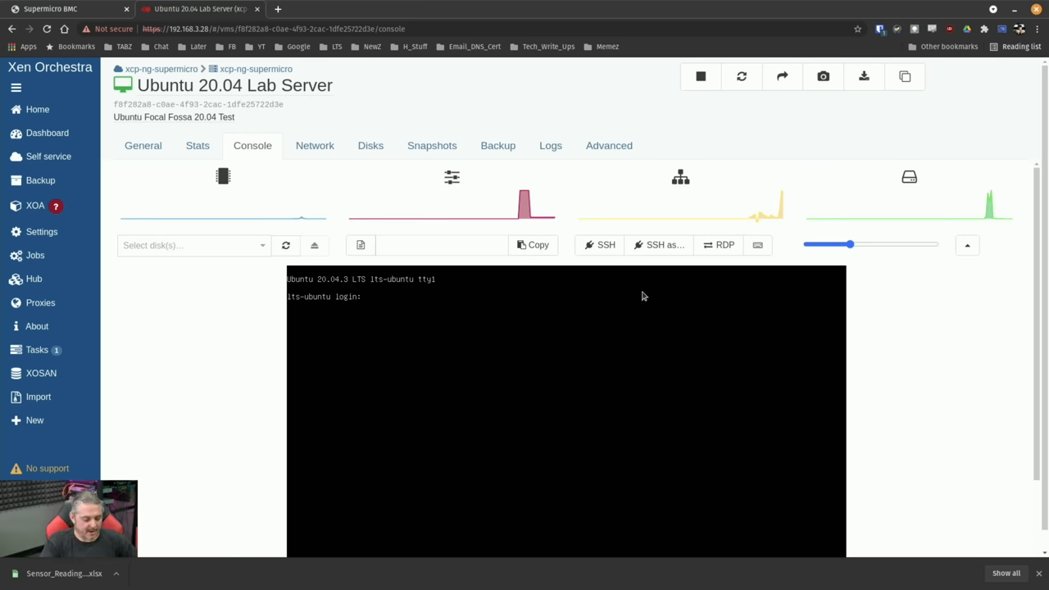
left_click(315, 145)
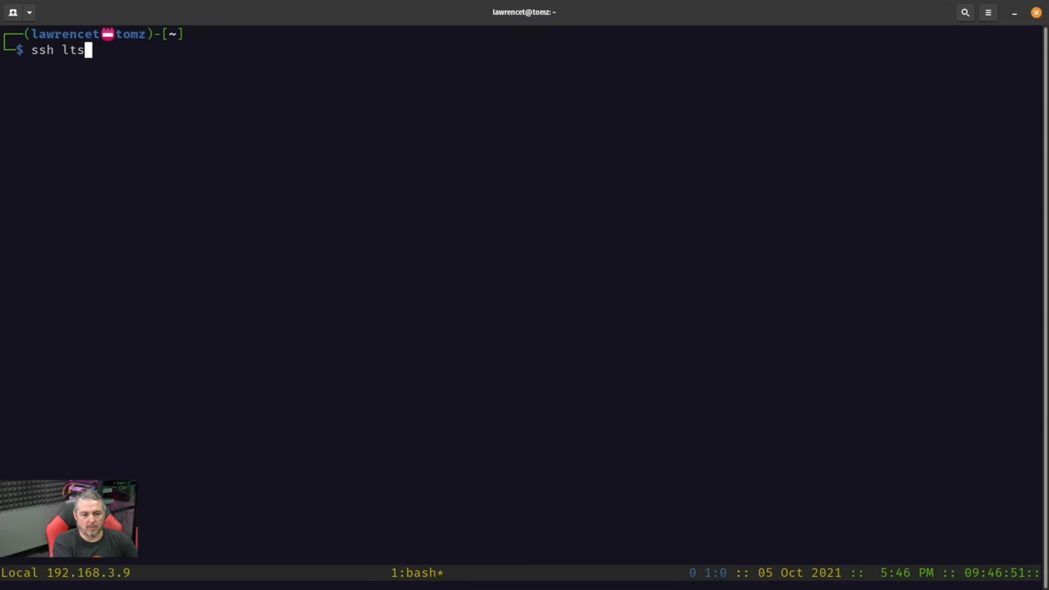
type("@192.168.3.179")
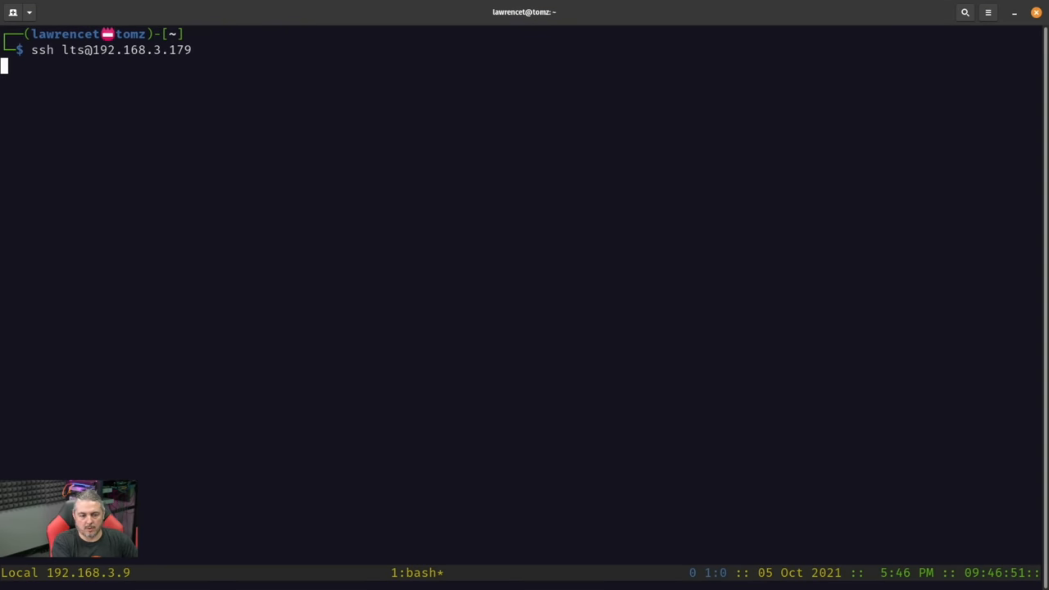
key("Return")
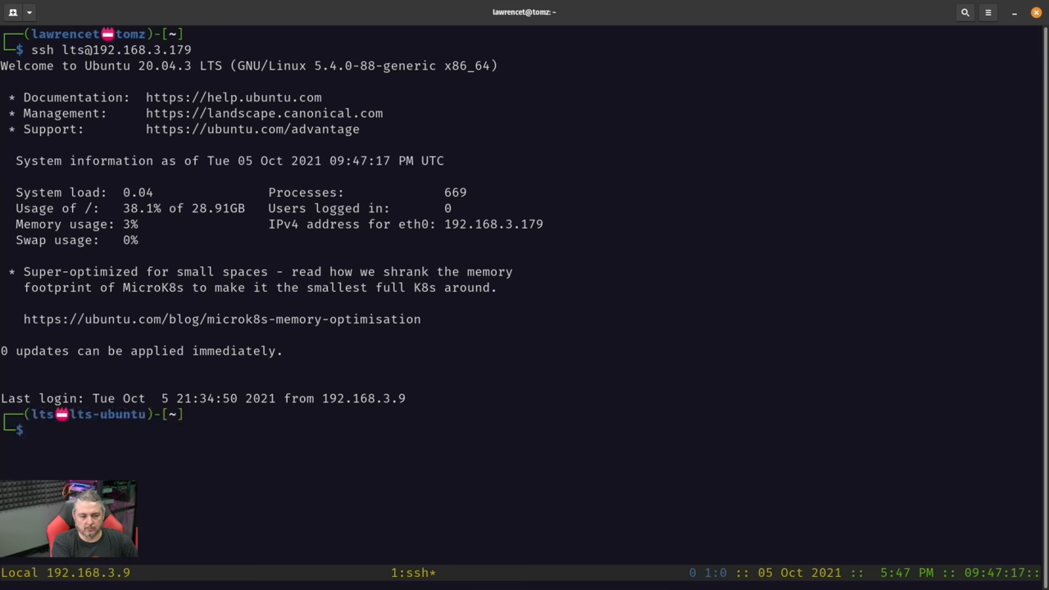
type("phoronix-test-suite benchmark pts/fio")
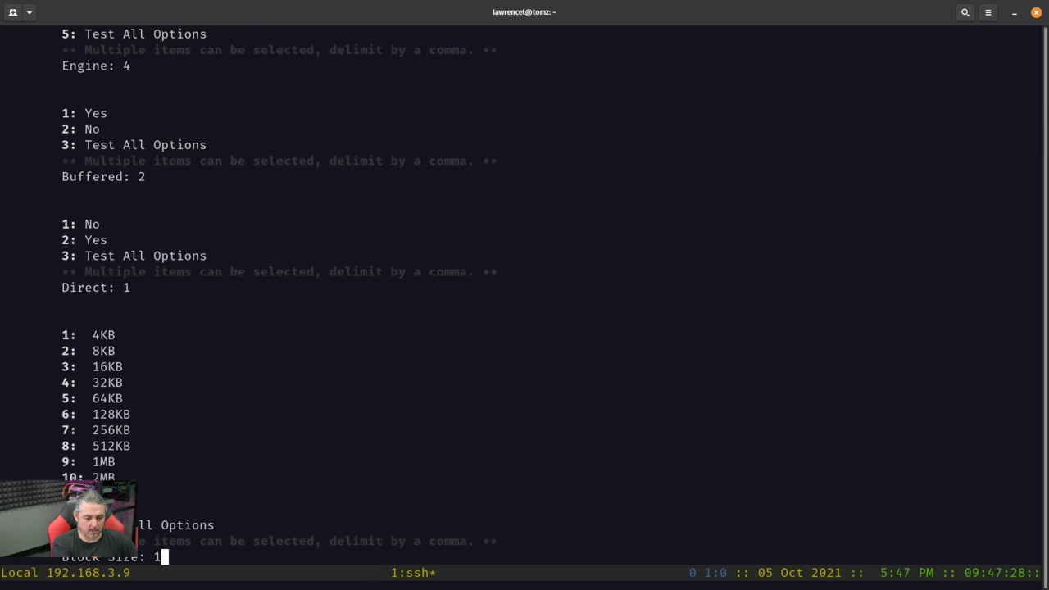
type(",")
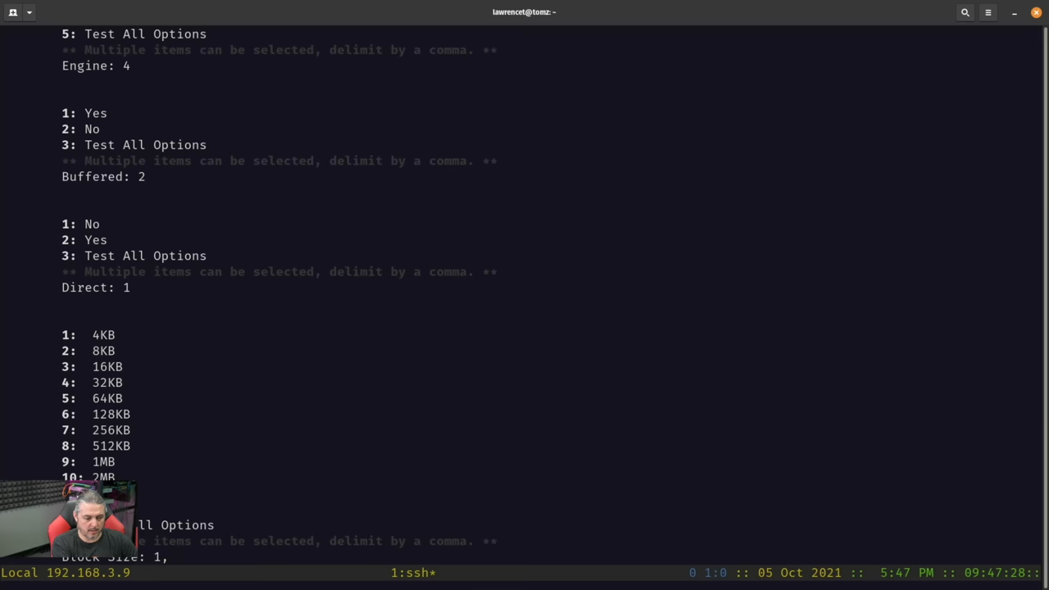
type("3,5,")
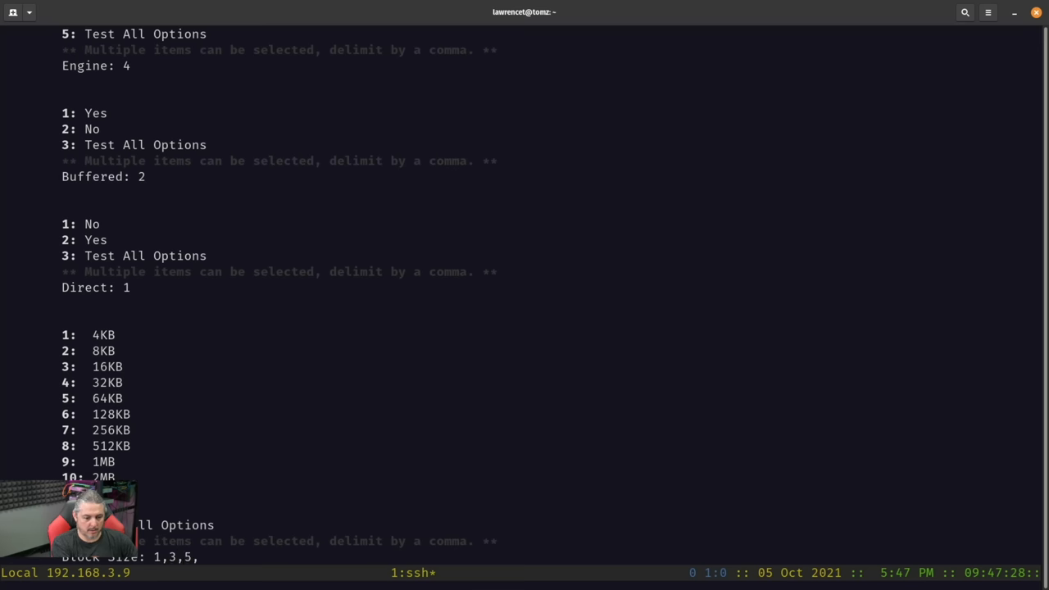
type("9")
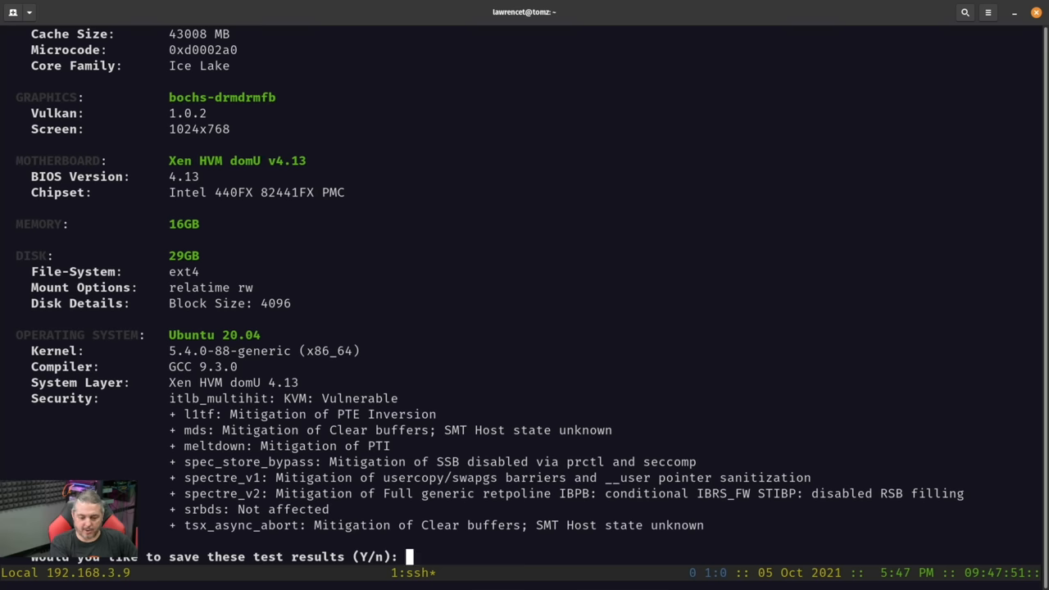
type("n")
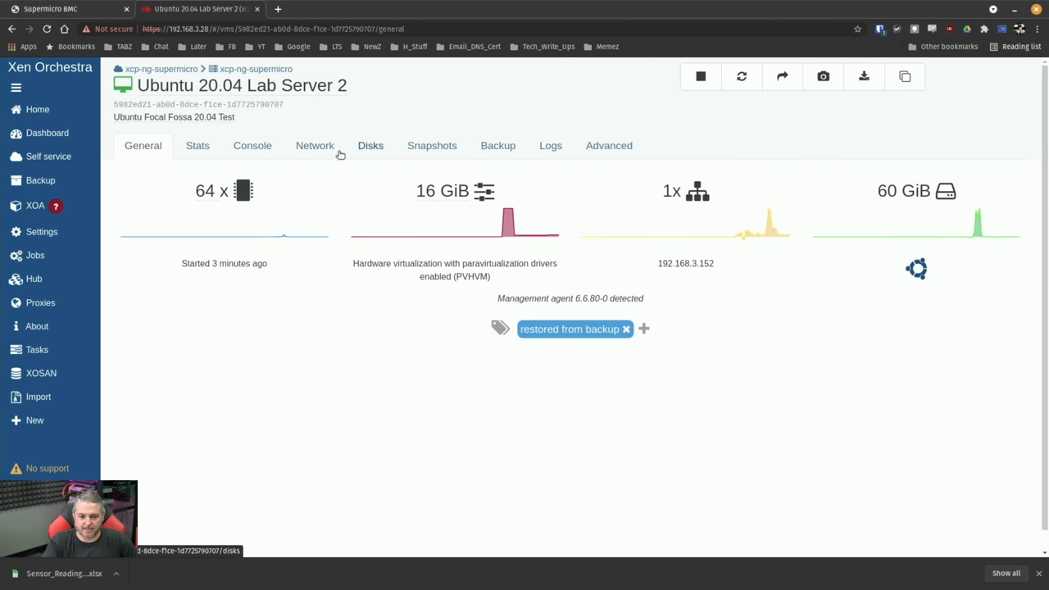
left_click(314, 145)
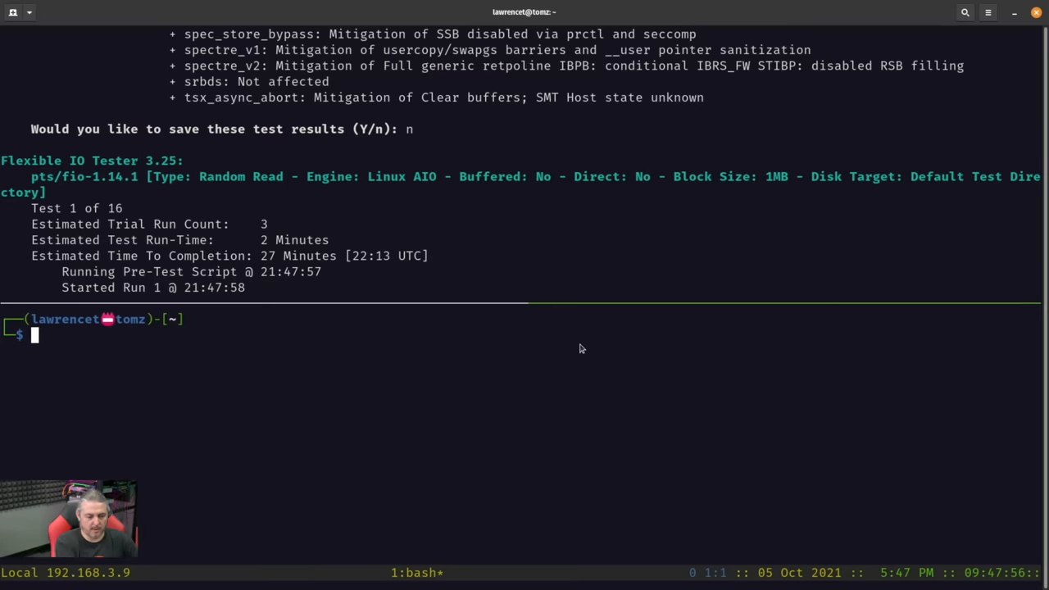
type("ssh lts")
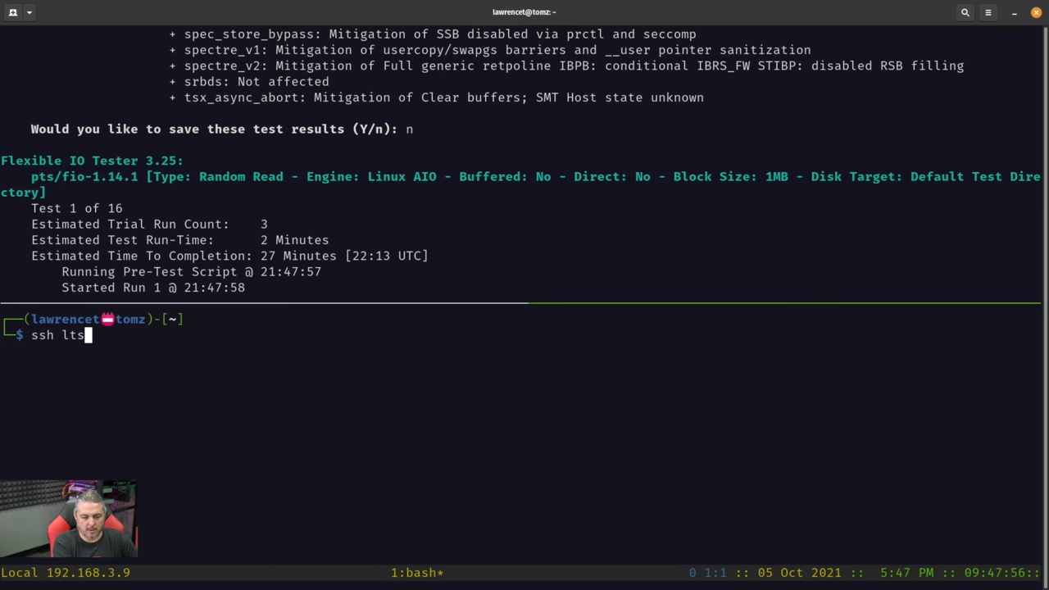
type("@192.168.3.152")
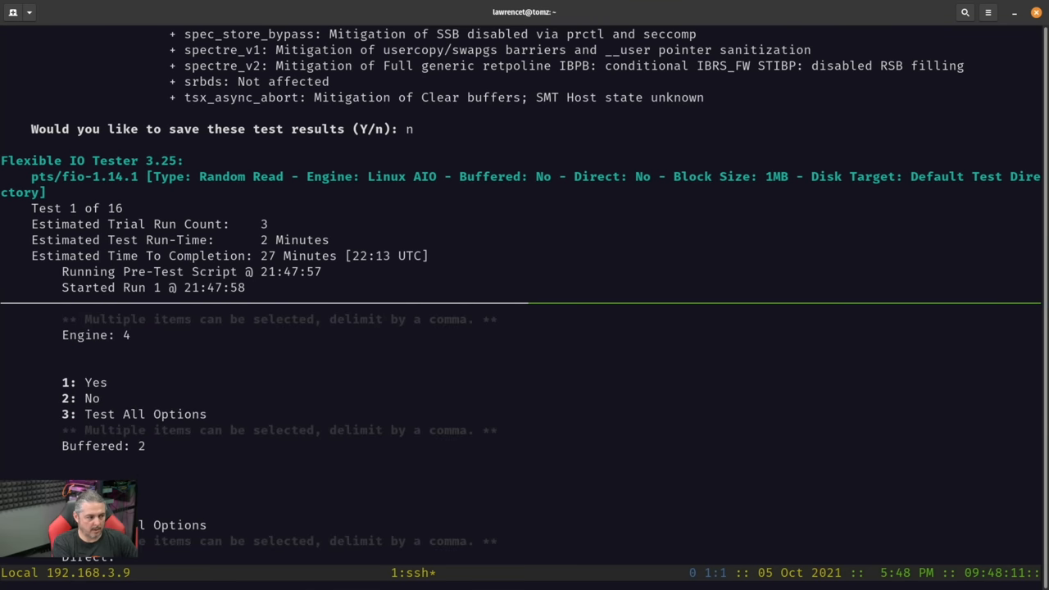
type("1,3,5,9")
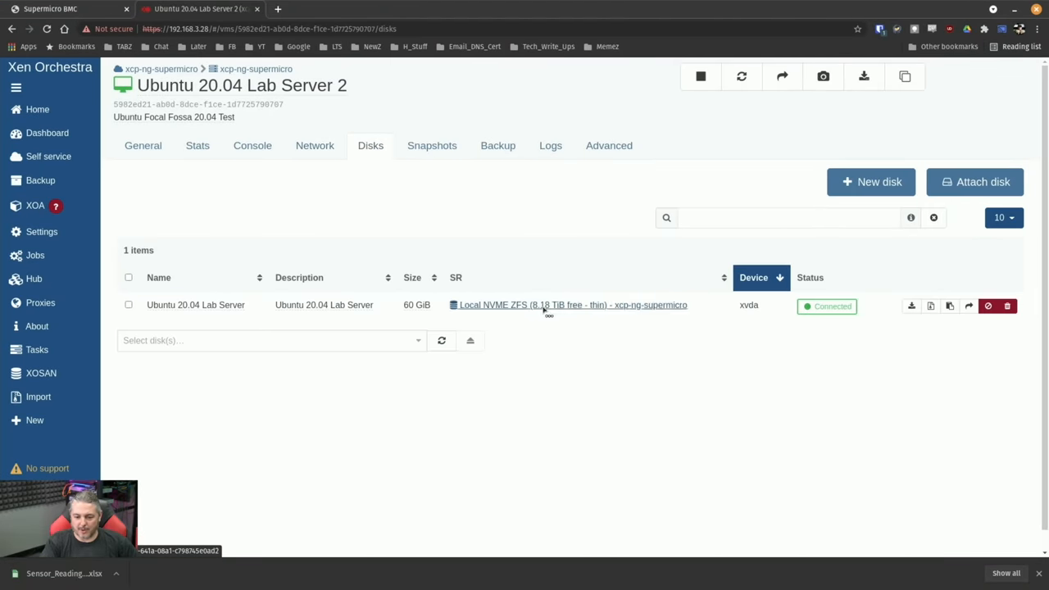
Step: Check the Local NVME ZFS storage's Stats graphs, then go to Windows10 Lab Base
left_click(546, 305)
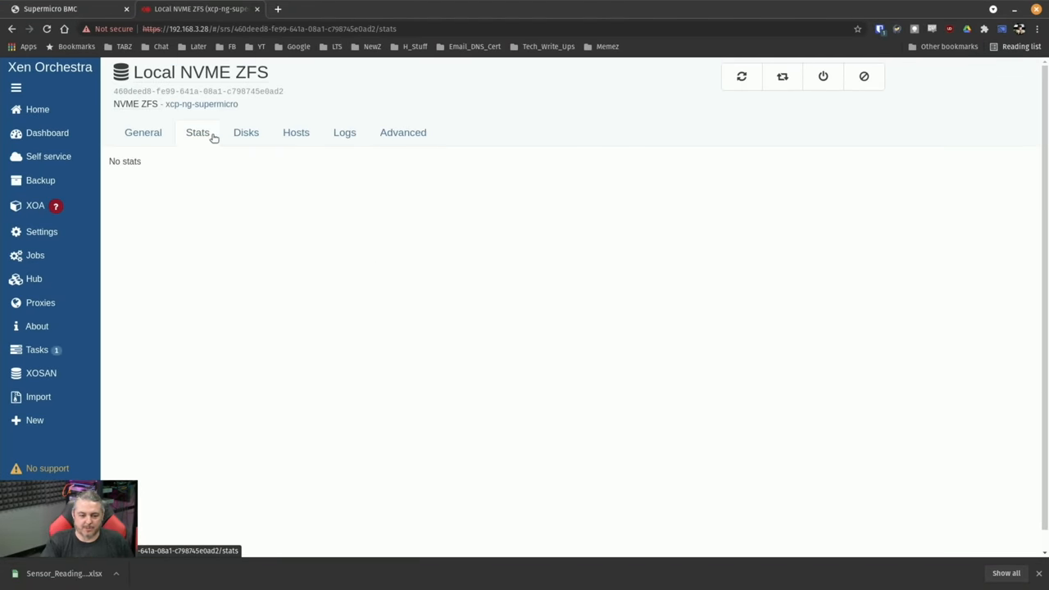
left_click(197, 132)
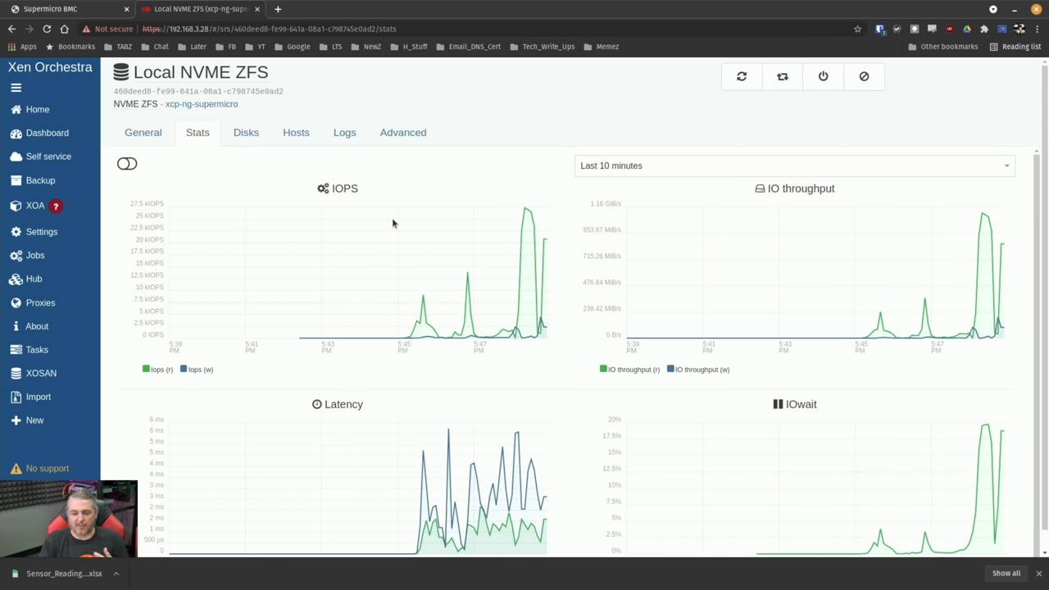
left_click(36, 109)
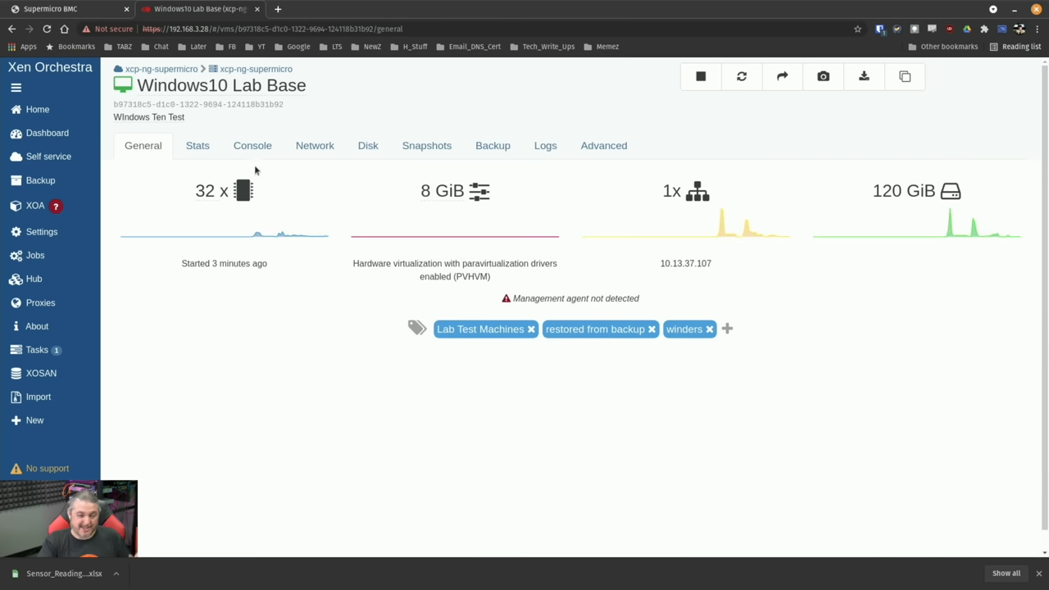
Step: Run all CrystalDiskMark tests on Windows10 Lab Base and clone1 consoles
left_click(252, 145)
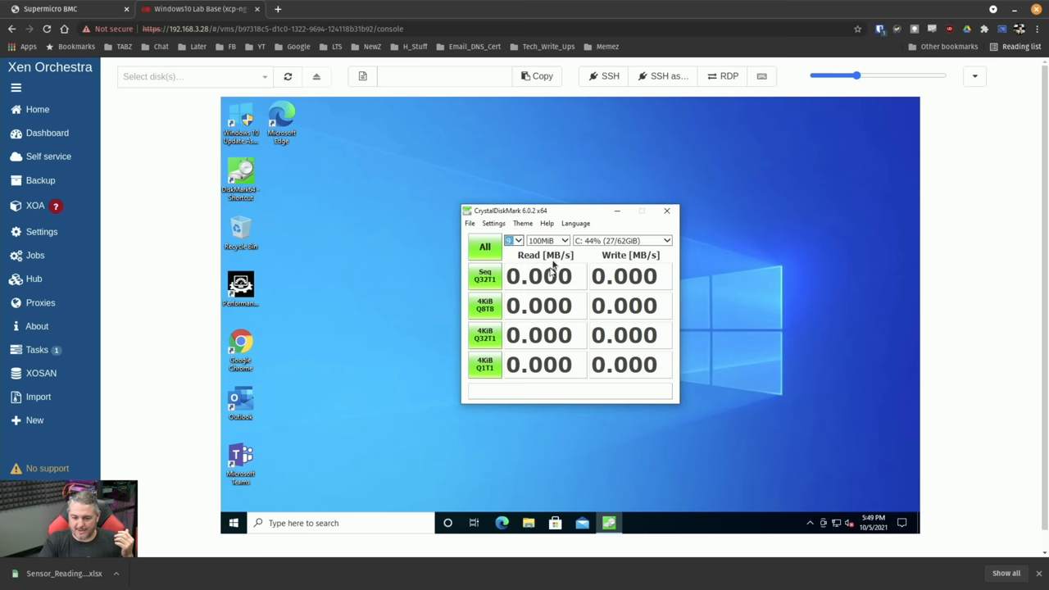
left_click(484, 247)
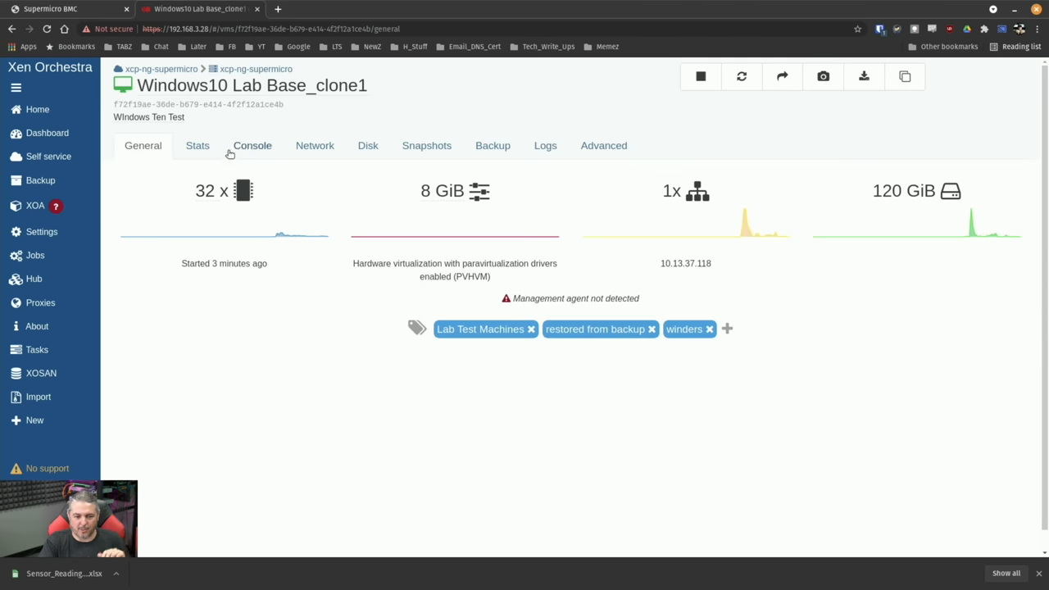
left_click(251, 146)
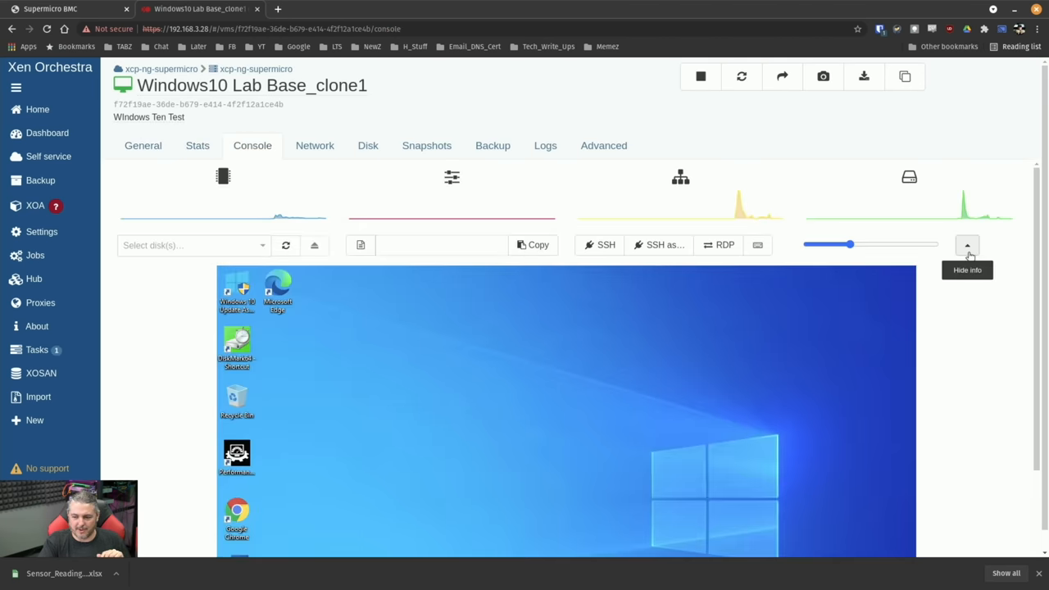
left_click(967, 245)
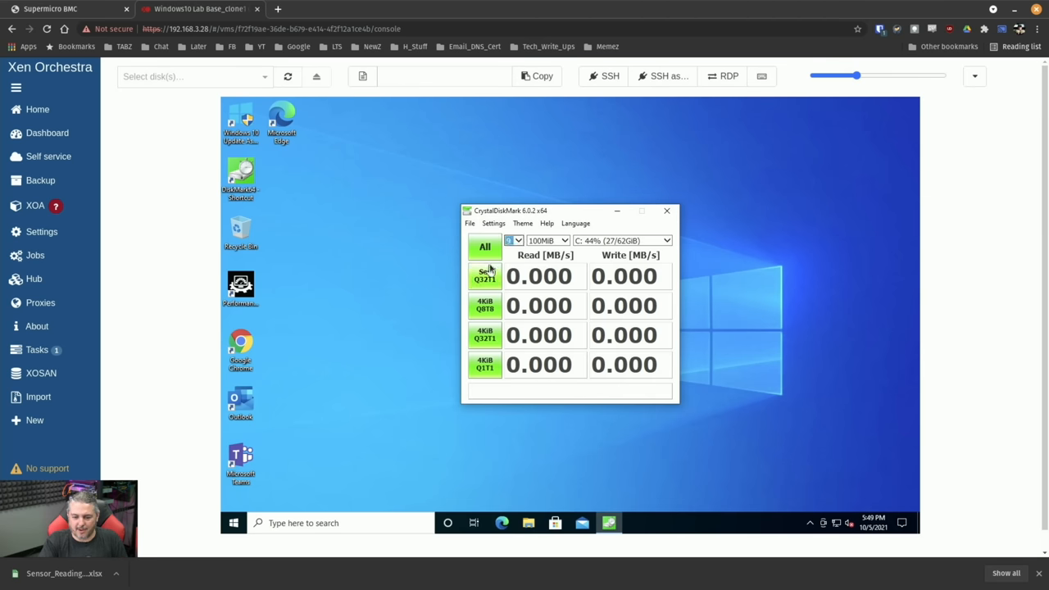
left_click(484, 247)
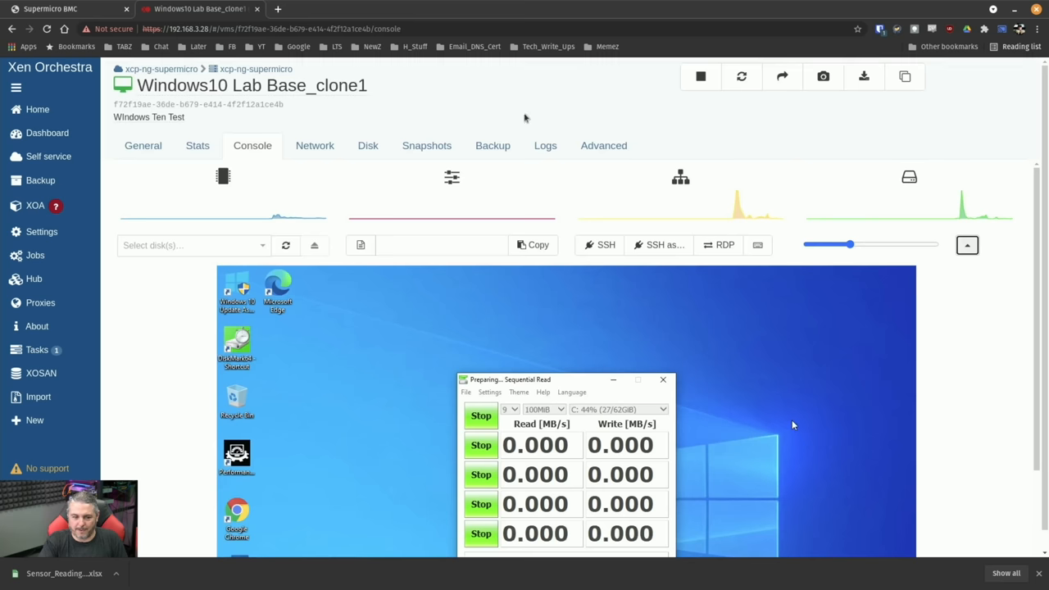
Step: Launch CrystalDiskMark on clone2 and start the full benchmark on clone3
left_click(197, 145)
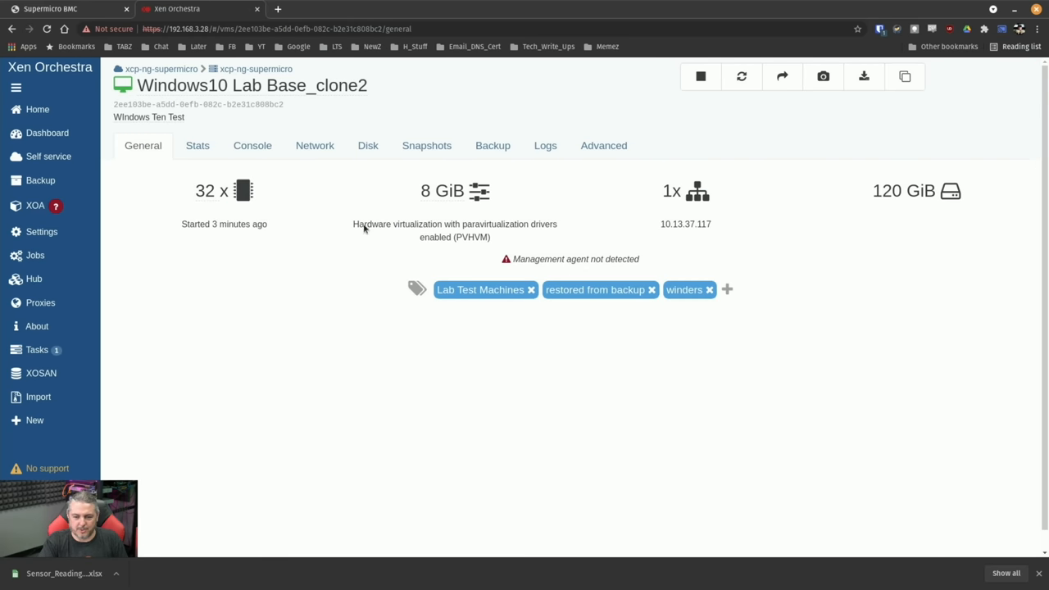
left_click(252, 145)
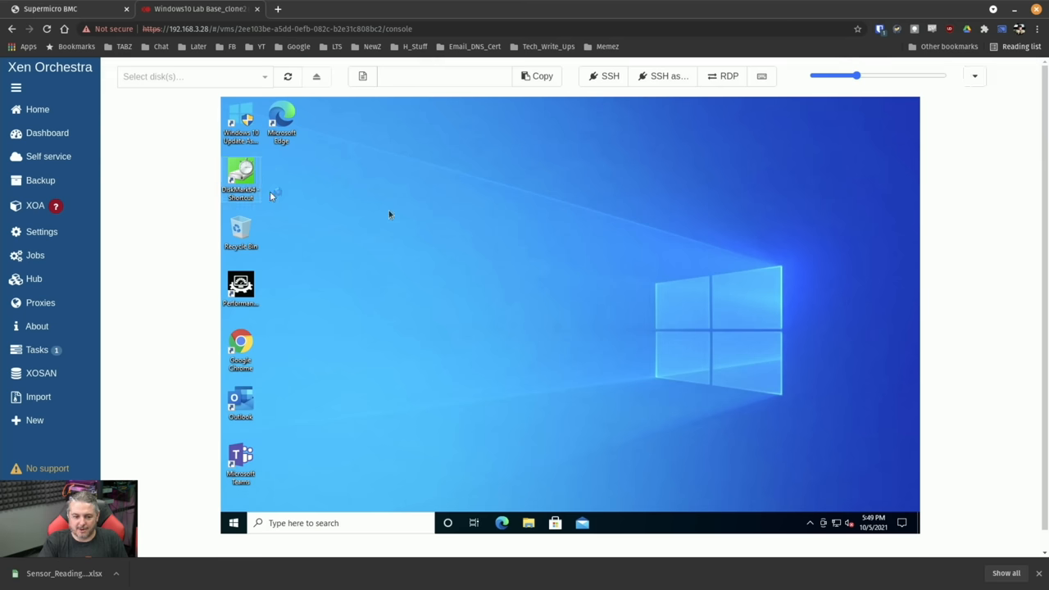
double_click(240, 177)
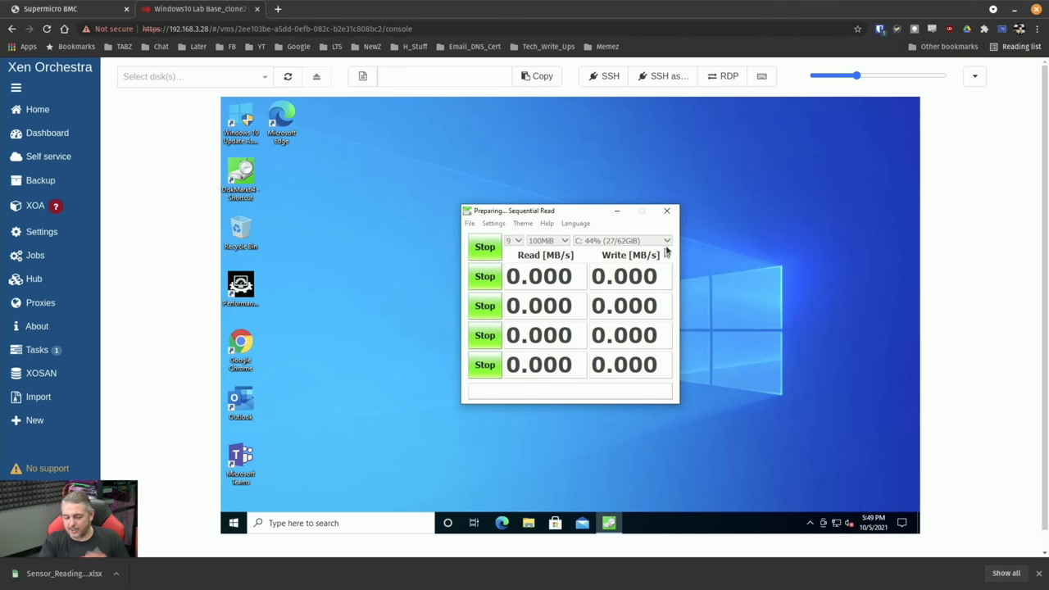
mouse_move(965, 162)
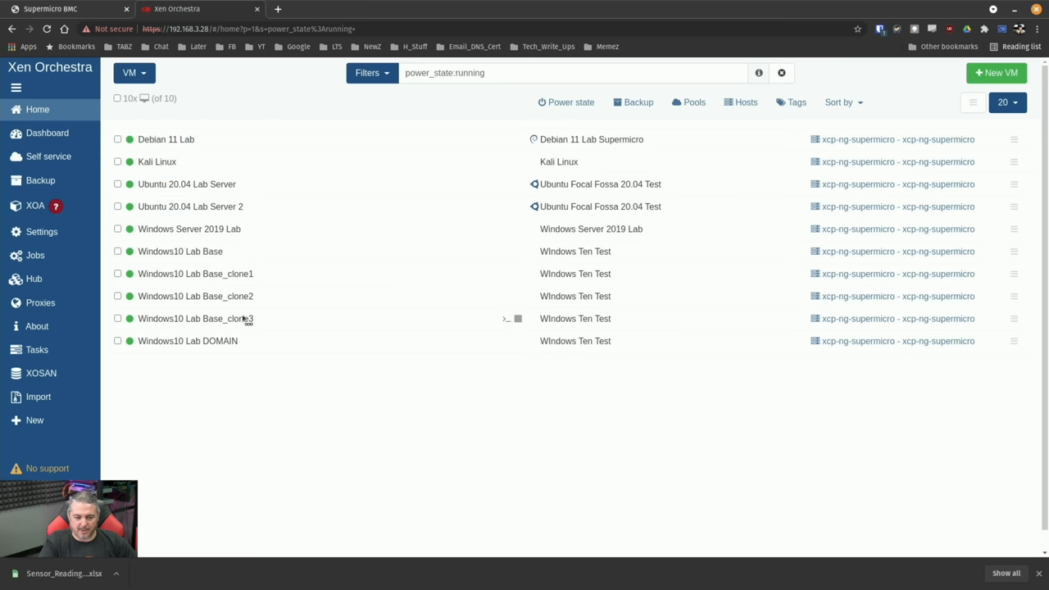
left_click(195, 318)
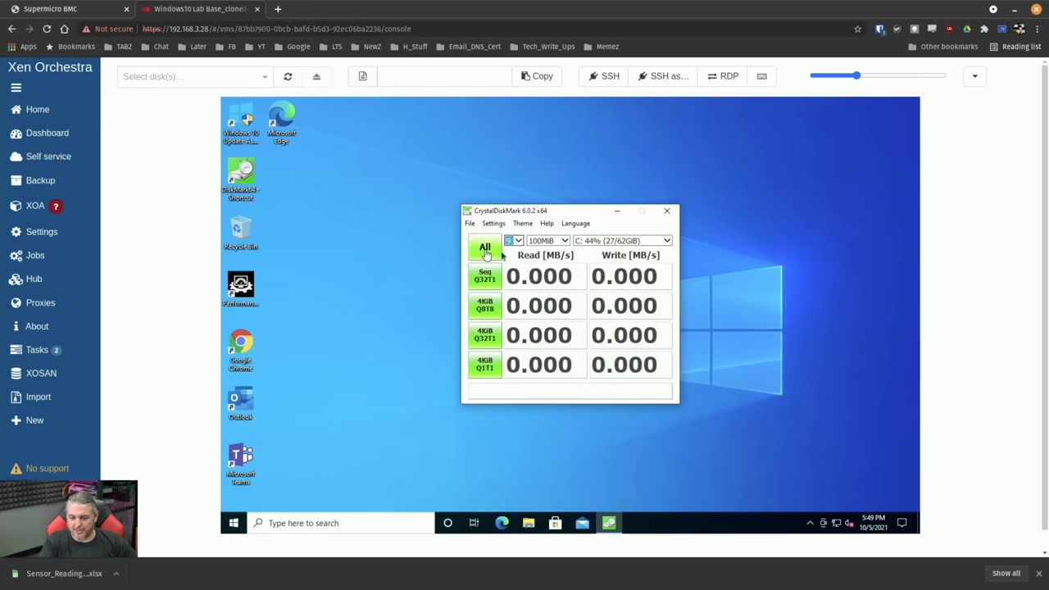
left_click(485, 247)
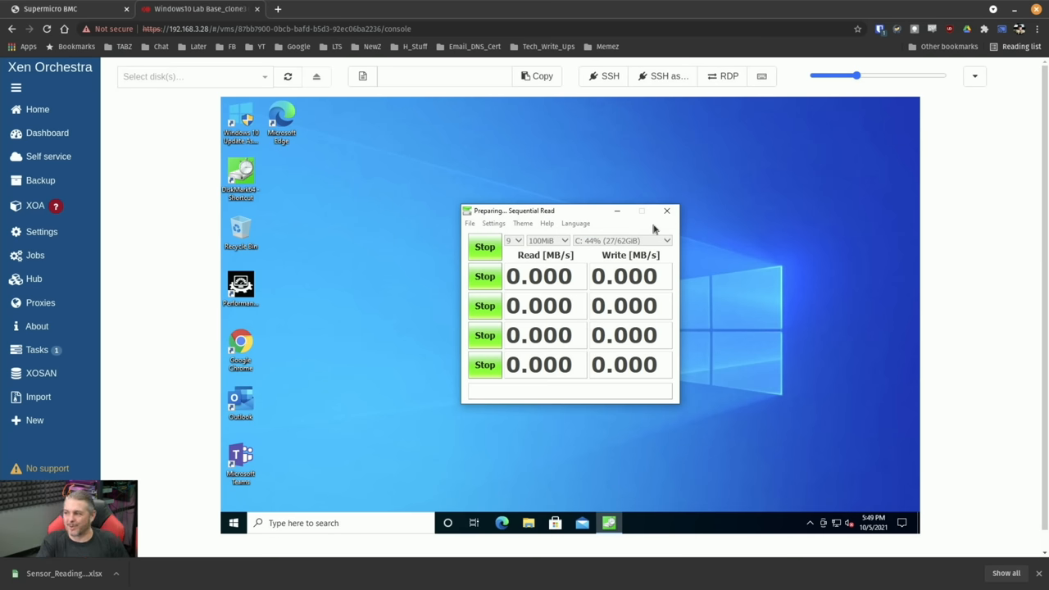
left_click(37, 109)
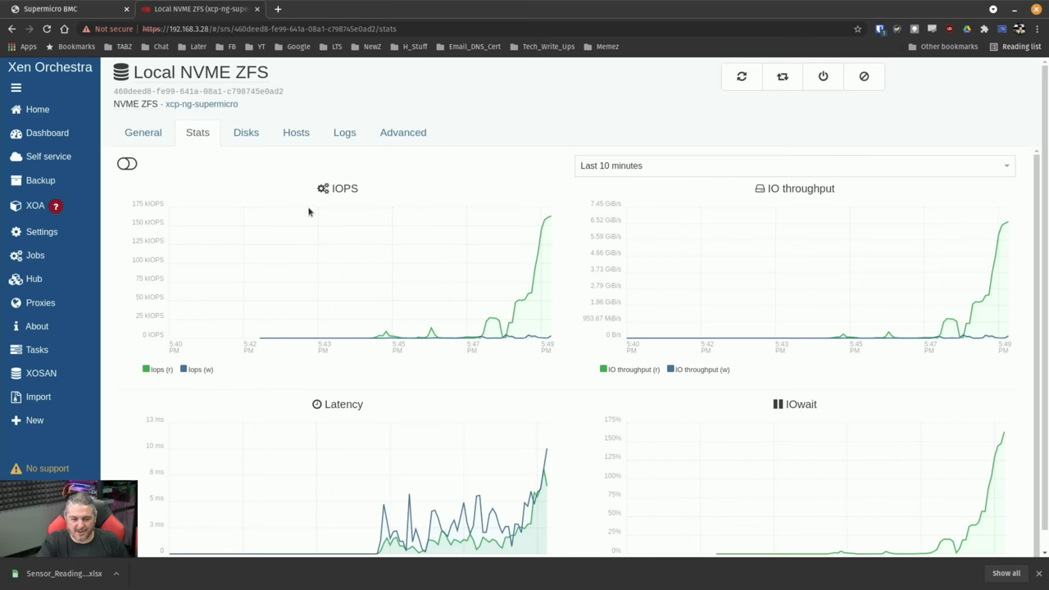
mouse_move(547, 221)
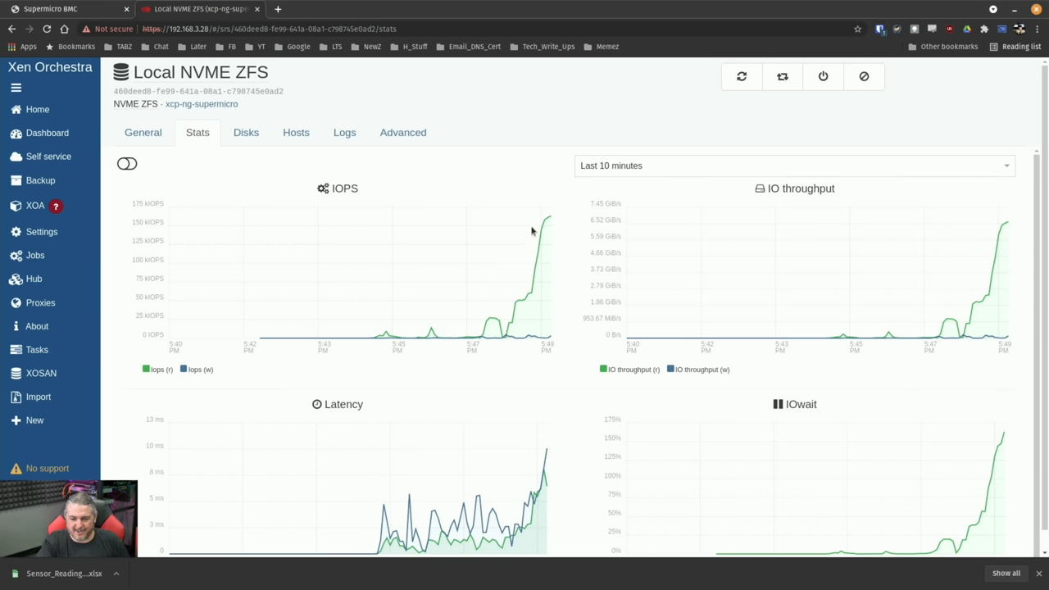
mouse_move(543, 226)
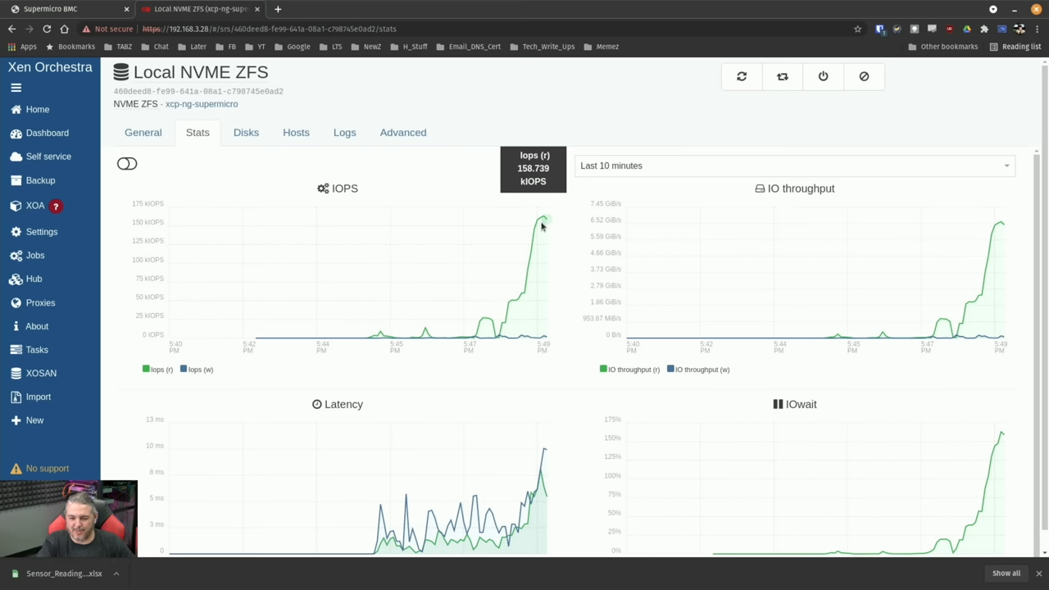
mouse_move(514, 271)
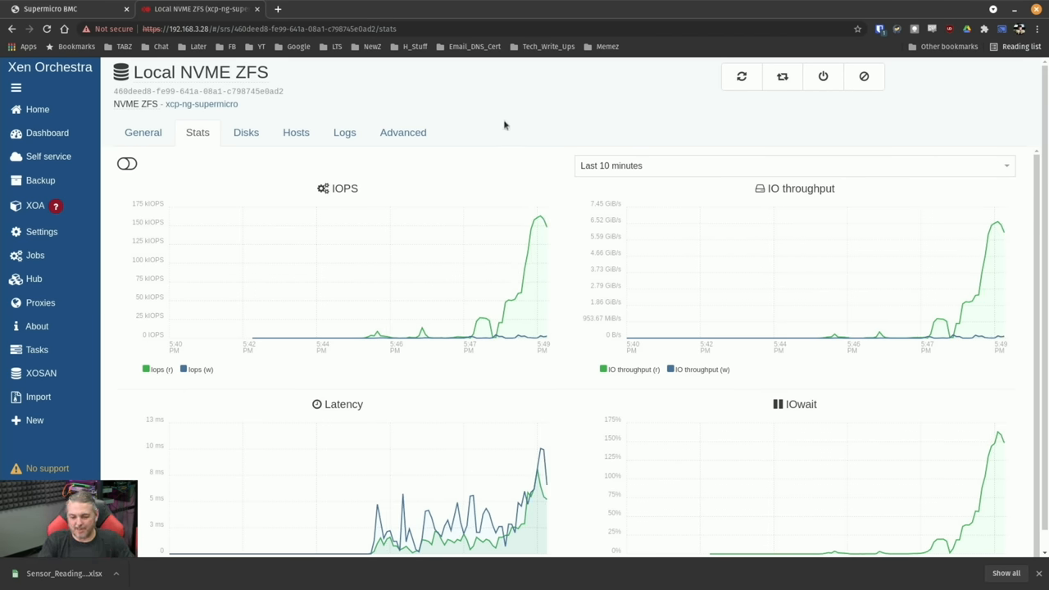
mouse_move(490, 286)
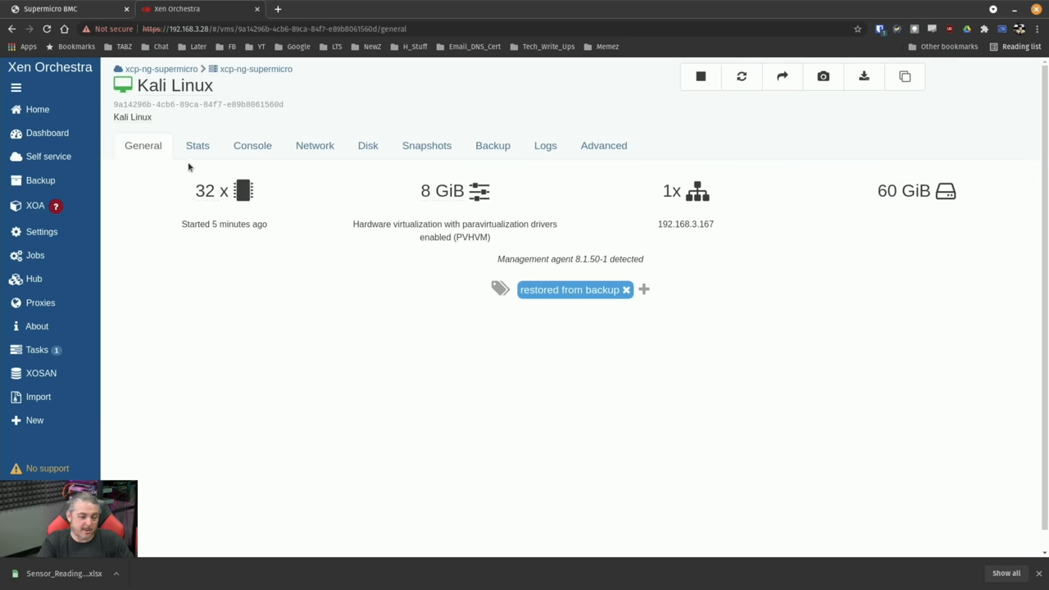
Step: Log into Kali, run 'sudo apt-get update && sudo apt-get dist-upgrade', then check network interfaces
left_click(253, 145)
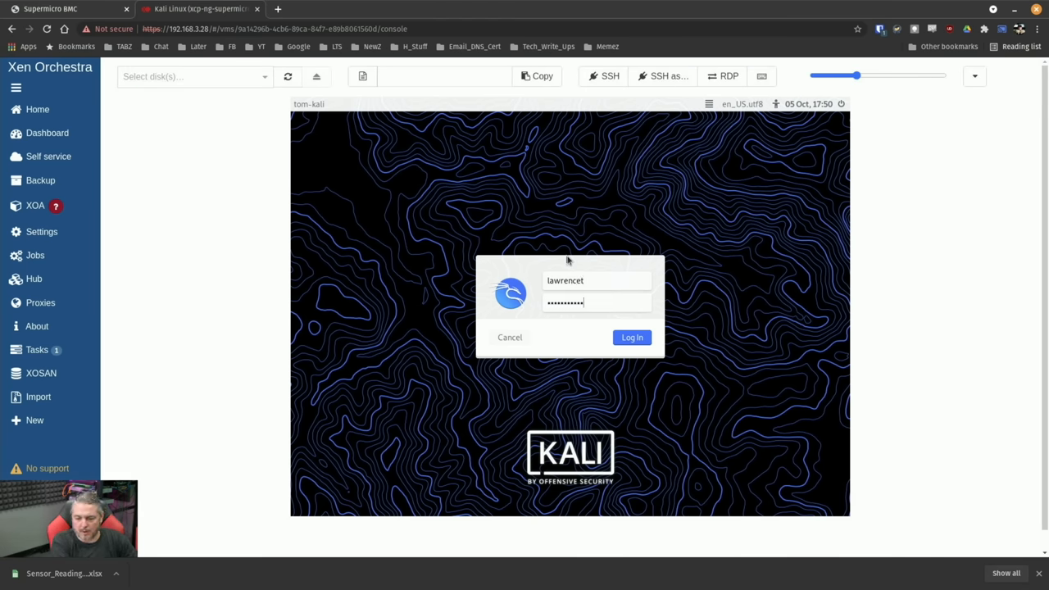
left_click(631, 336)
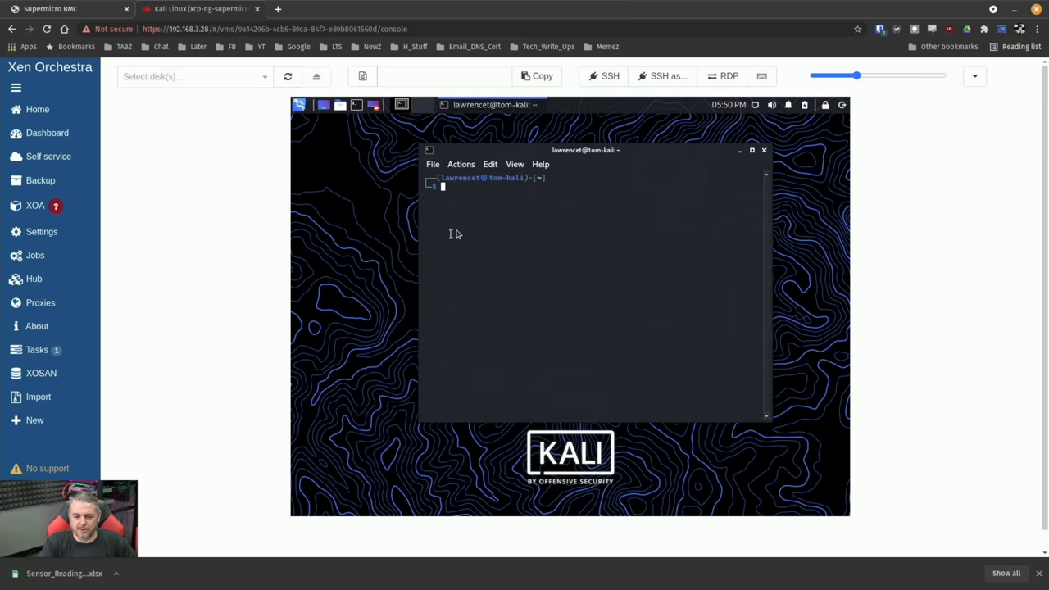
type("sudo apt-get update && sudo apt-get dist-upgrade")
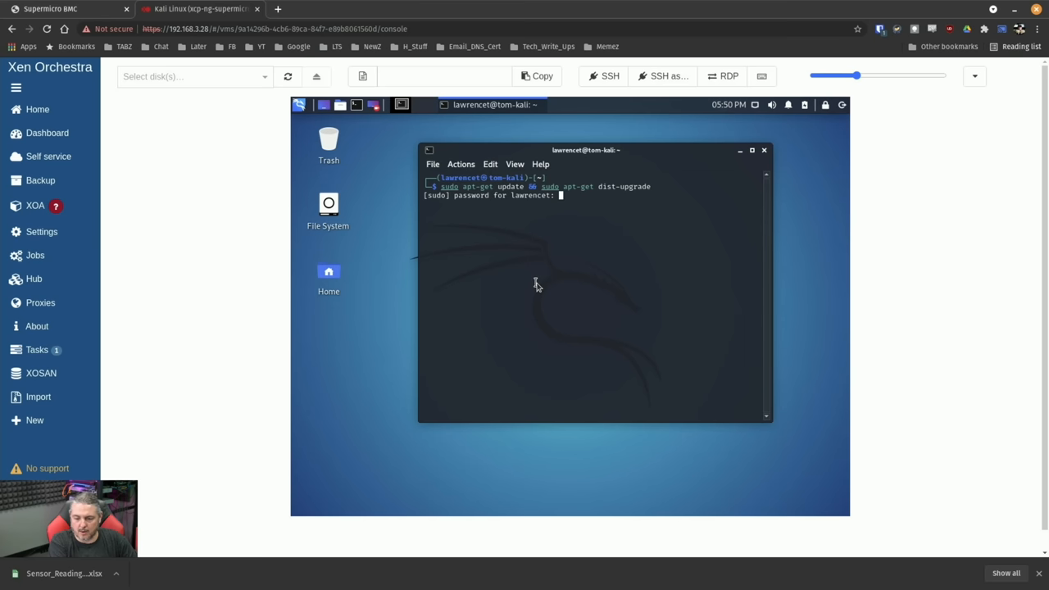
key("Return")
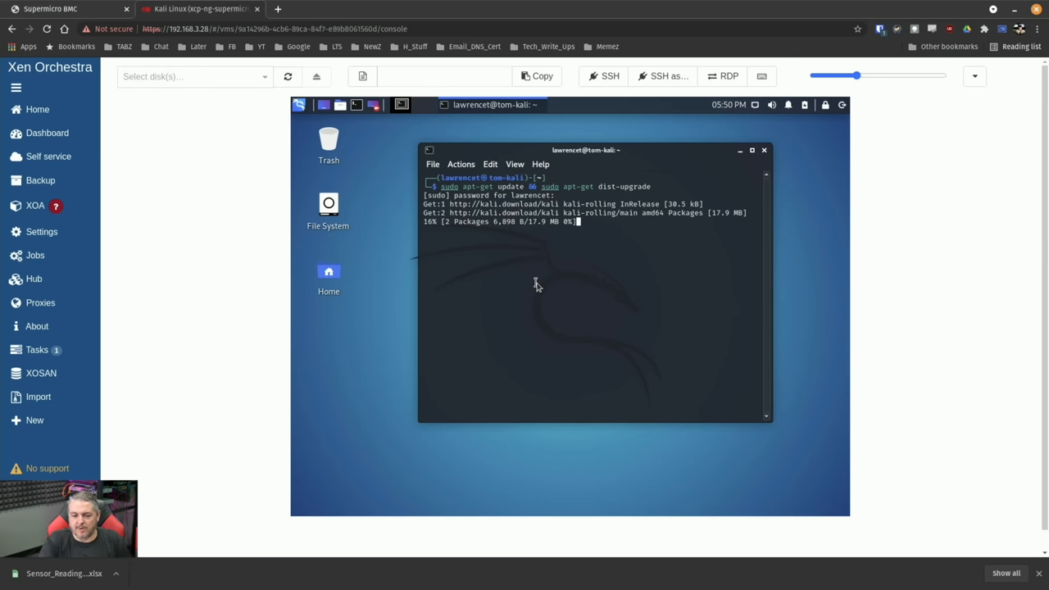
left_click(300, 104)
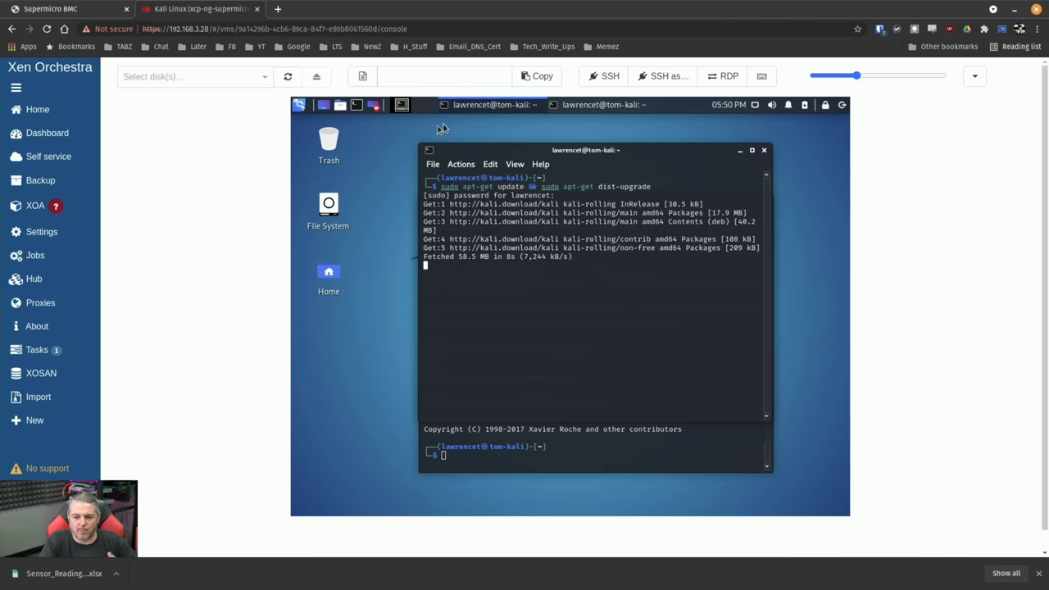
left_click(315, 145)
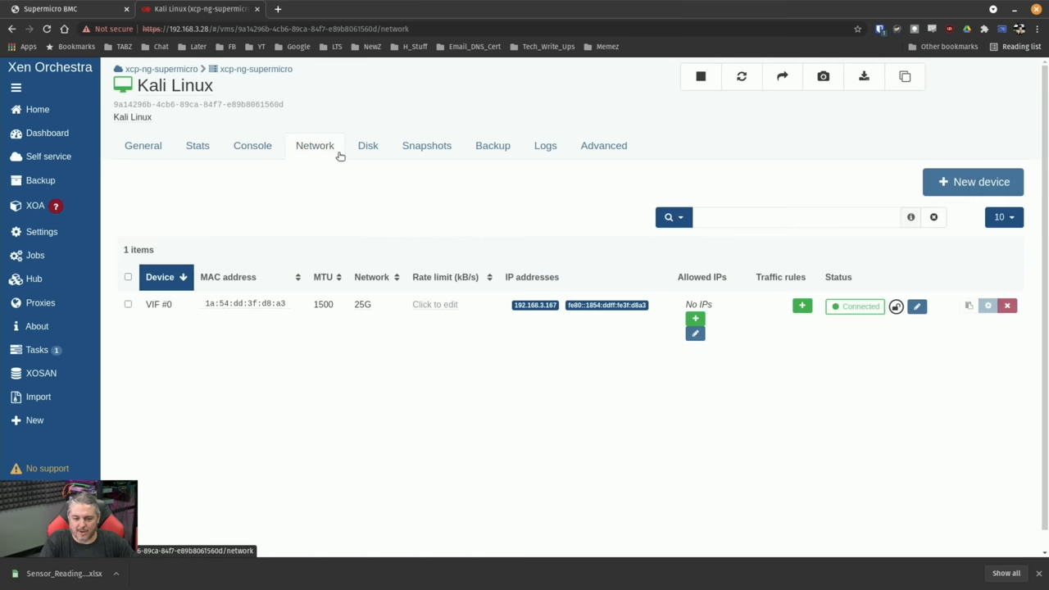
Step: Follow the Kali VM's disk to the Local NVMe ZFS repository and show its stats graphs
left_click(368, 145)
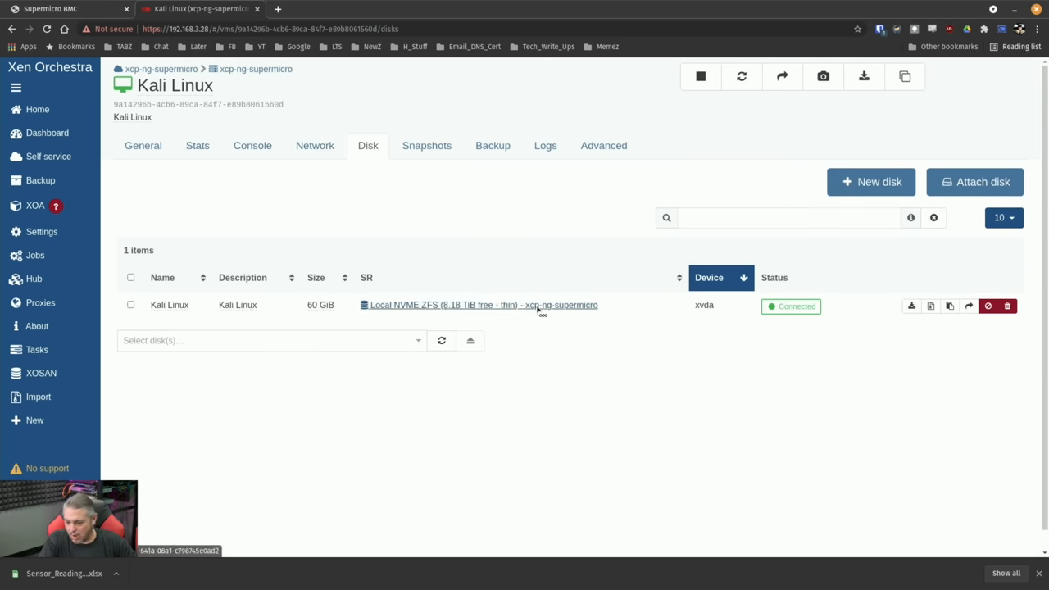
left_click(473, 305)
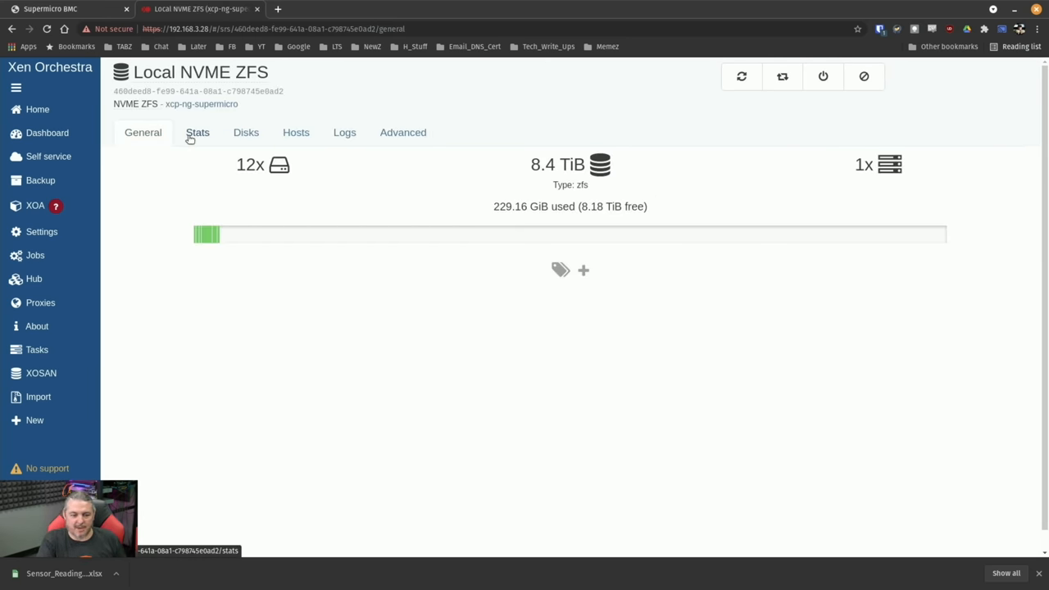
left_click(197, 132)
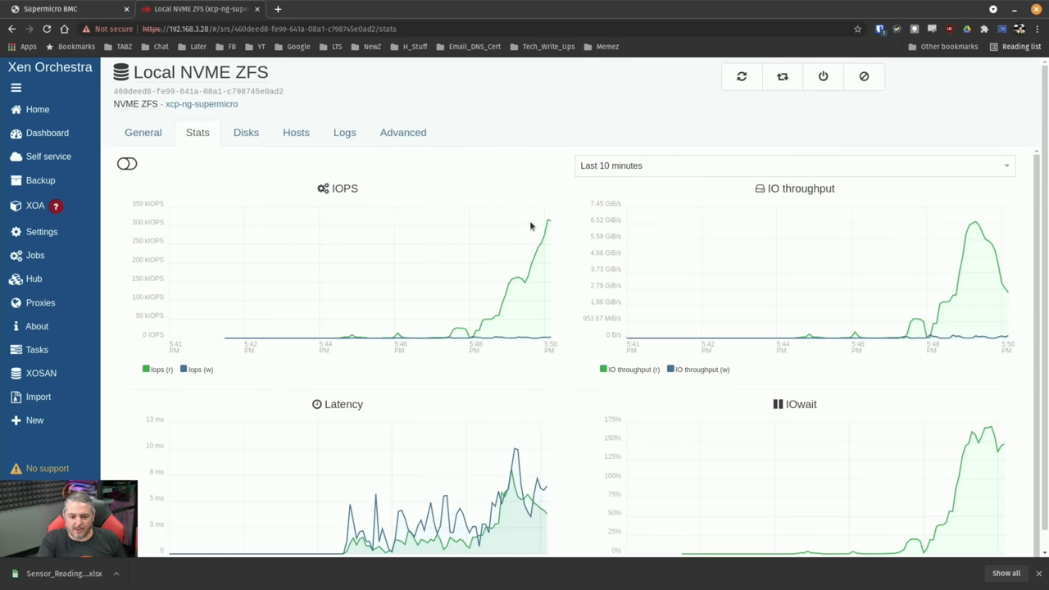
mouse_move(549, 224)
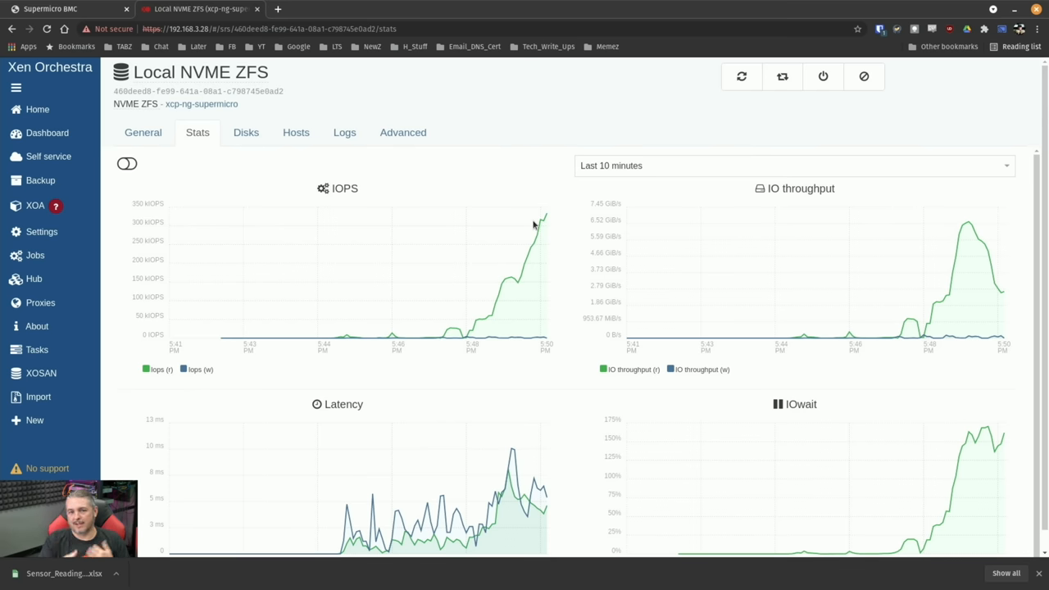
mouse_move(534, 223)
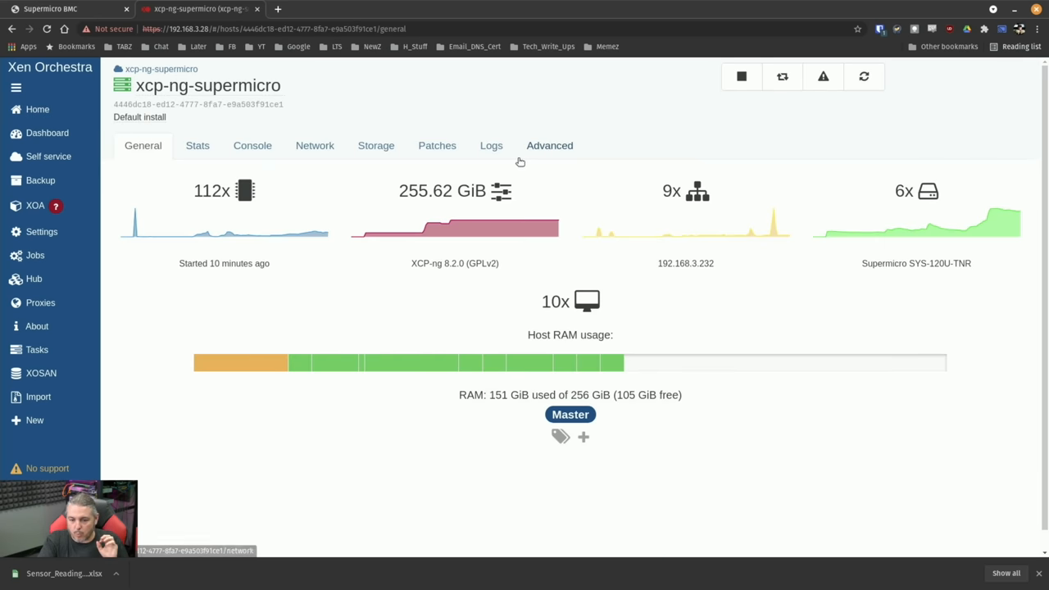
Step: Show xcp-ng-supermicro's advanced settings: IOMMU enabled, 32 GiB control domain memory
left_click(550, 145)
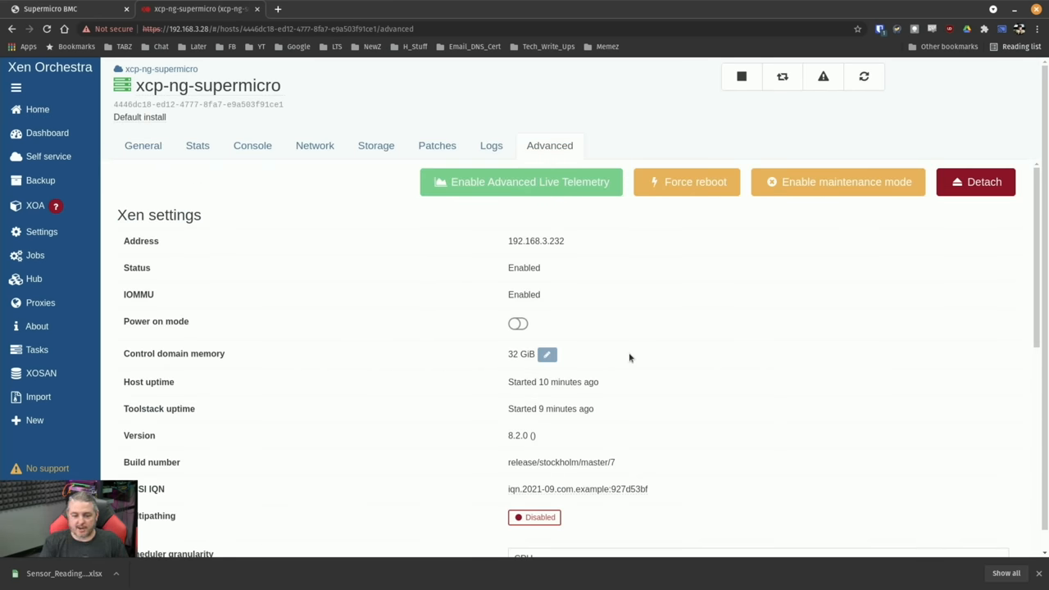
mouse_move(121, 274)
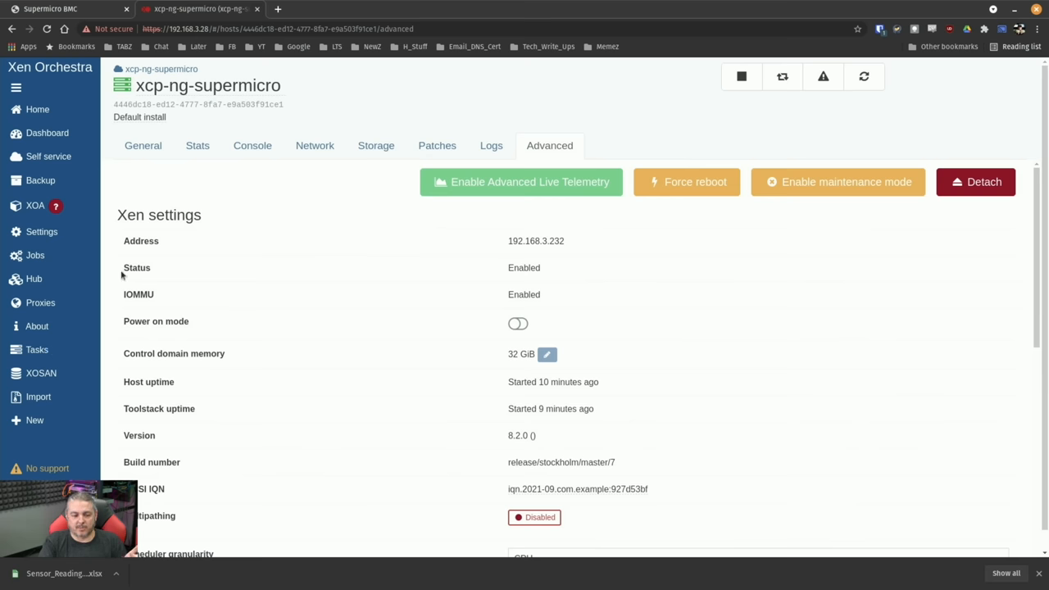
mouse_move(494, 351)
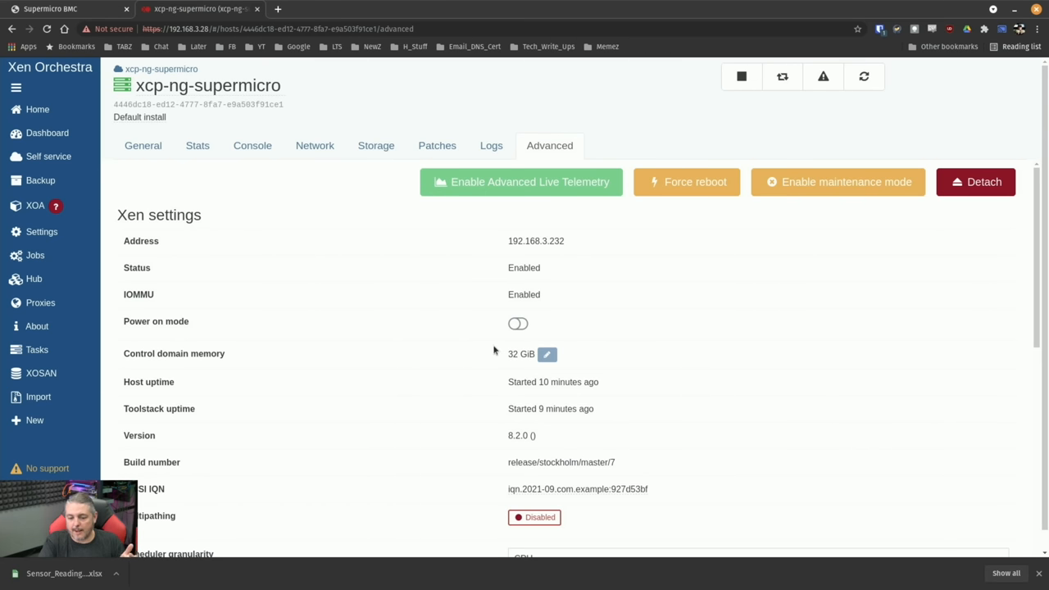
mouse_move(619, 322)
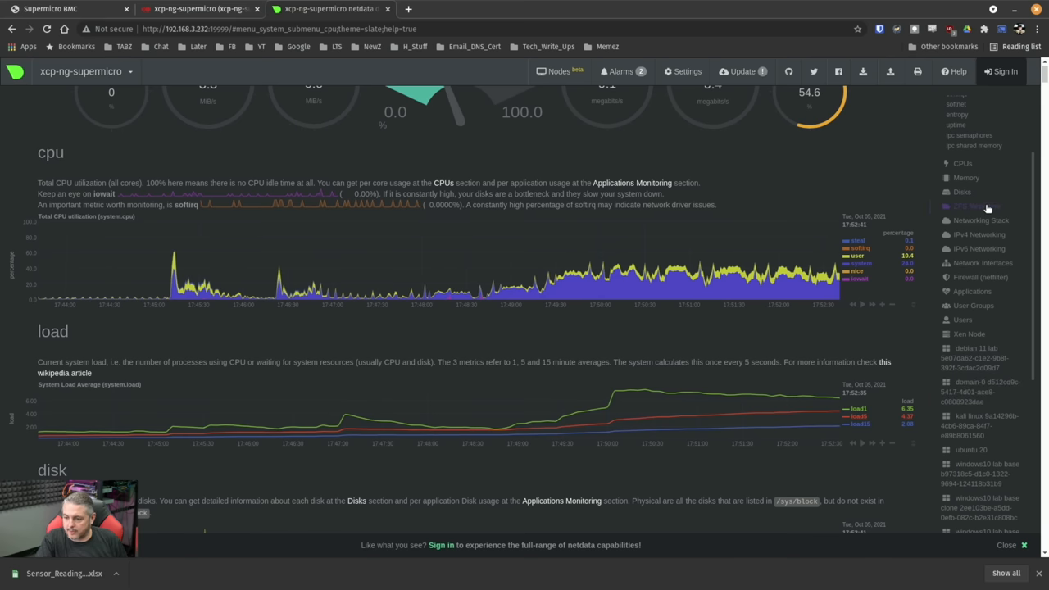
Step: Scroll Netdata's ZFS charts (15.6 GiB ARC, ~99% cache hits), then return to Xen Orchestra
left_click(969, 205)
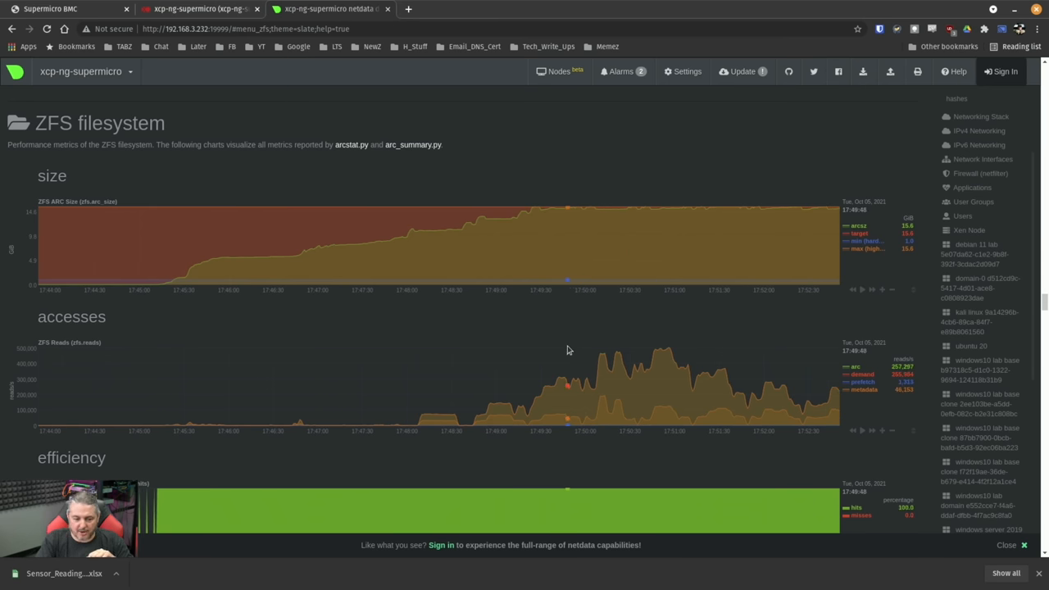
scroll("down", 3)
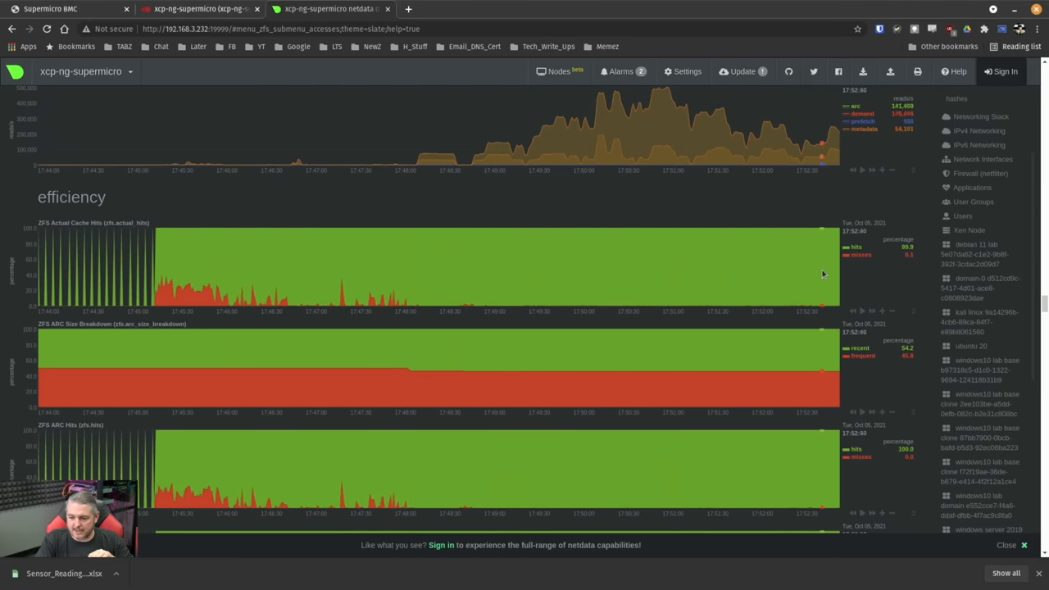
mouse_move(165, 297)
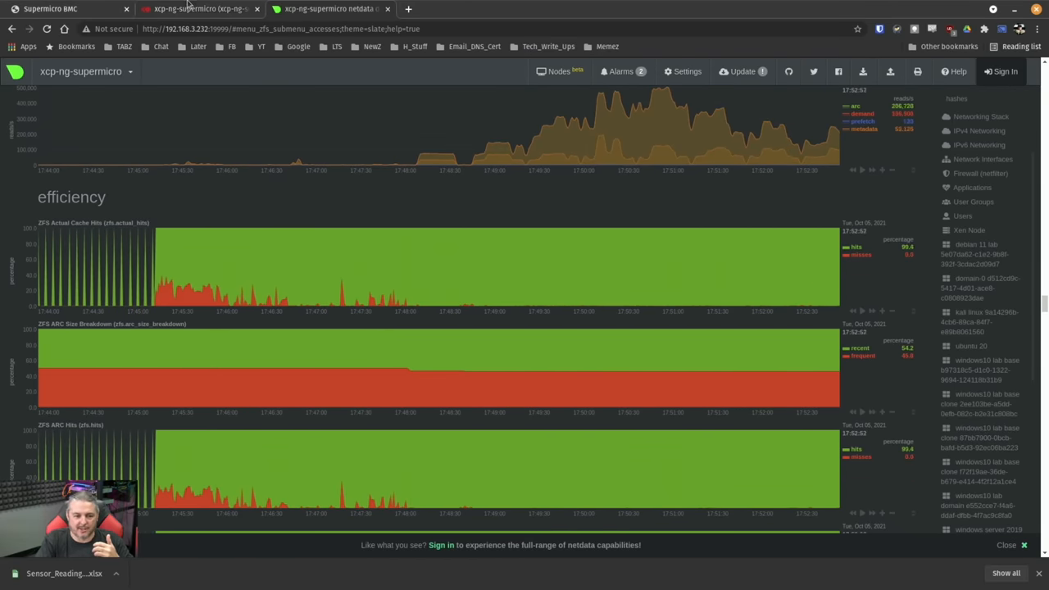
left_click(193, 9)
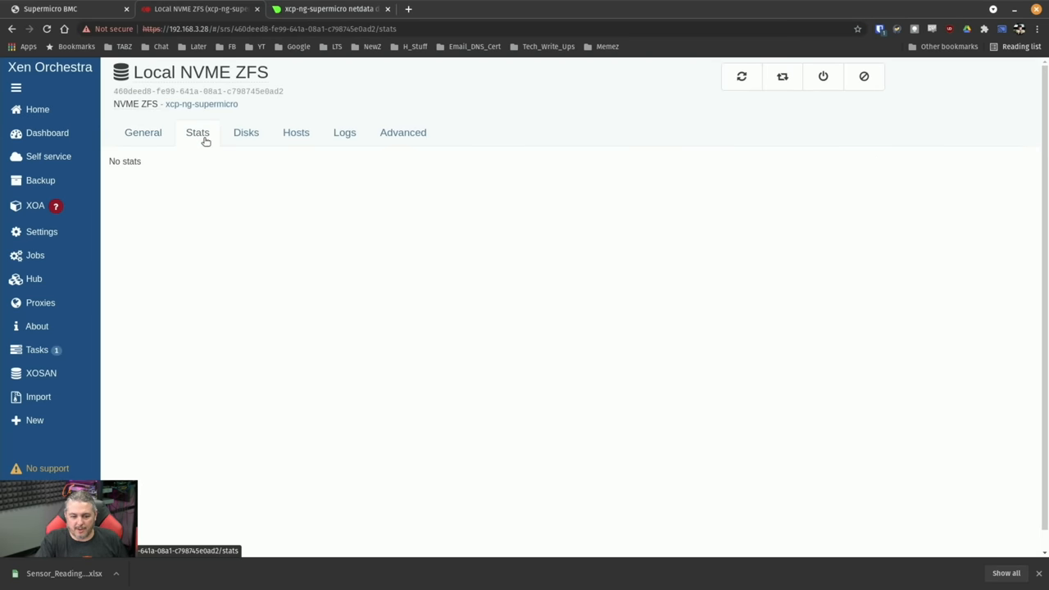
Step: Reload and scroll the NVMe ZFS graphs, peaking at 282k write IOPS and 6.62 GiB/s reads
left_click(196, 132)
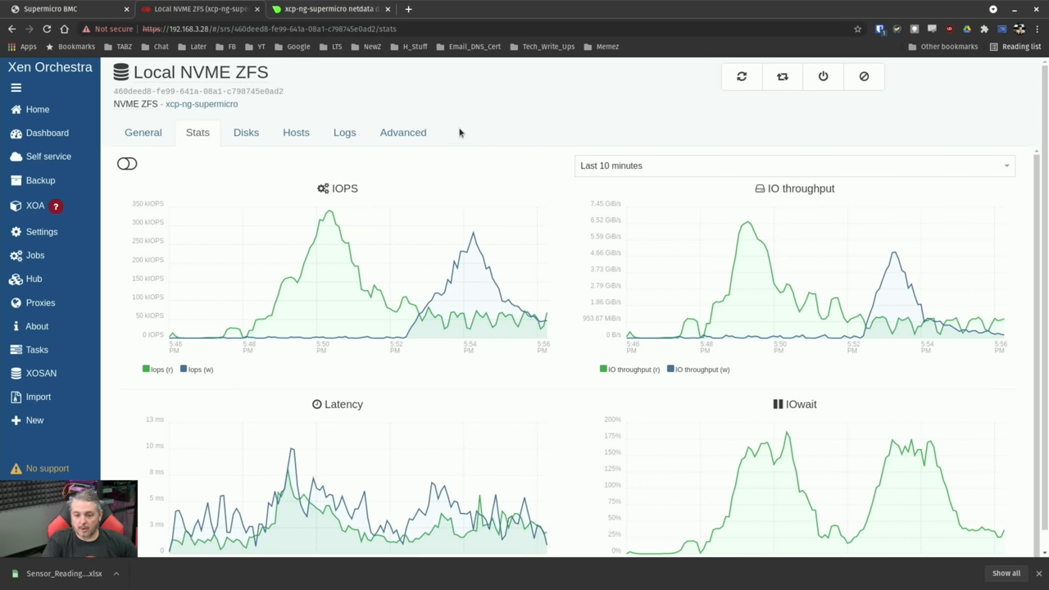
mouse_move(474, 238)
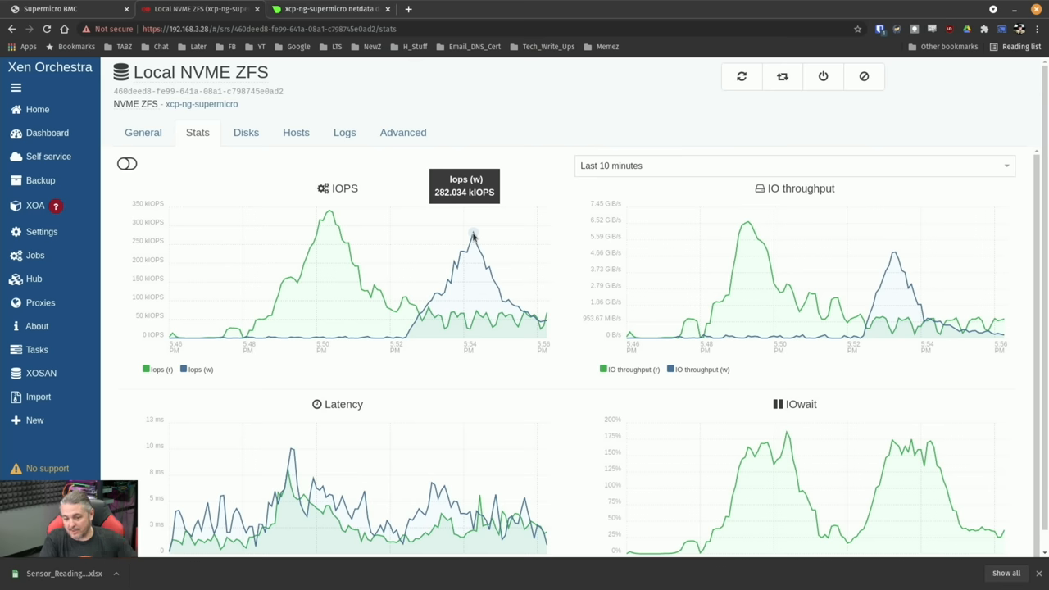
mouse_move(724, 223)
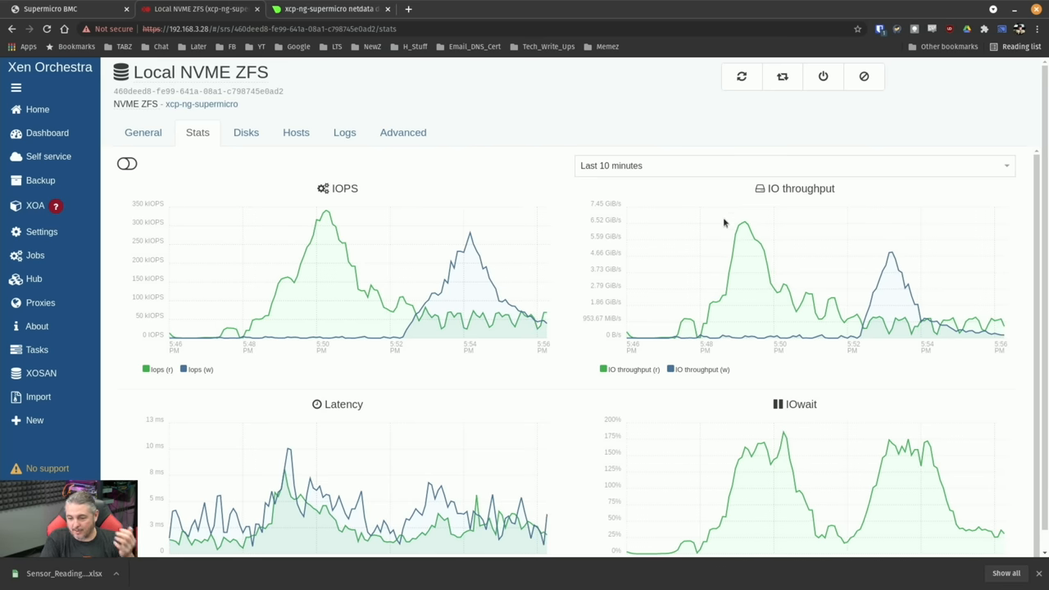
mouse_move(740, 230)
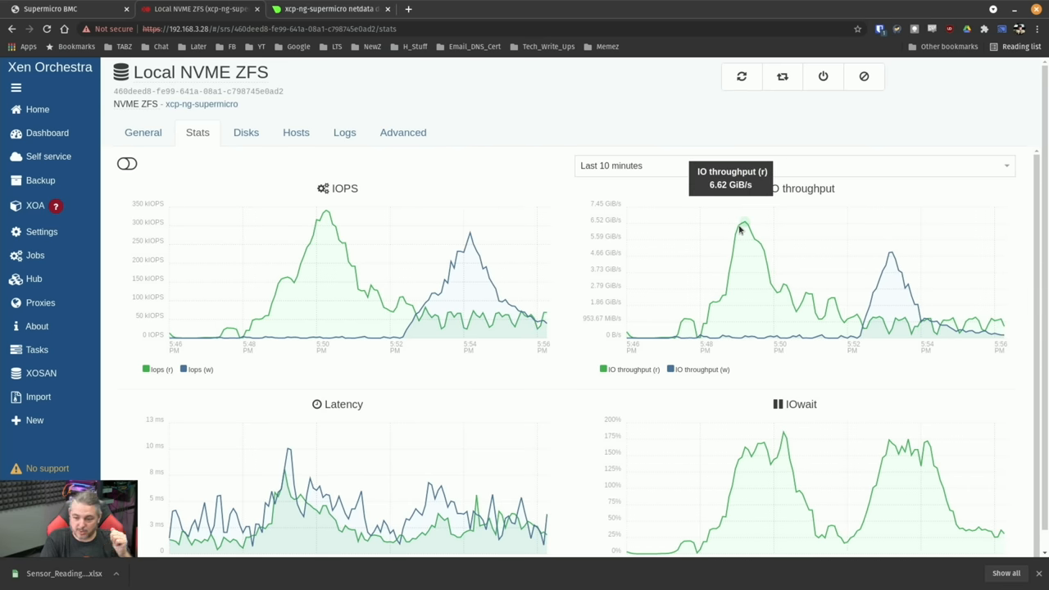
mouse_move(891, 258)
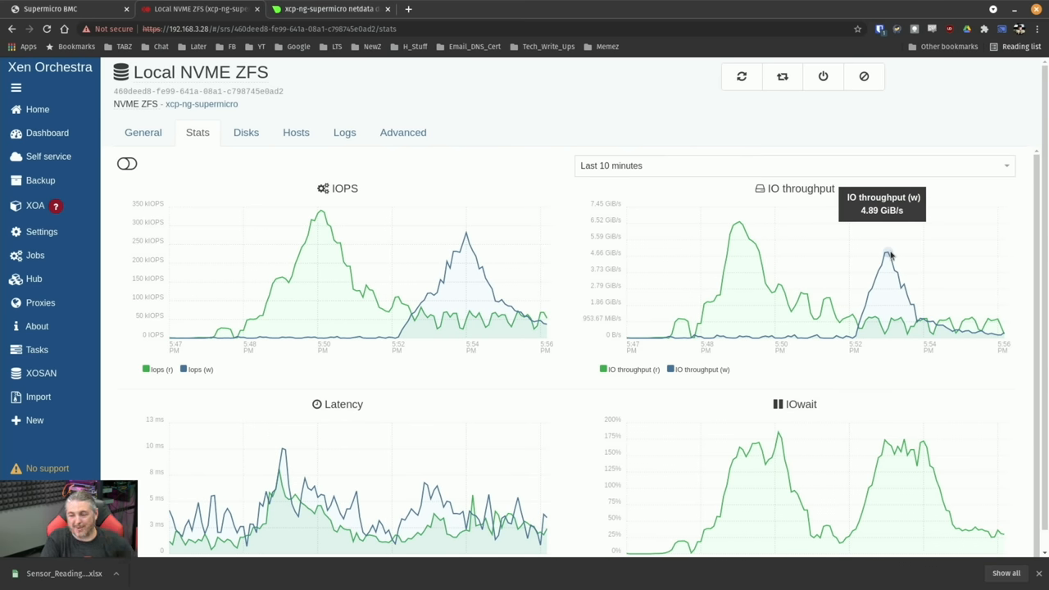
mouse_move(887, 255)
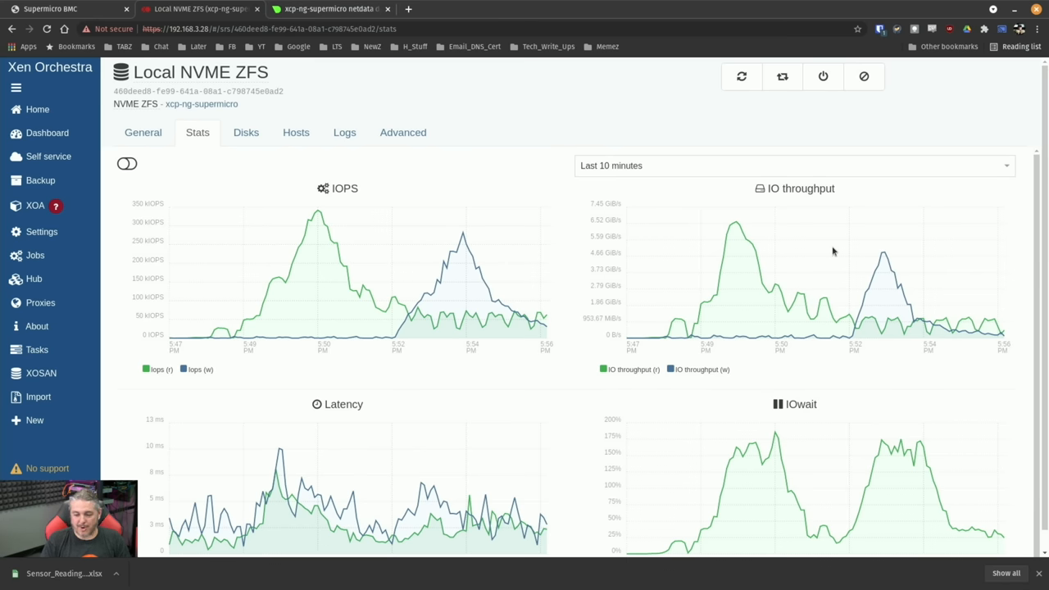
scroll("down", 3)
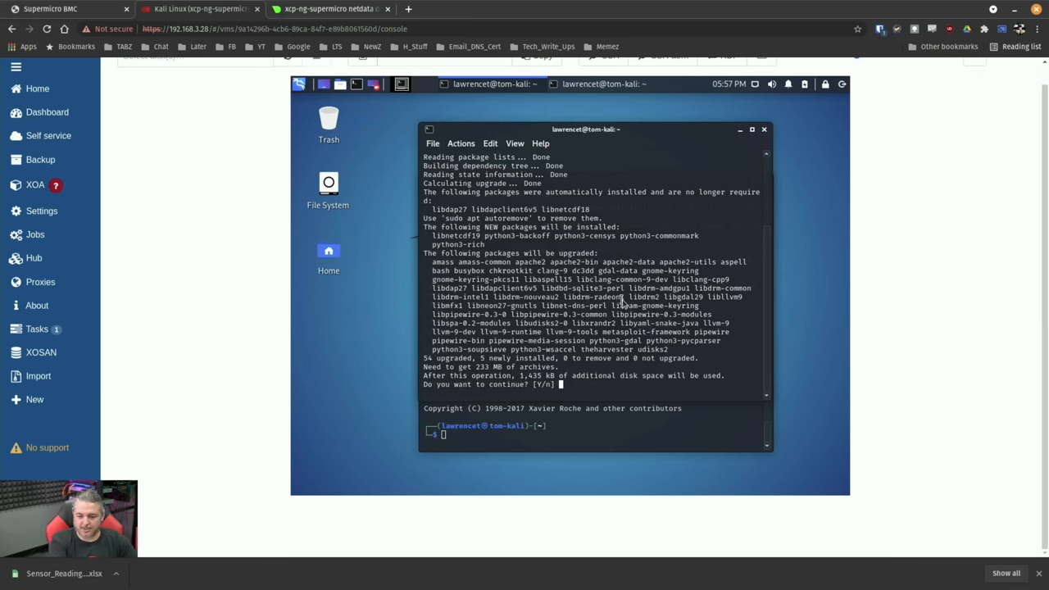
Step: Answer y to Kali's apt upgrade and bring up Windows Server 2019 Lab's Server Manager console
type("y")
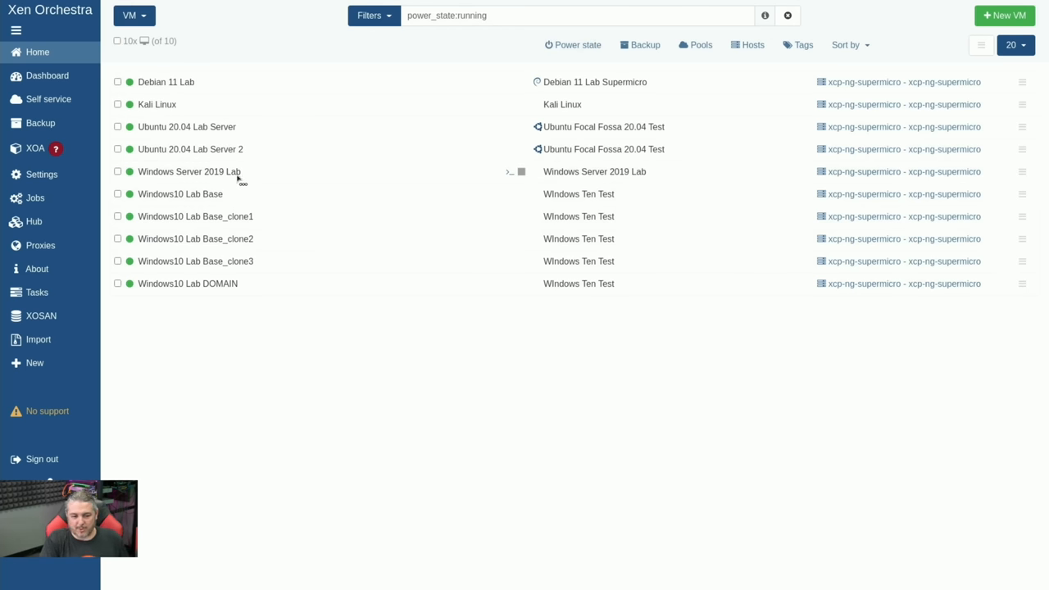
left_click(189, 171)
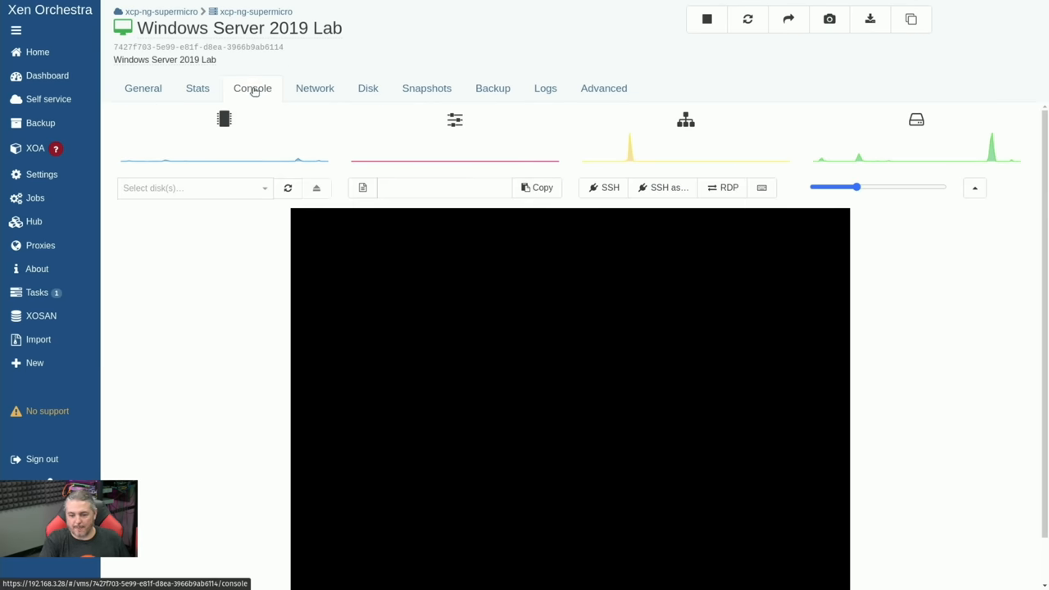
mouse_move(416, 172)
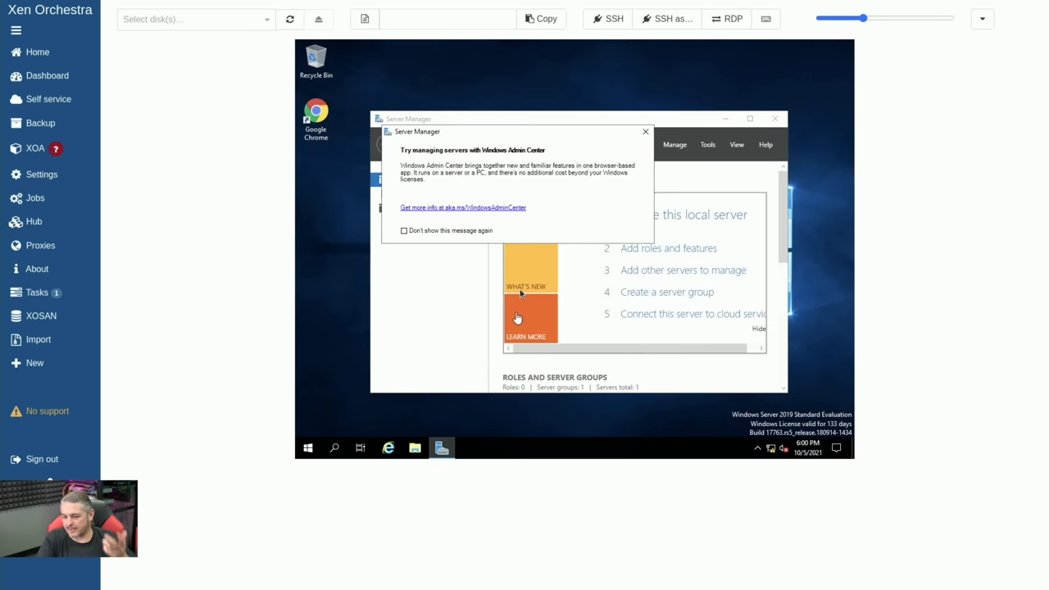
left_click(645, 131)
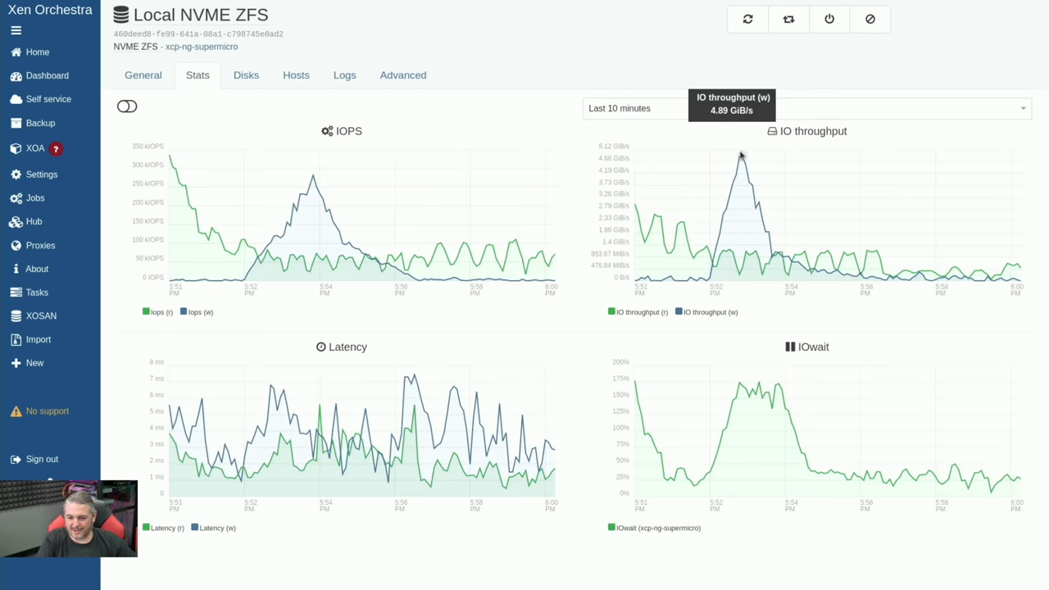
mouse_move(495, 246)
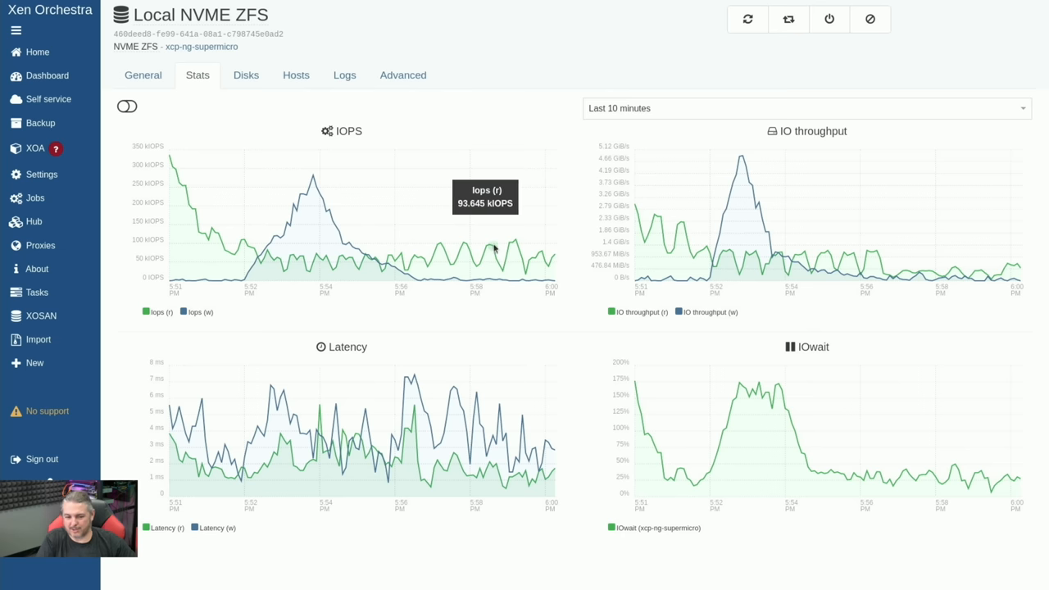
mouse_move(316, 180)
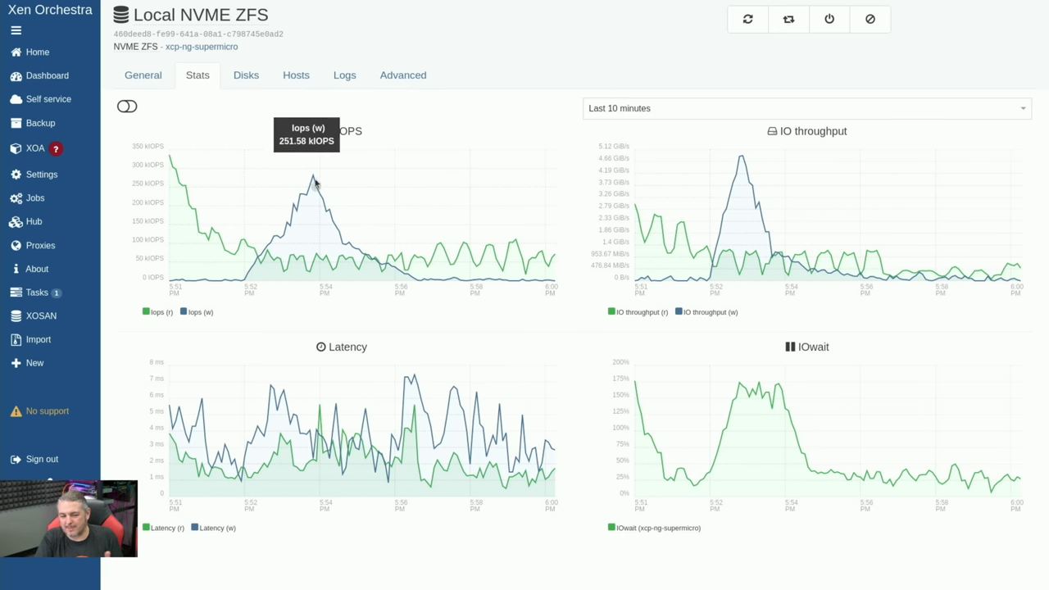
mouse_move(447, 233)
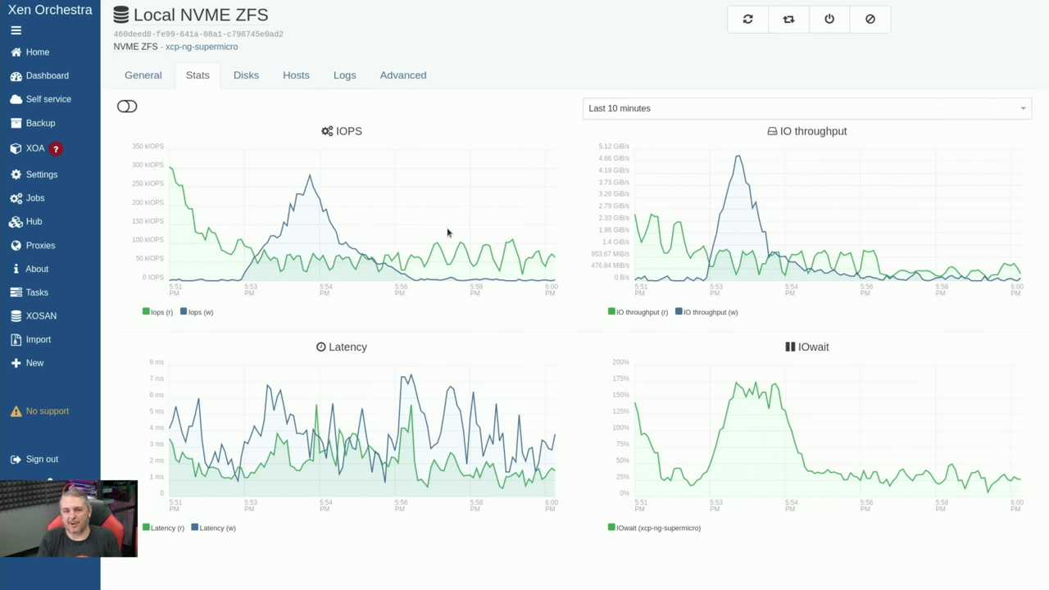
mouse_move(492, 159)
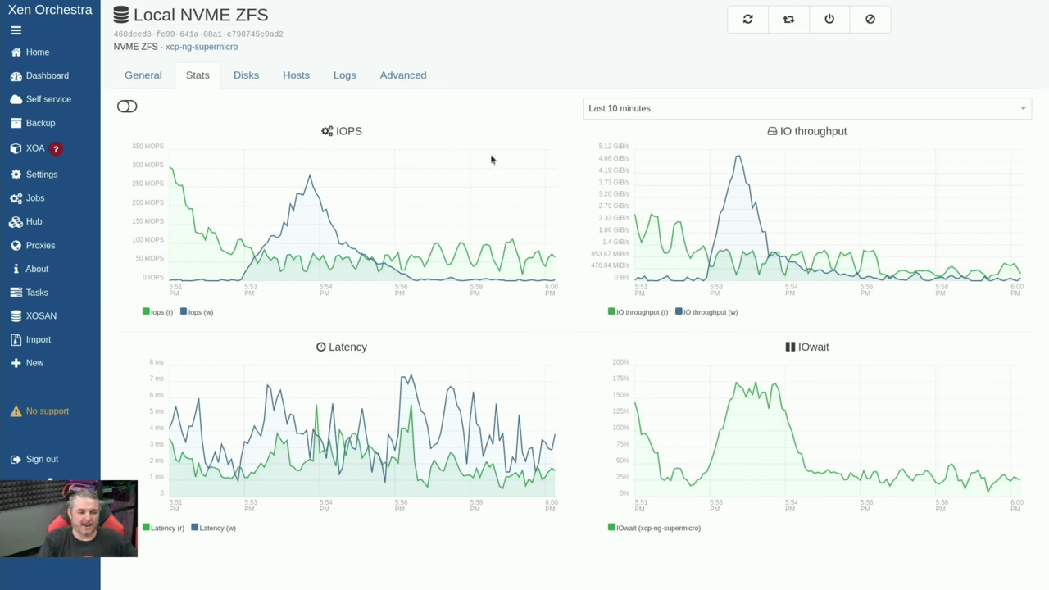
Step: Go Home to the list of ten running VMs after the ~251.6k write IOPS peak
left_click(37, 52)
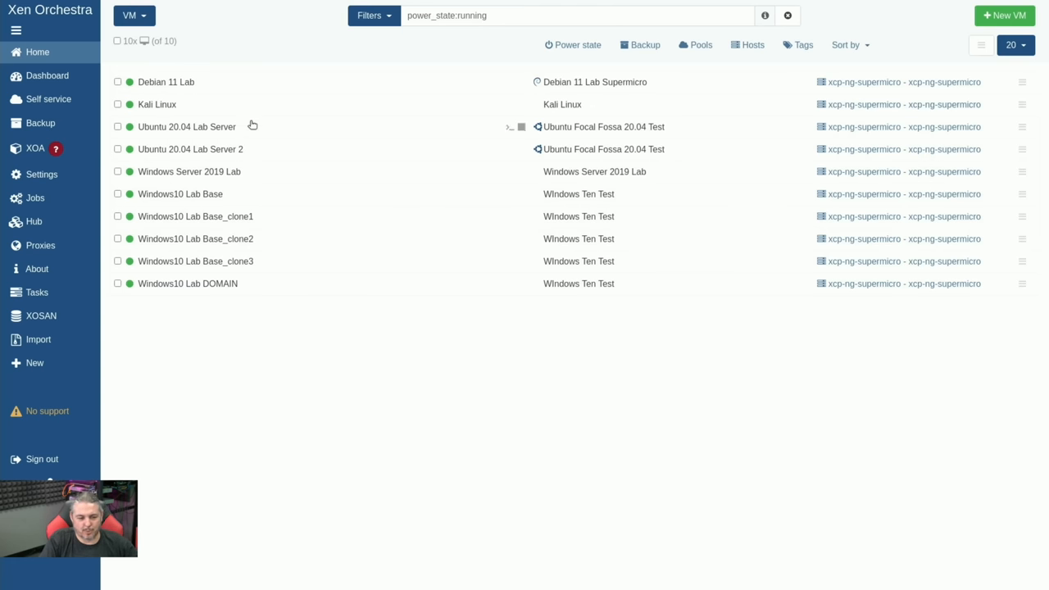
Step: On Ubuntu 20.04 Lab Server's console, run stress --help and enter stress -c 64 -t 300
left_click(187, 127)
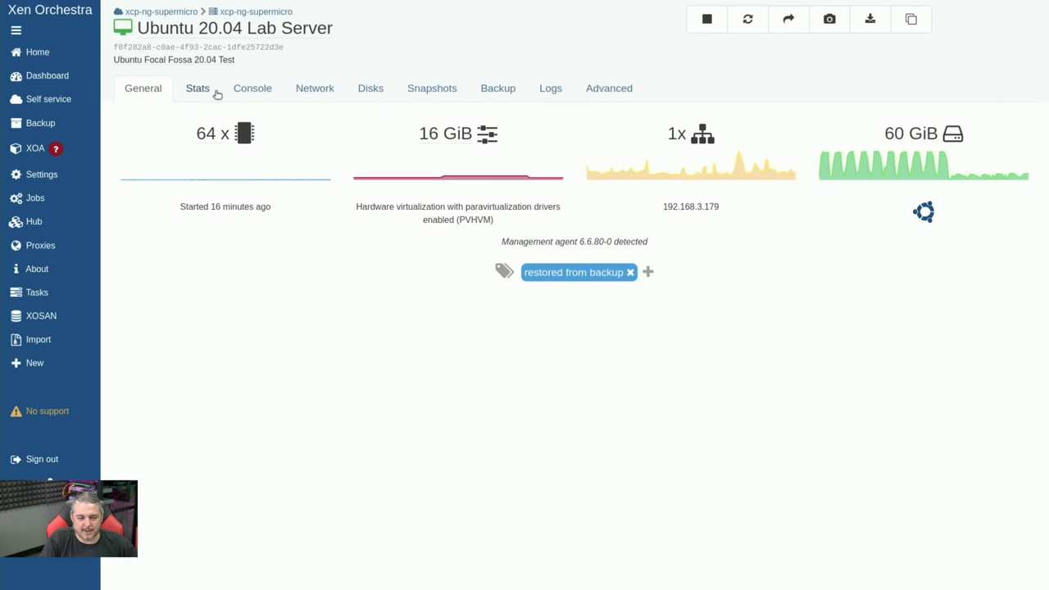
left_click(197, 89)
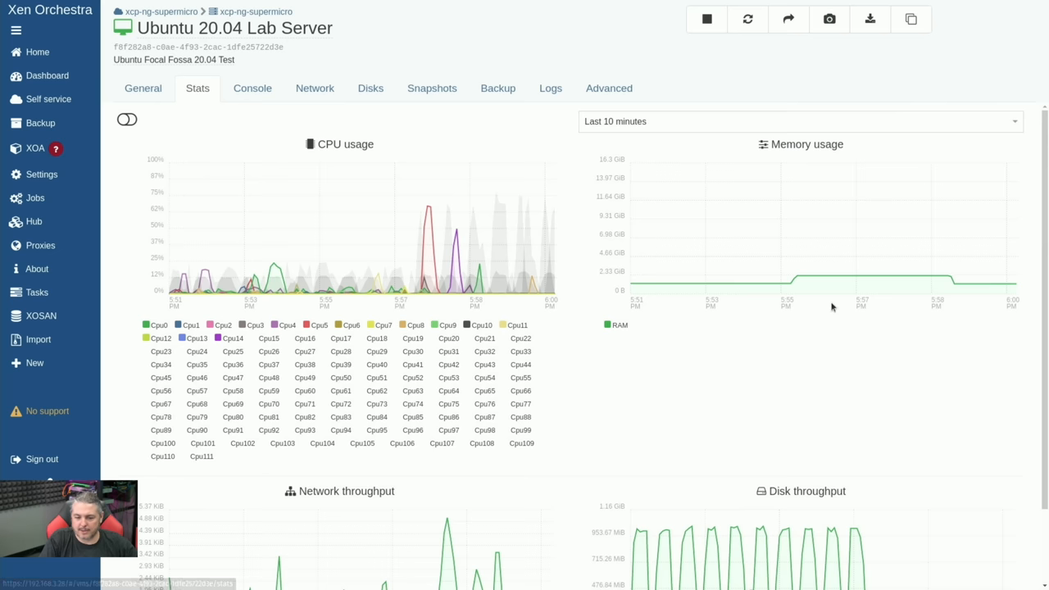
left_click(253, 88)
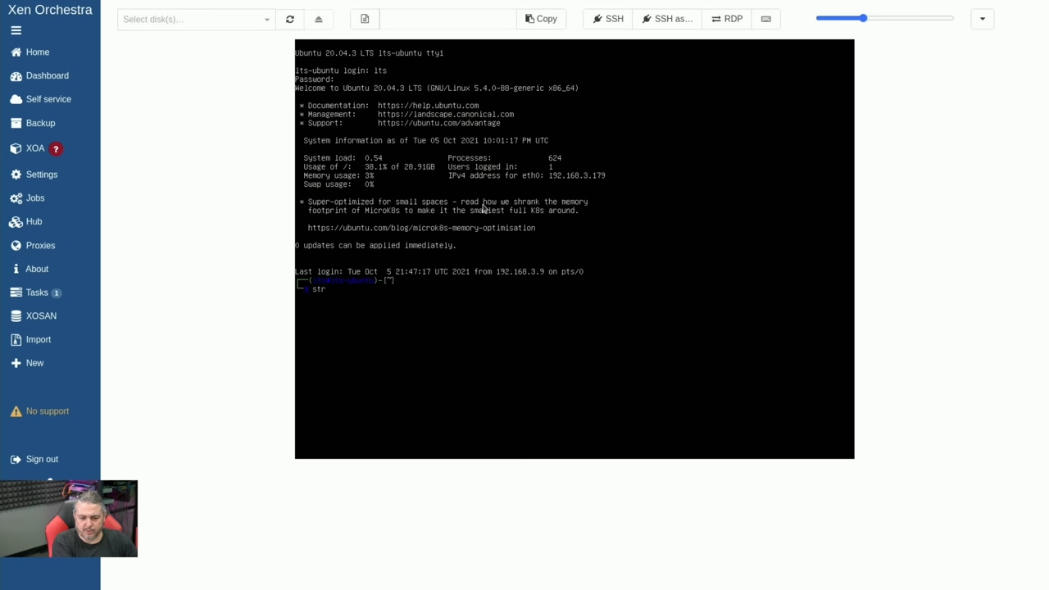
type("stress --help")
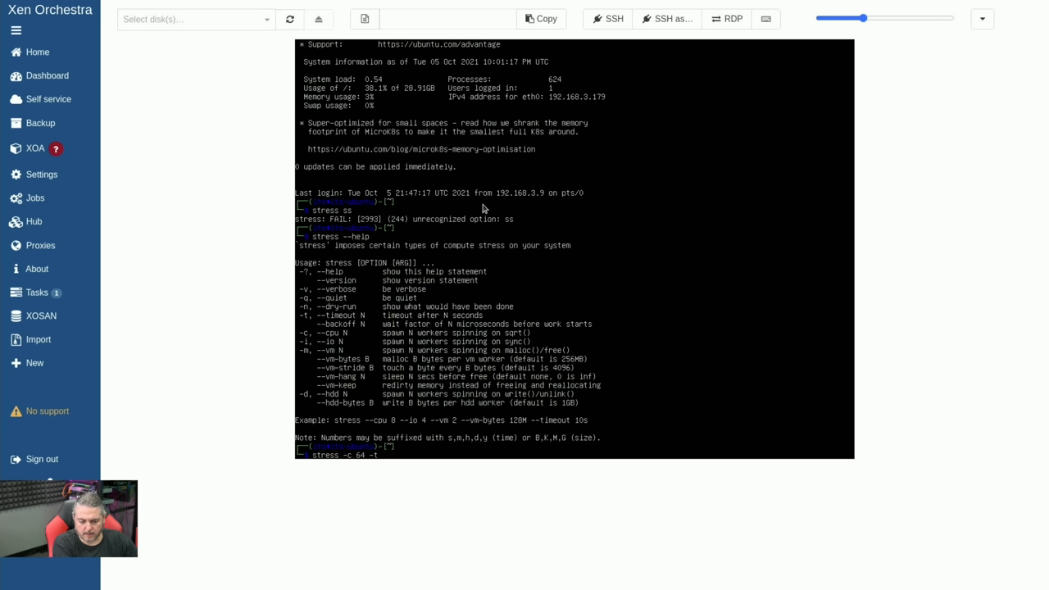
type("300")
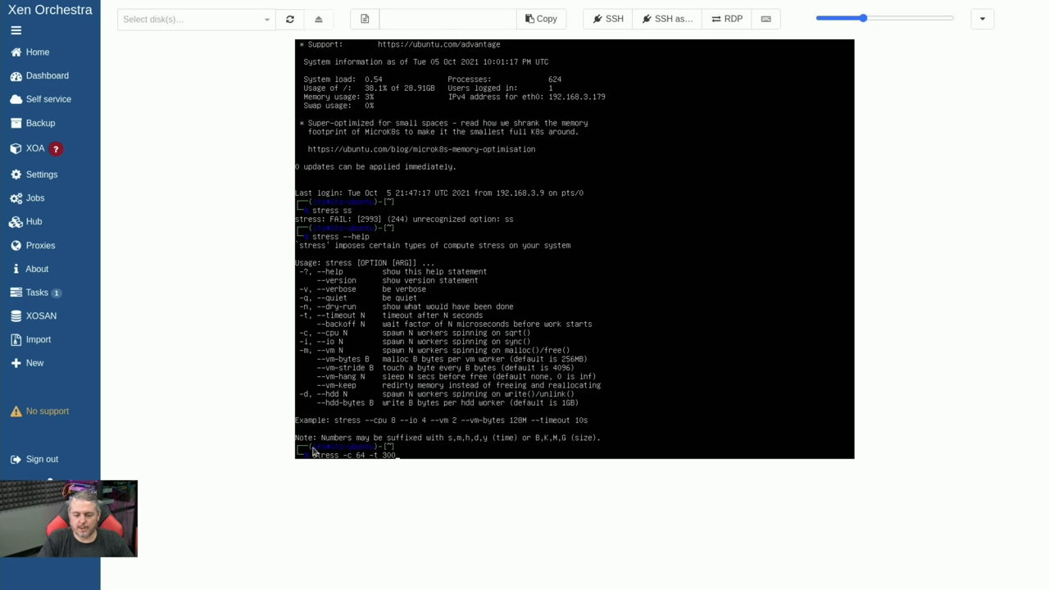
mouse_move(600, 414)
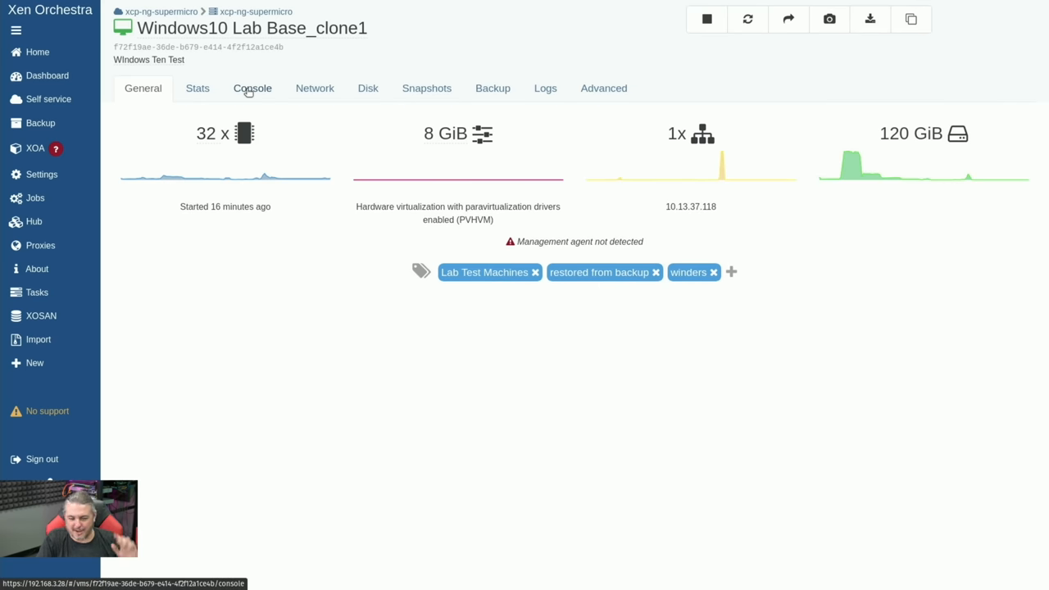
Step: Launch PassMark PerformanceTest on clone1's console and confirm running all CPU tests
left_click(251, 88)
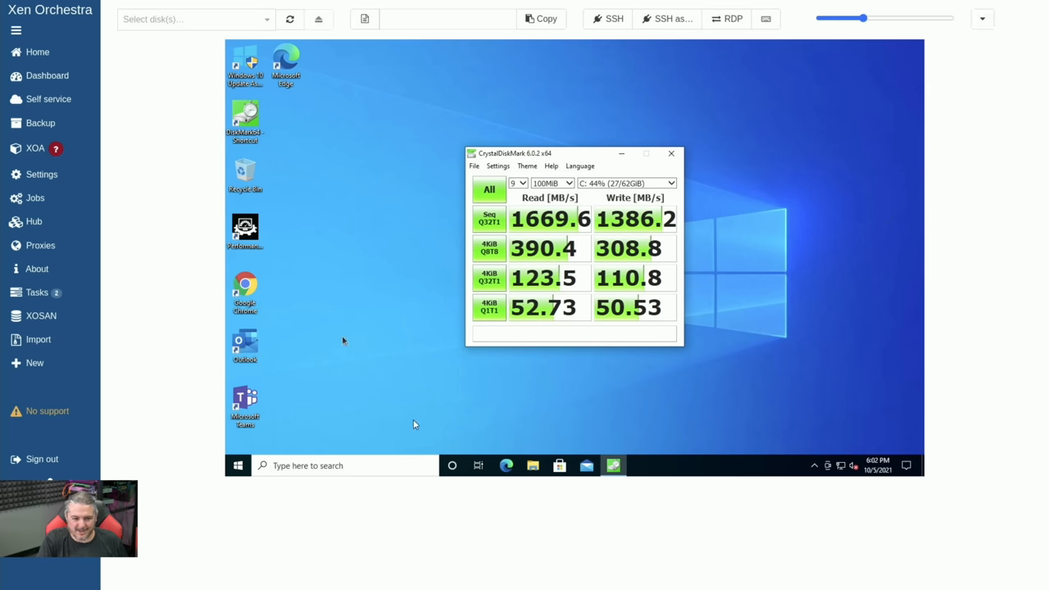
right_click(244, 229)
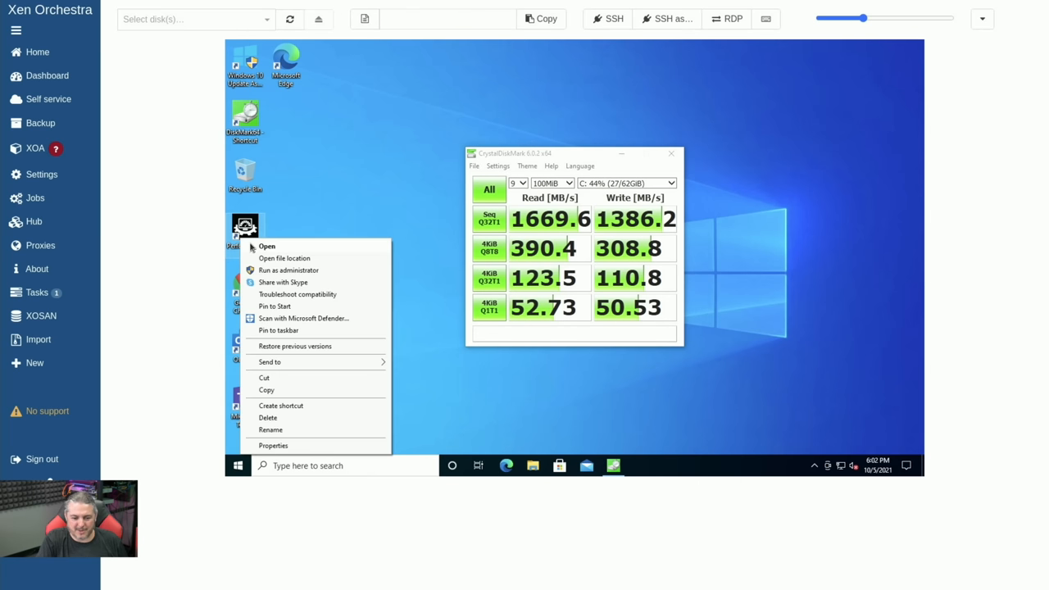
left_click(266, 246)
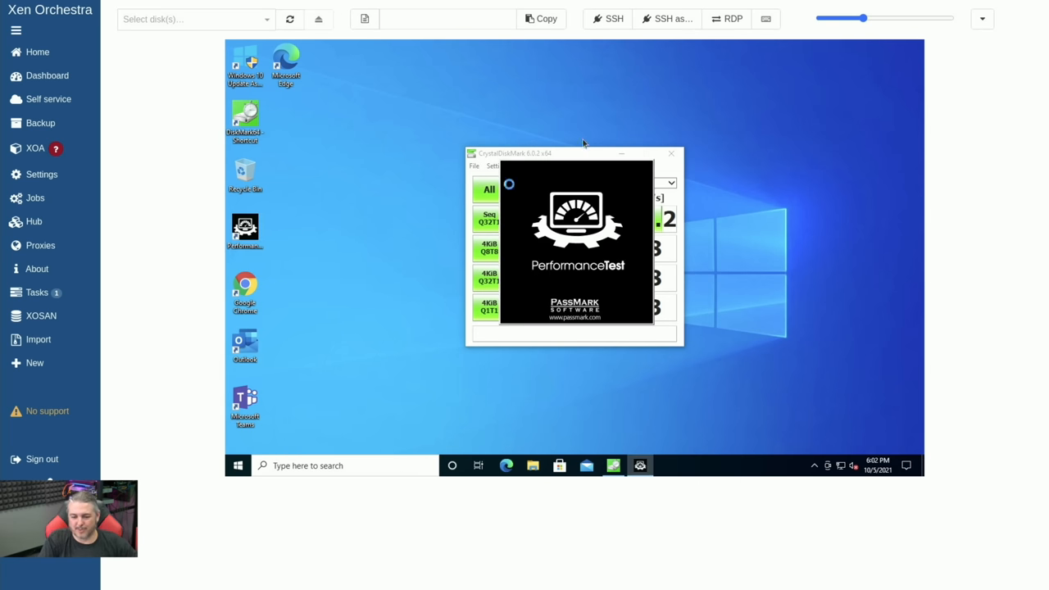
mouse_move(594, 119)
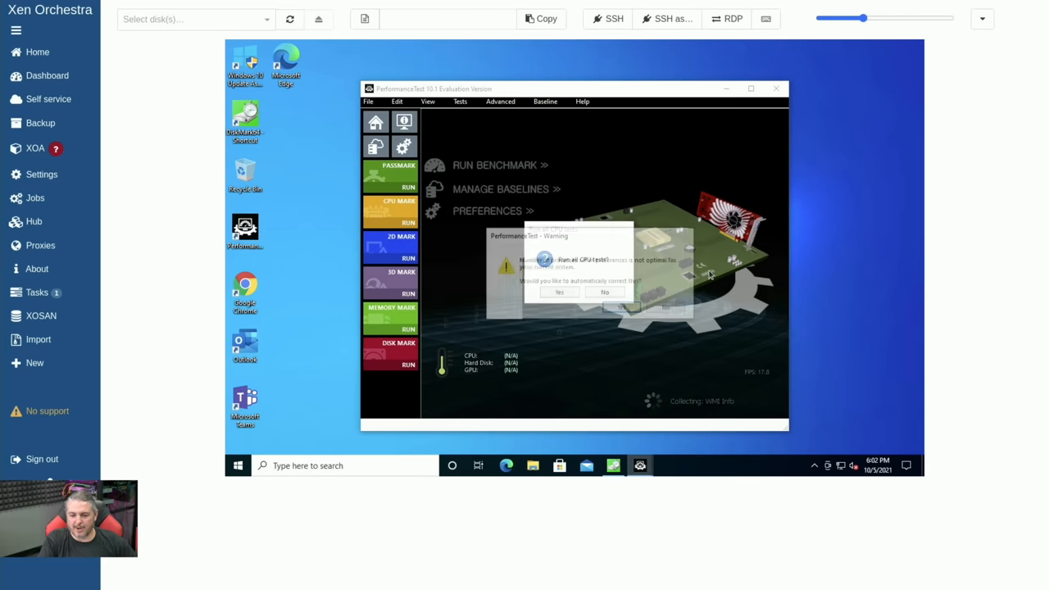
left_click(560, 292)
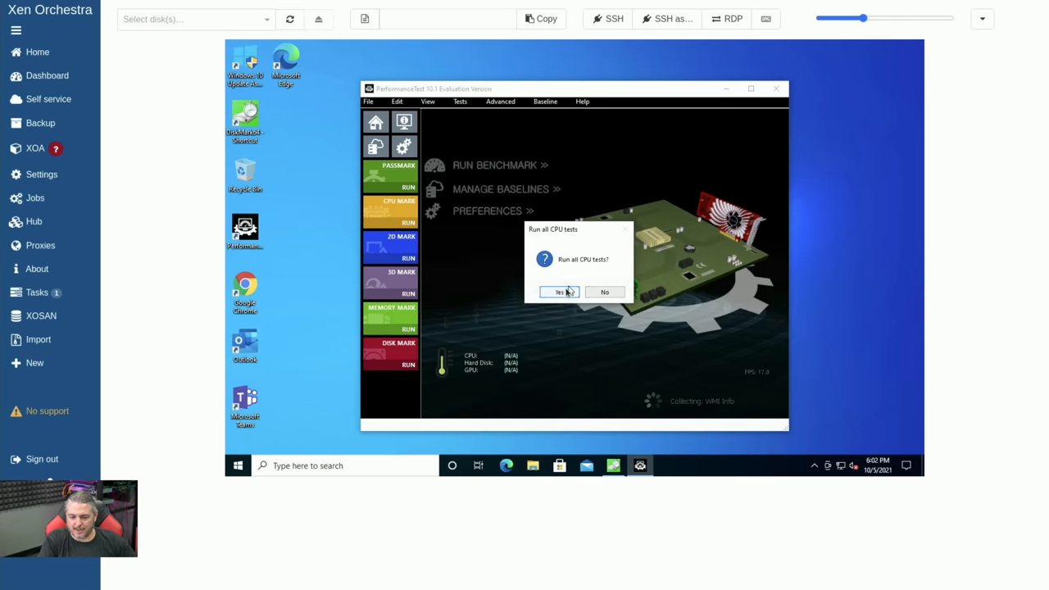
left_click(559, 292)
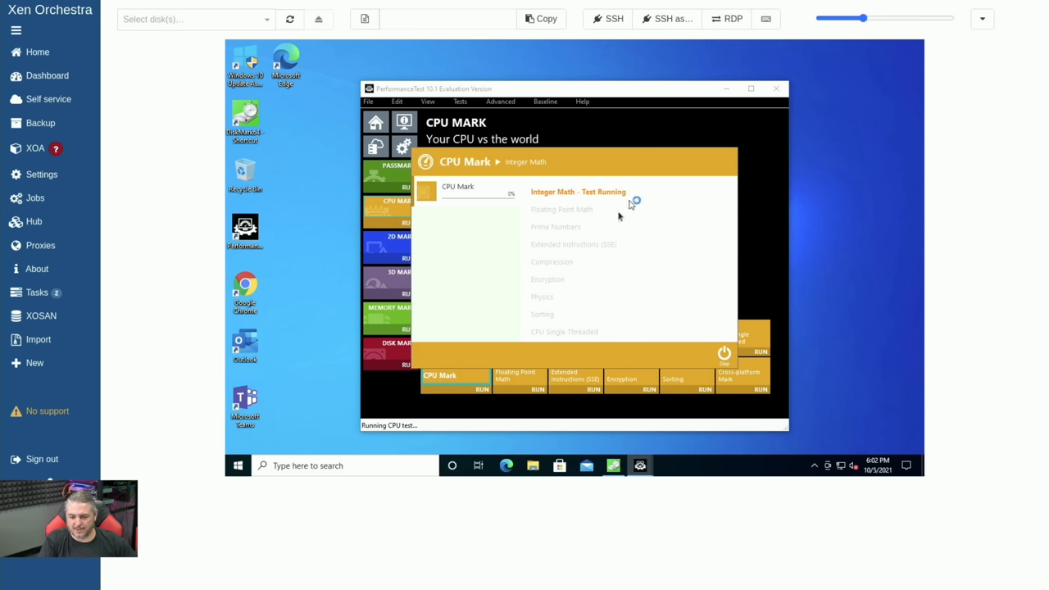
mouse_move(982, 18)
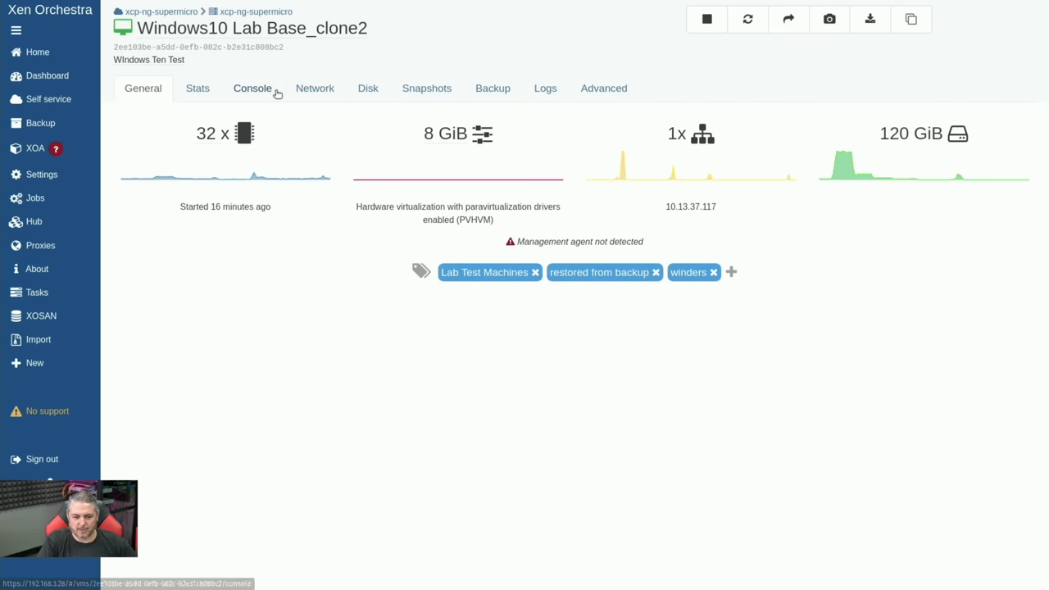
Step: Launch PassMark PerformanceTest on clone2's console, then go to the xcp-ng-supermicro host page
left_click(252, 88)
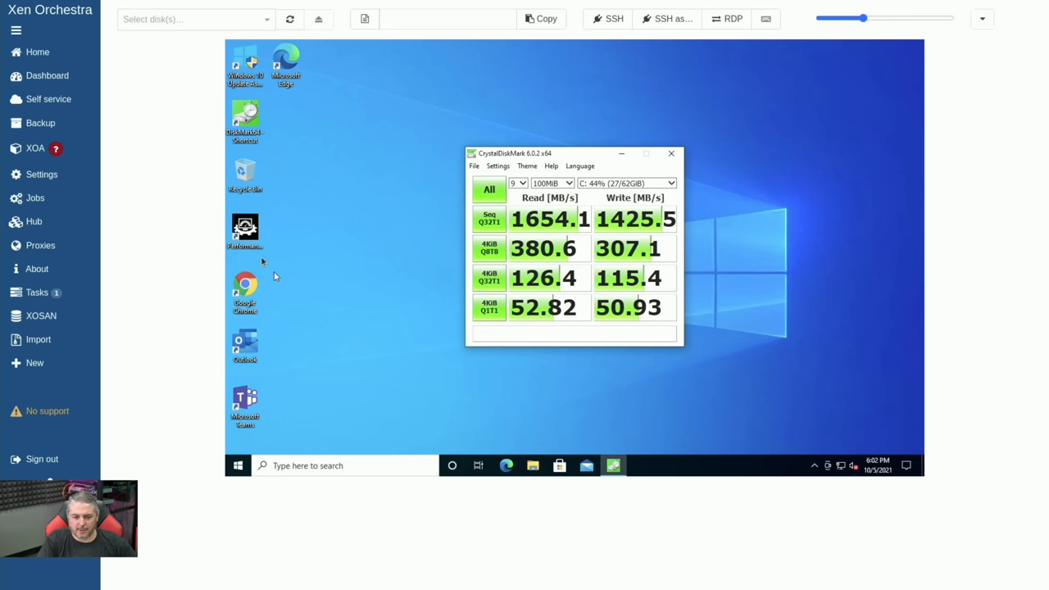
mouse_move(294, 272)
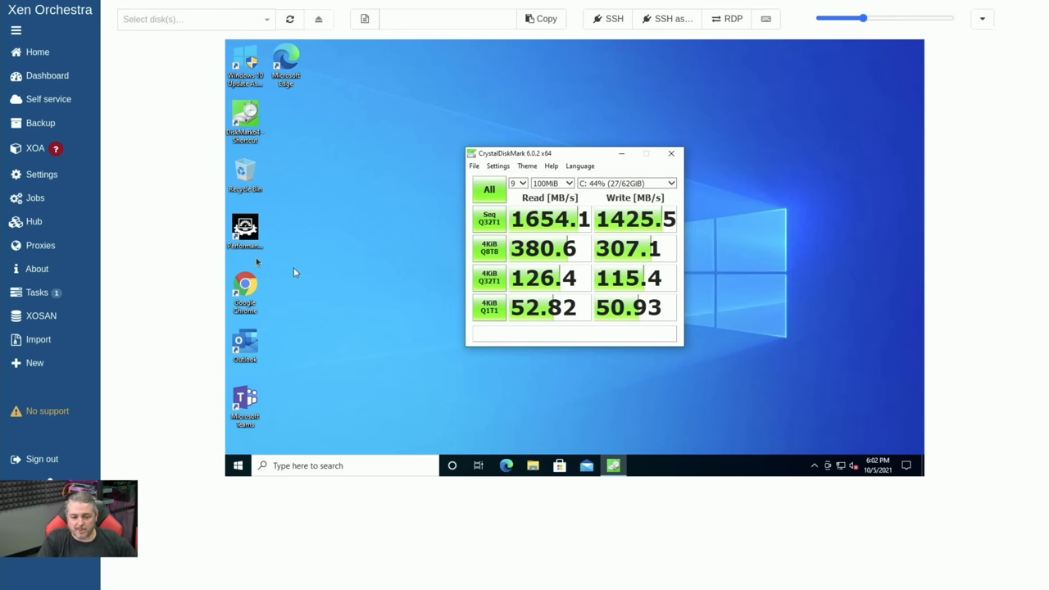
right_click(244, 230)
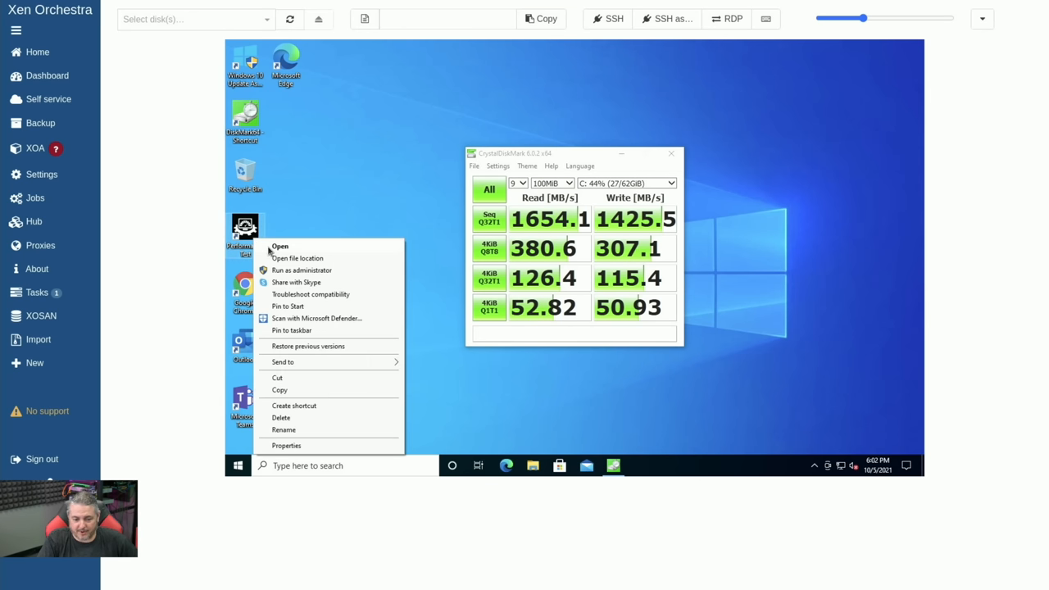
left_click(472, 120)
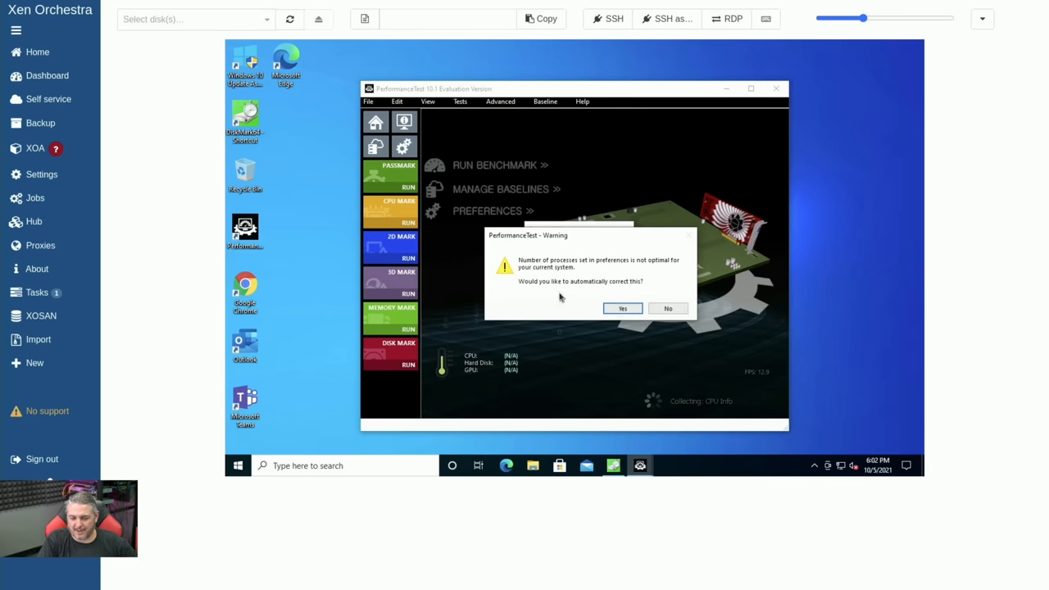
left_click(622, 309)
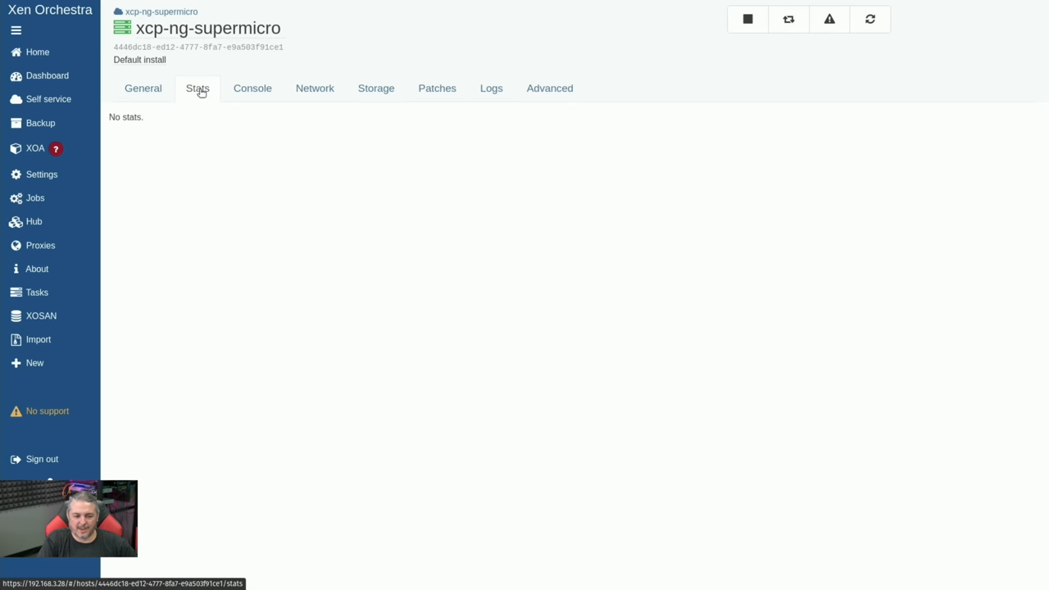
Step: Check the host's CPU (~100%) and memory (151 GiB used) charts, then open Local NVME ZFS
left_click(197, 88)
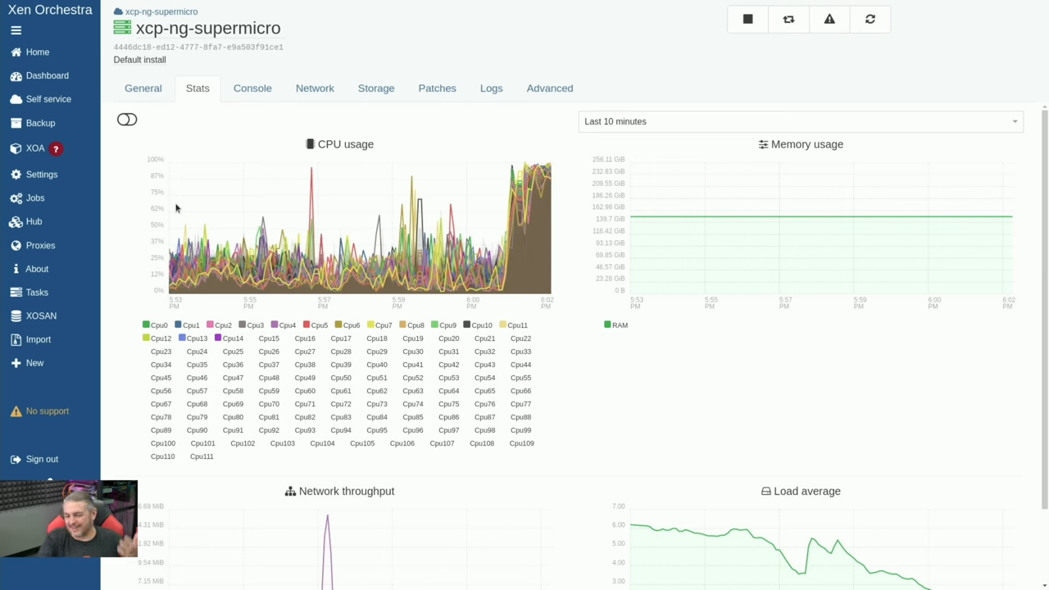
mouse_move(252, 89)
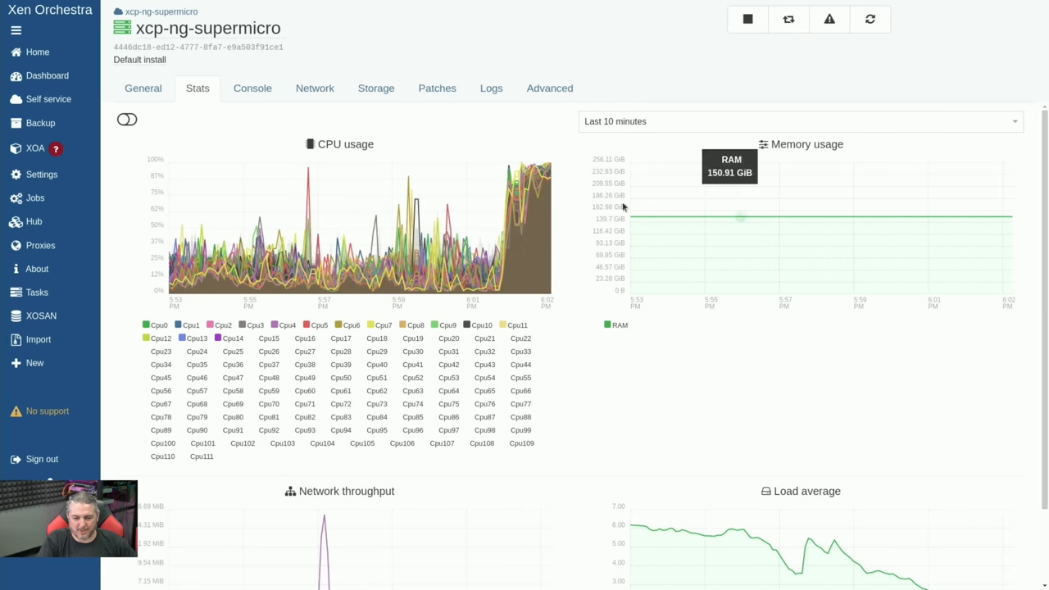
left_click(38, 51)
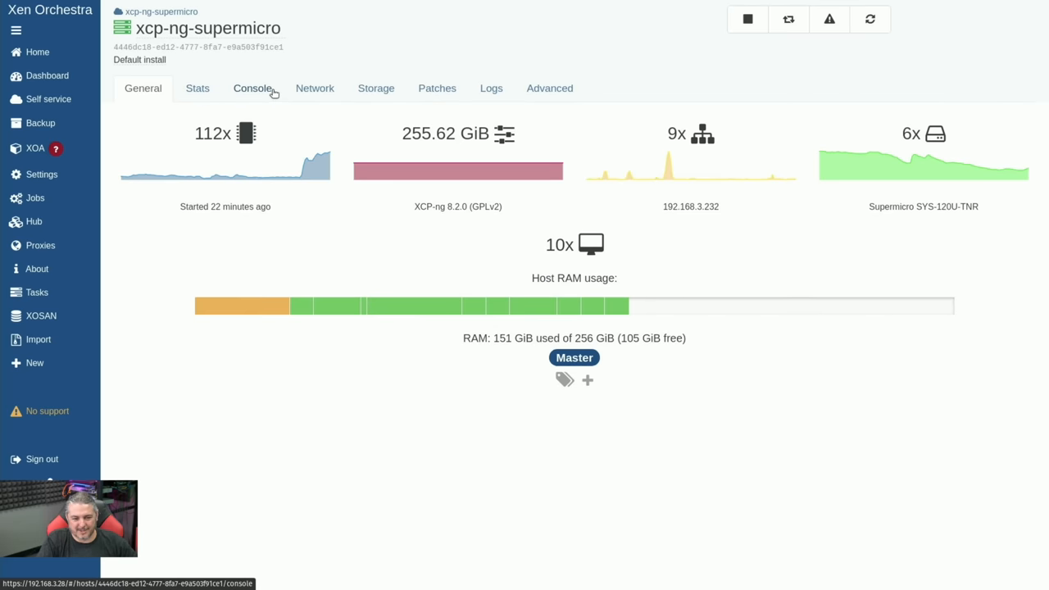
left_click(38, 51)
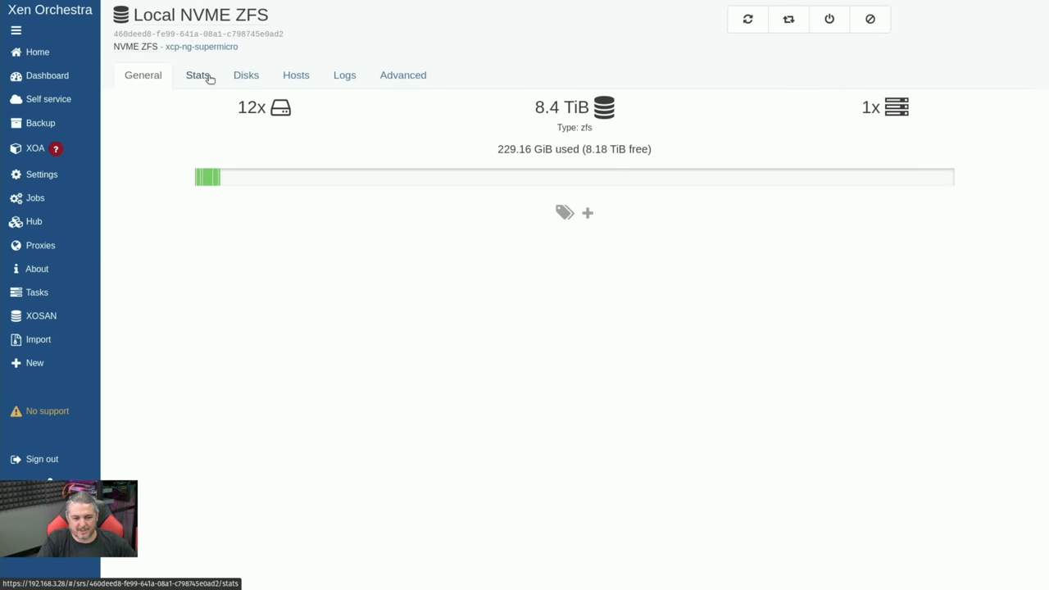
Step: Show the Local NVME ZFS pool's stats graphs: IOPS, throughput, latency and IOwait
left_click(195, 75)
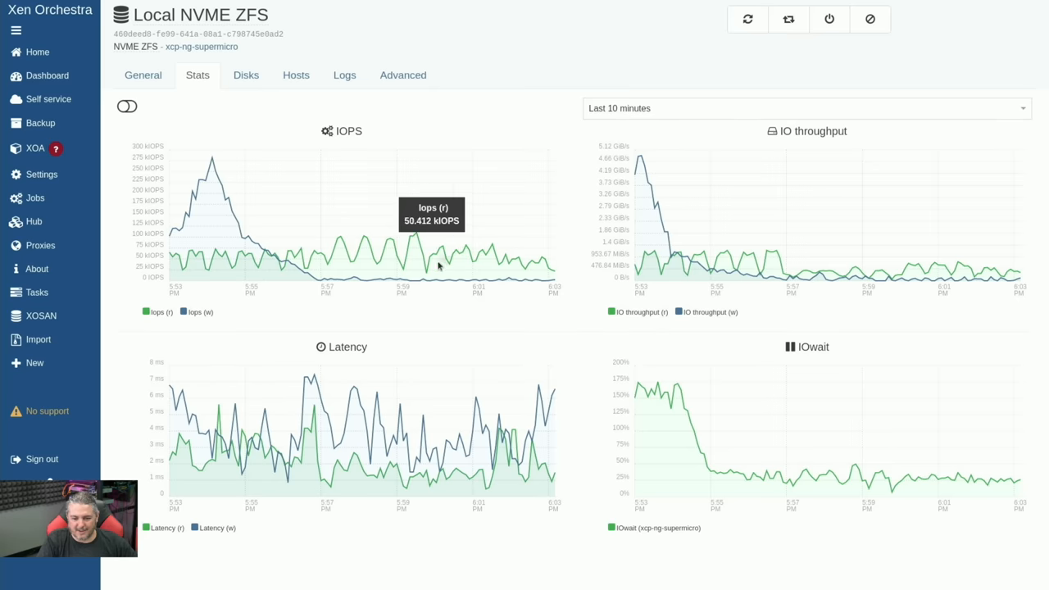
mouse_move(759, 495)
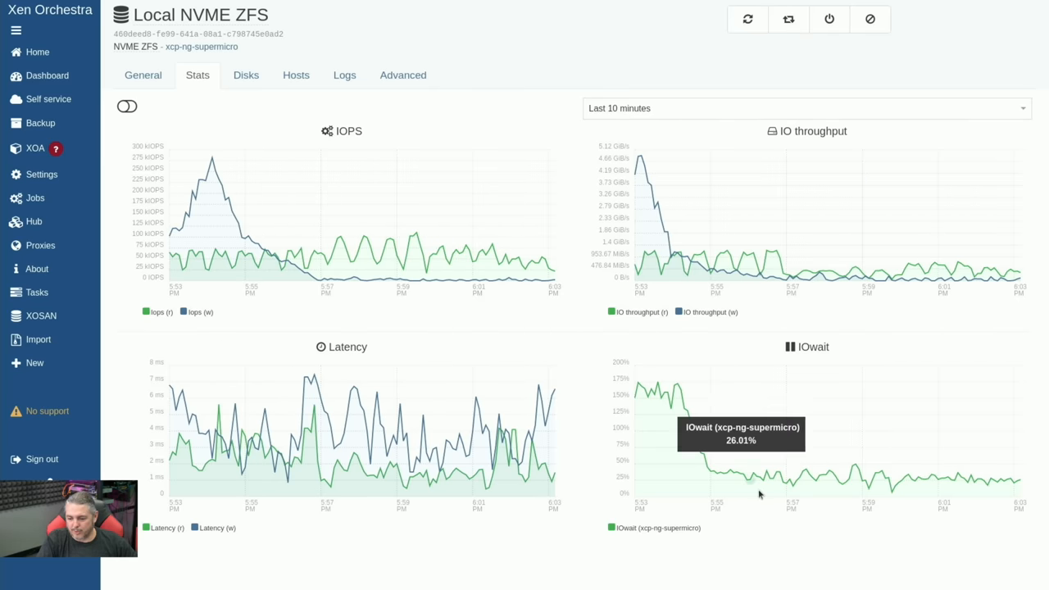
mouse_move(732, 213)
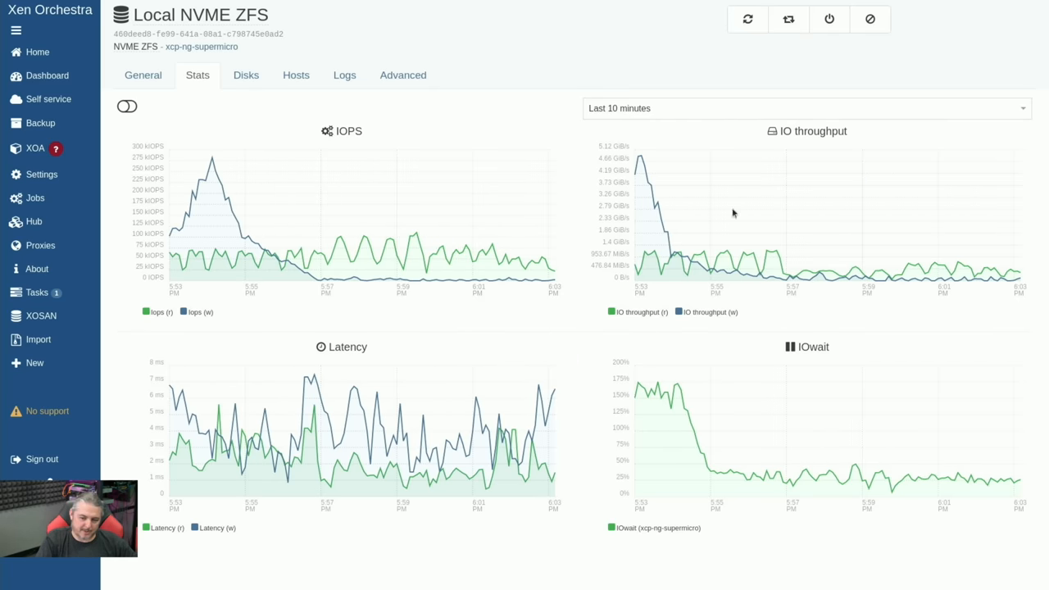
mouse_move(639, 160)
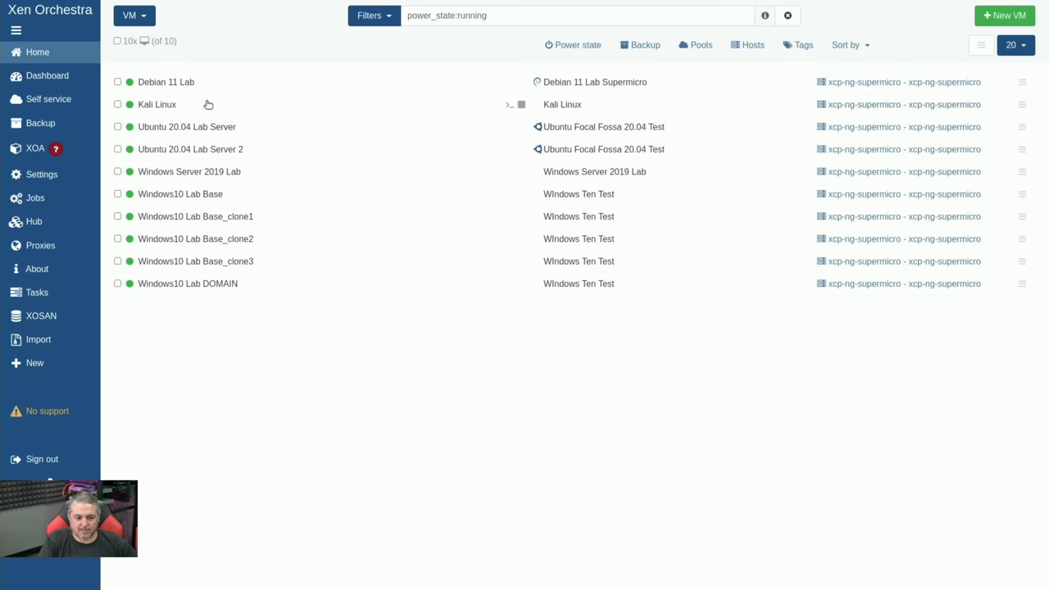
left_click(157, 105)
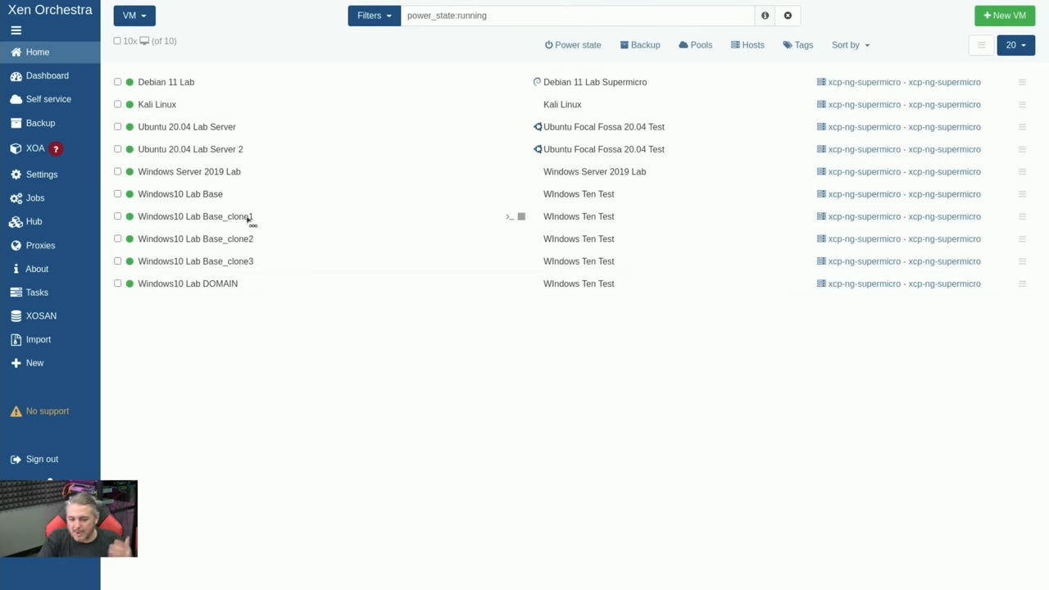
left_click(195, 216)
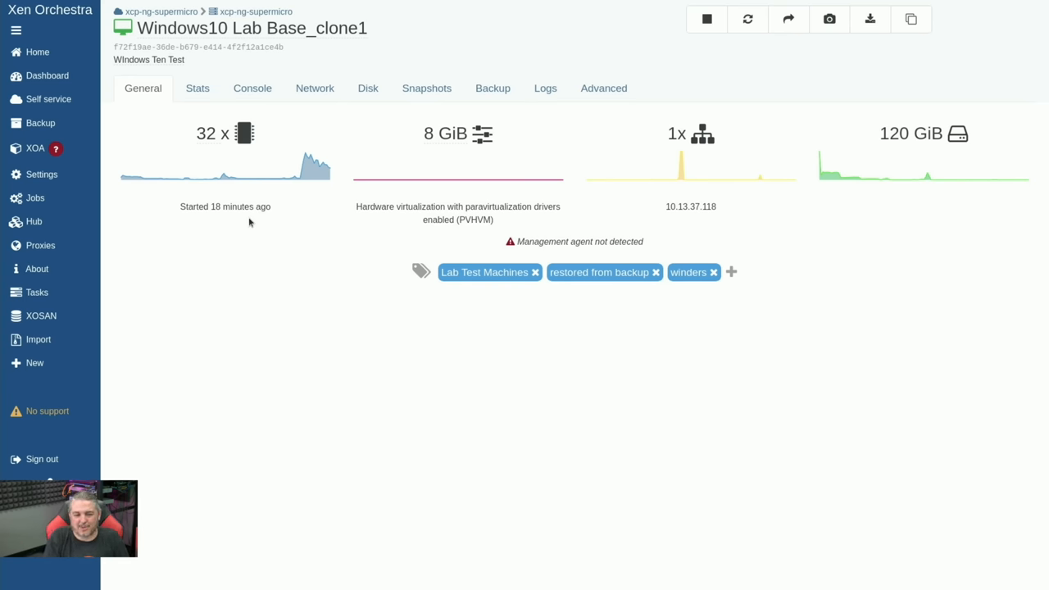
left_click(252, 88)
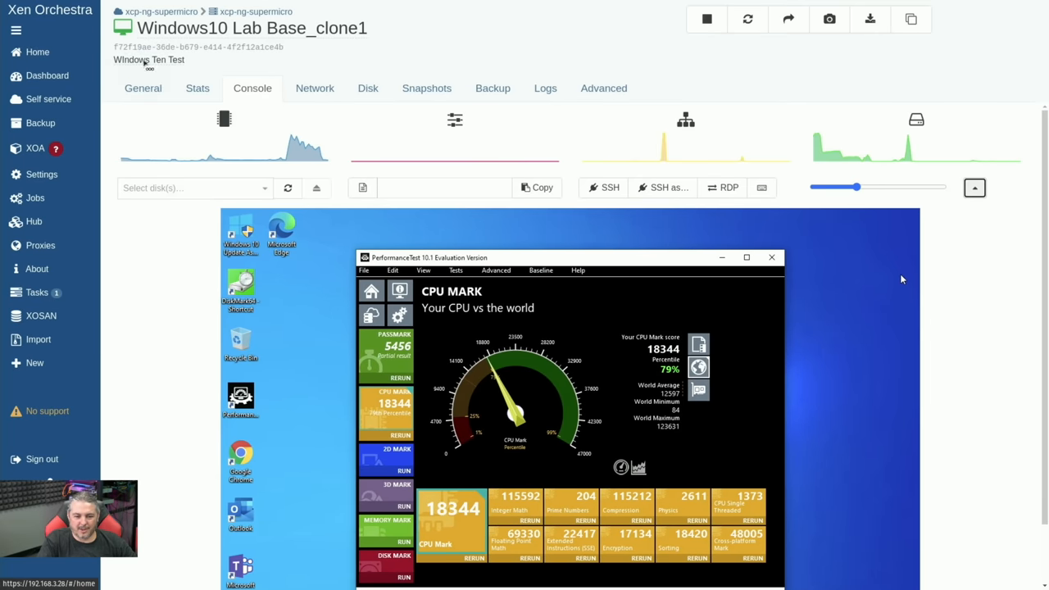
left_click(37, 51)
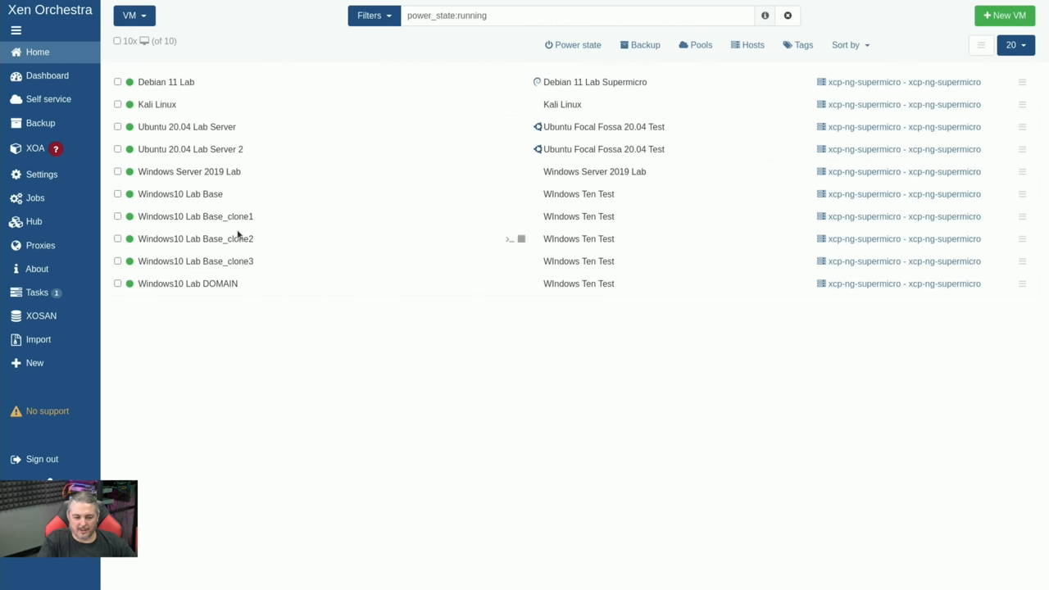
left_click(194, 238)
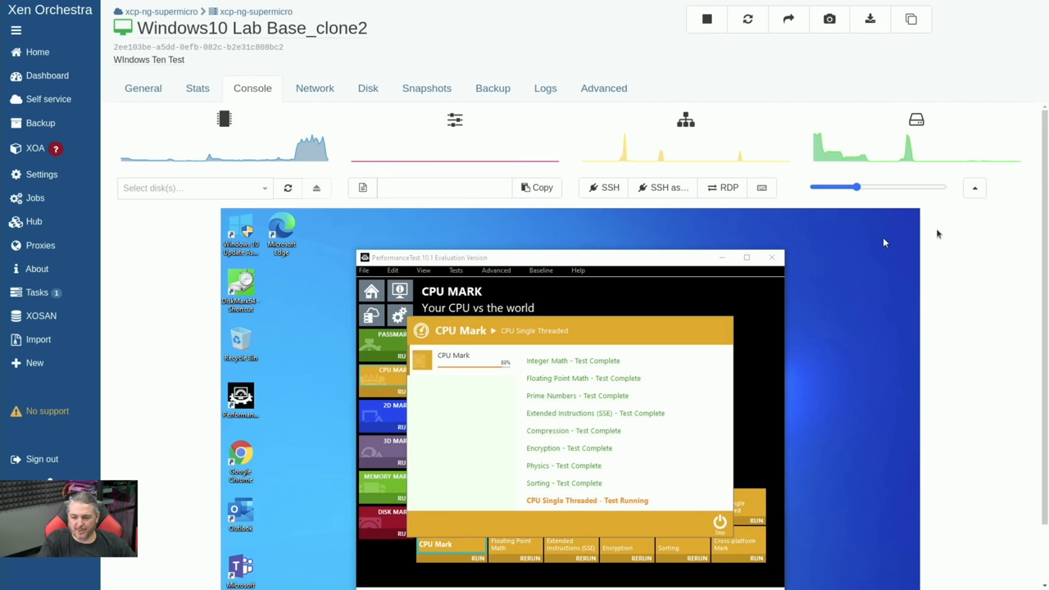
mouse_move(974, 188)
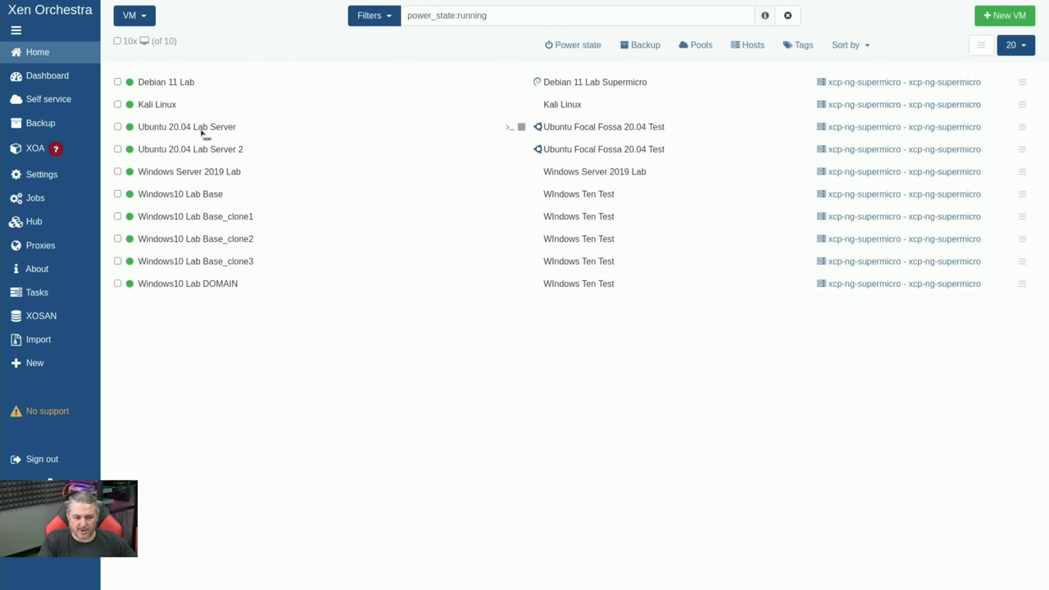
Step: Open the Ubuntu 20.04 Lab Server VM, then its console
left_click(187, 126)
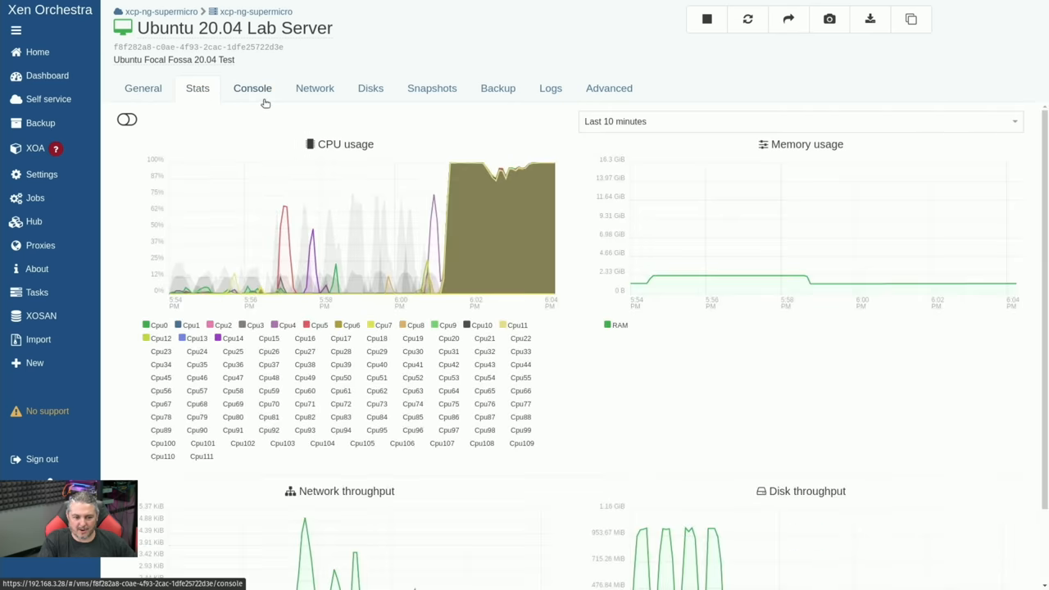
left_click(251, 88)
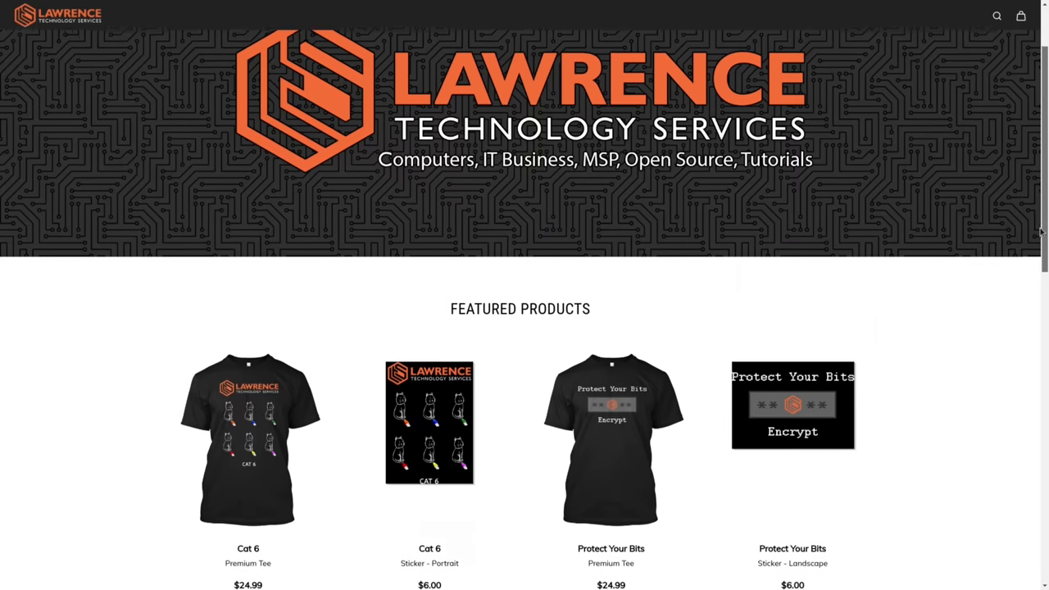
Step: Scroll the store homepage to Featured Products and open the Cat 6 Premium Tee listing
scroll("down", 3)
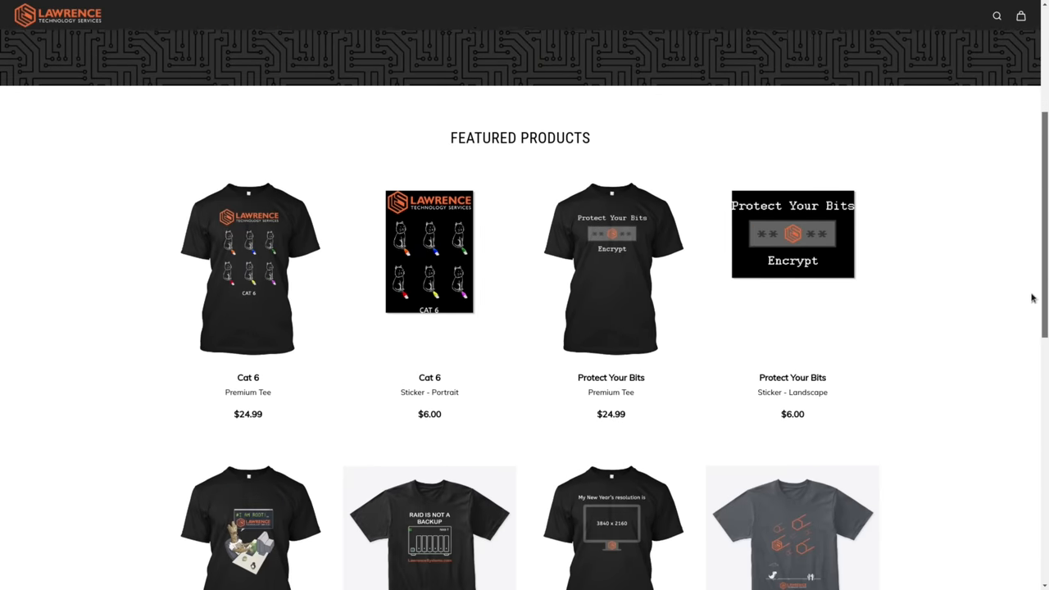
scroll("down", 3)
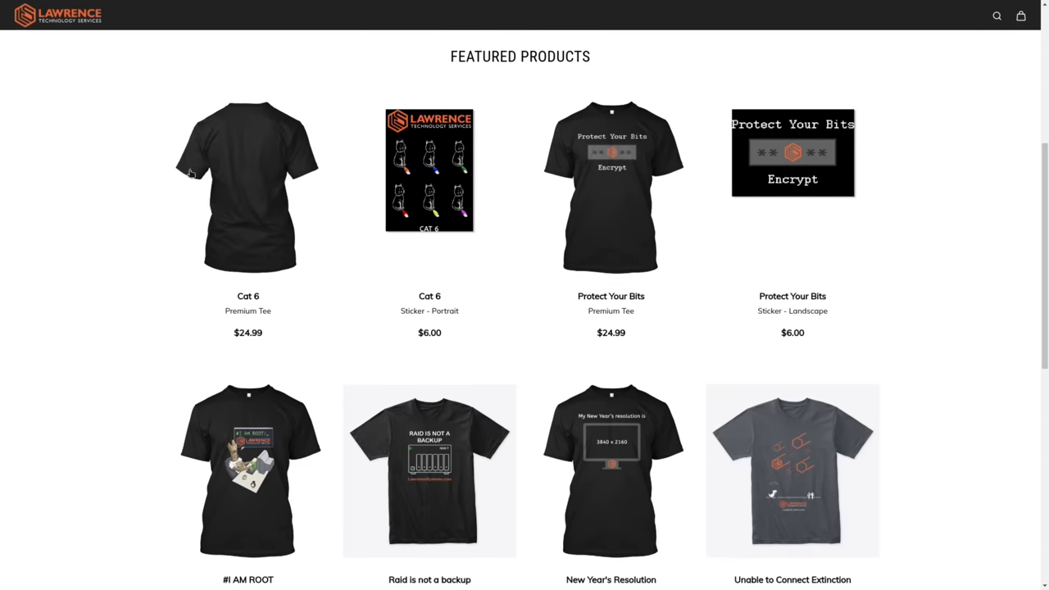
left_click(247, 188)
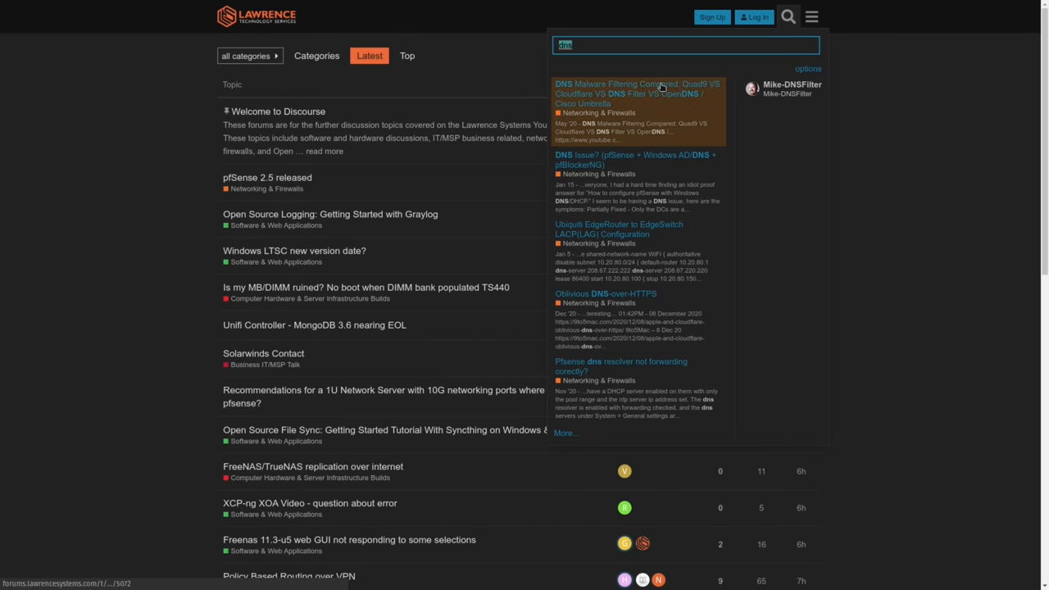
Step: Open 'DNS Malware Filtering Compared' and scroll down to the Quad9 and OpenDNS replies
left_click(639, 92)
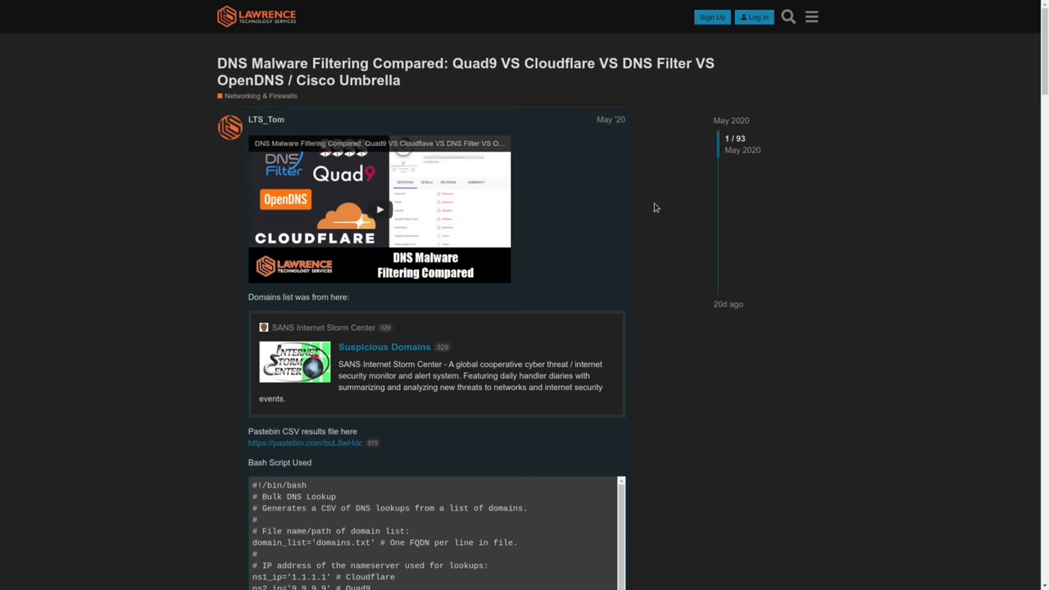
scroll("down", 3)
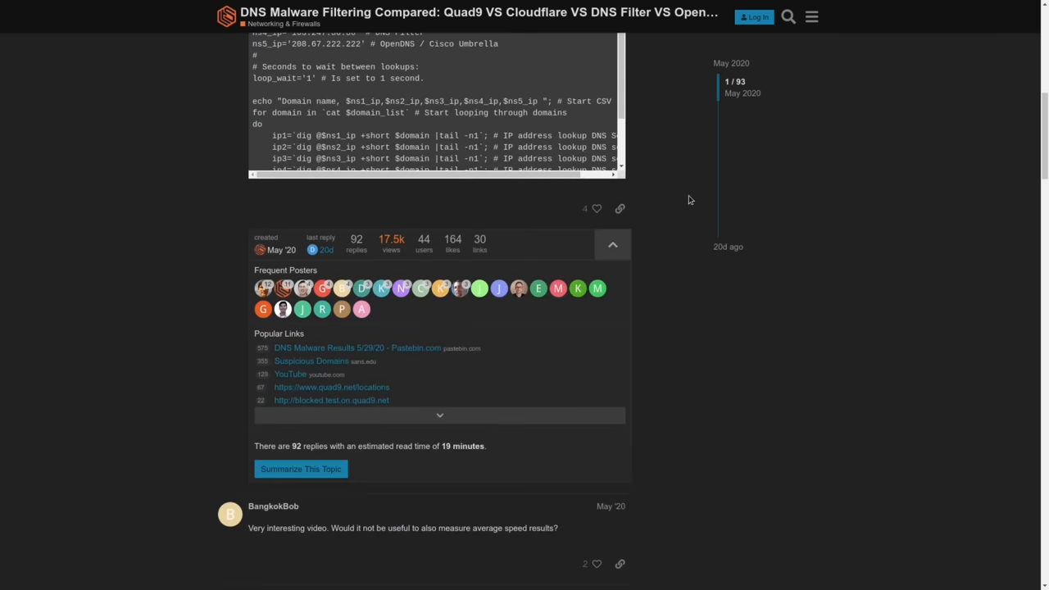
scroll("down", 3)
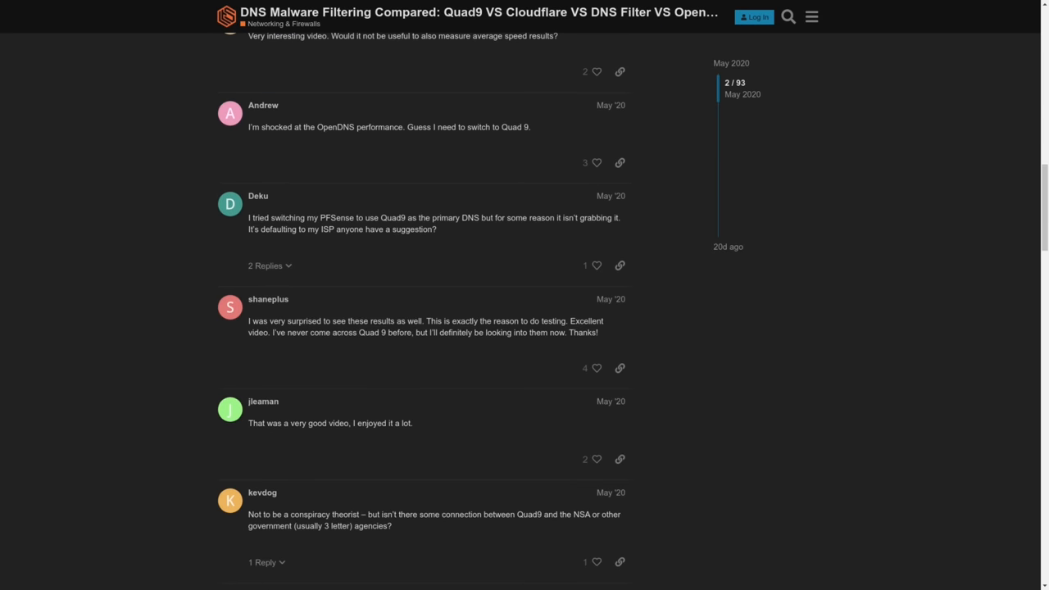